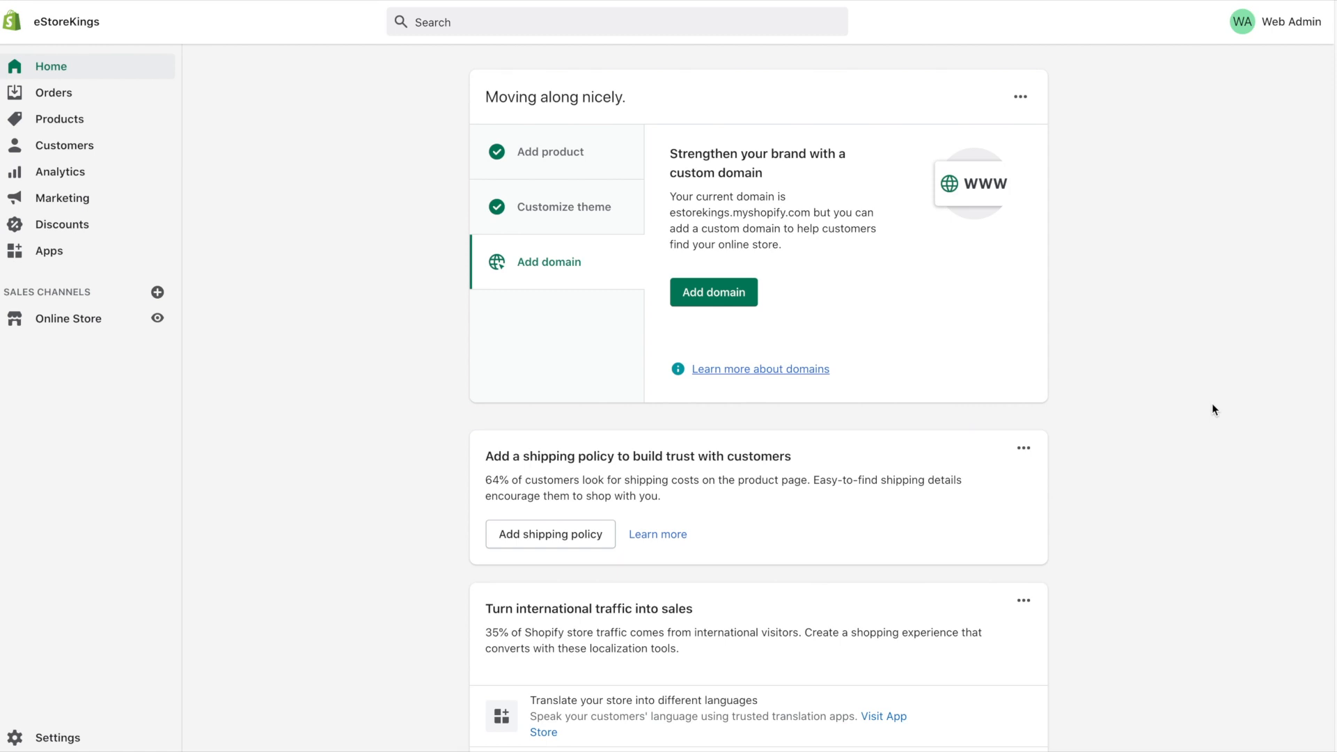
pyautogui.moveTo(1151, 476)
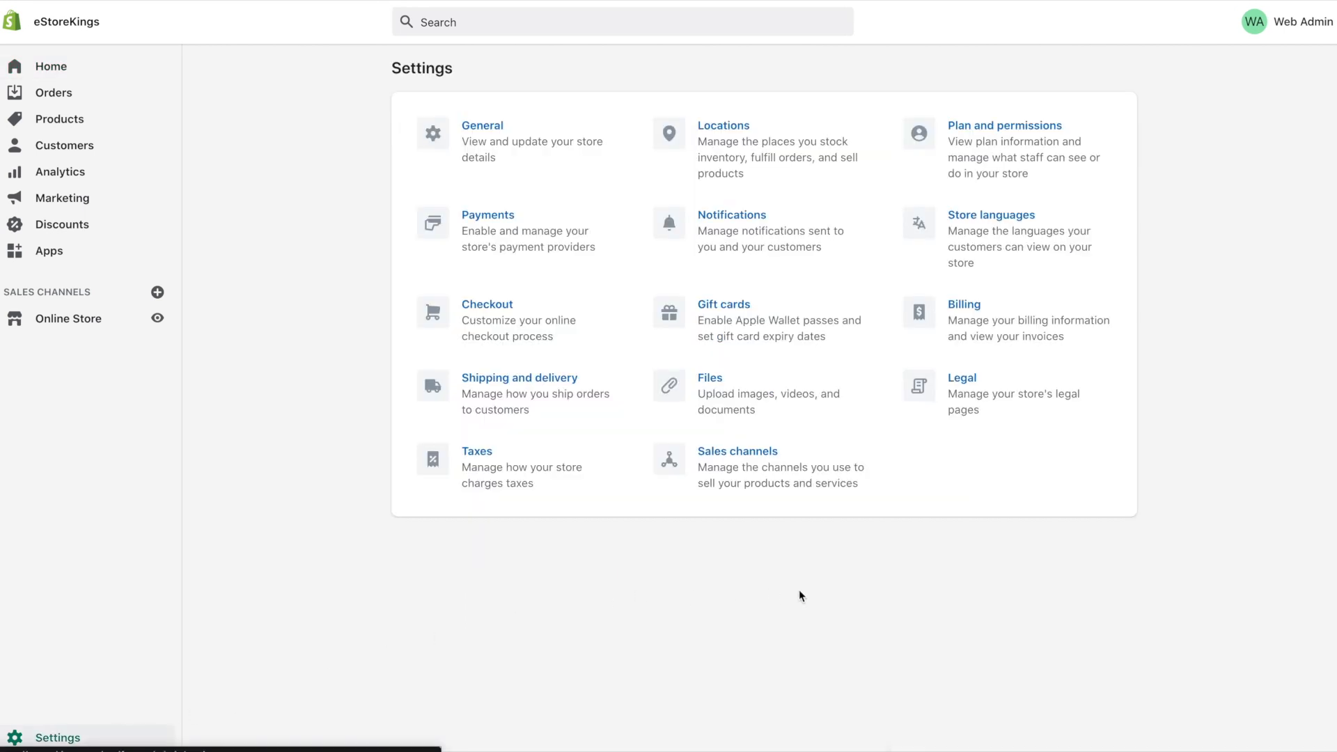
pyautogui.moveTo(1010, 405)
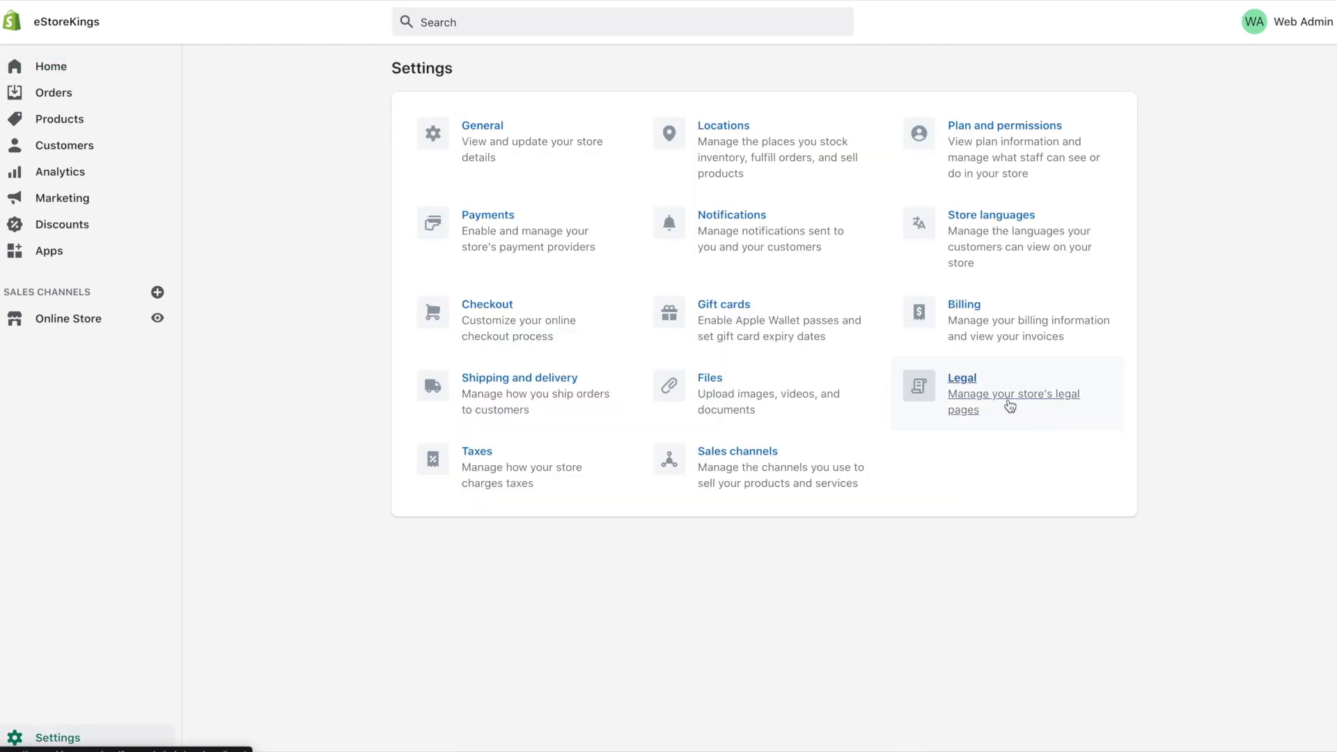
# Step: Go to the Legal pages settings and review the empty refund, privacy and terms of service editors
pyautogui.click(1011, 401)
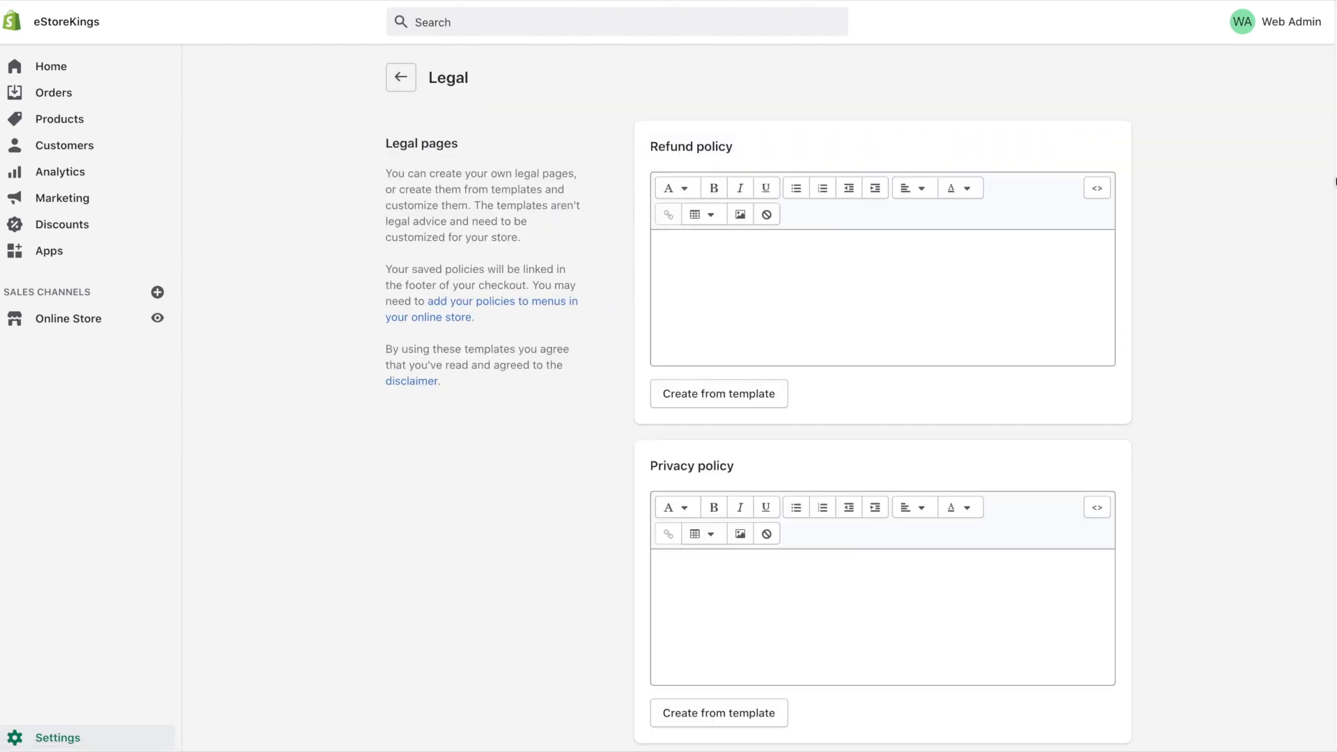
pyautogui.scroll(-3)
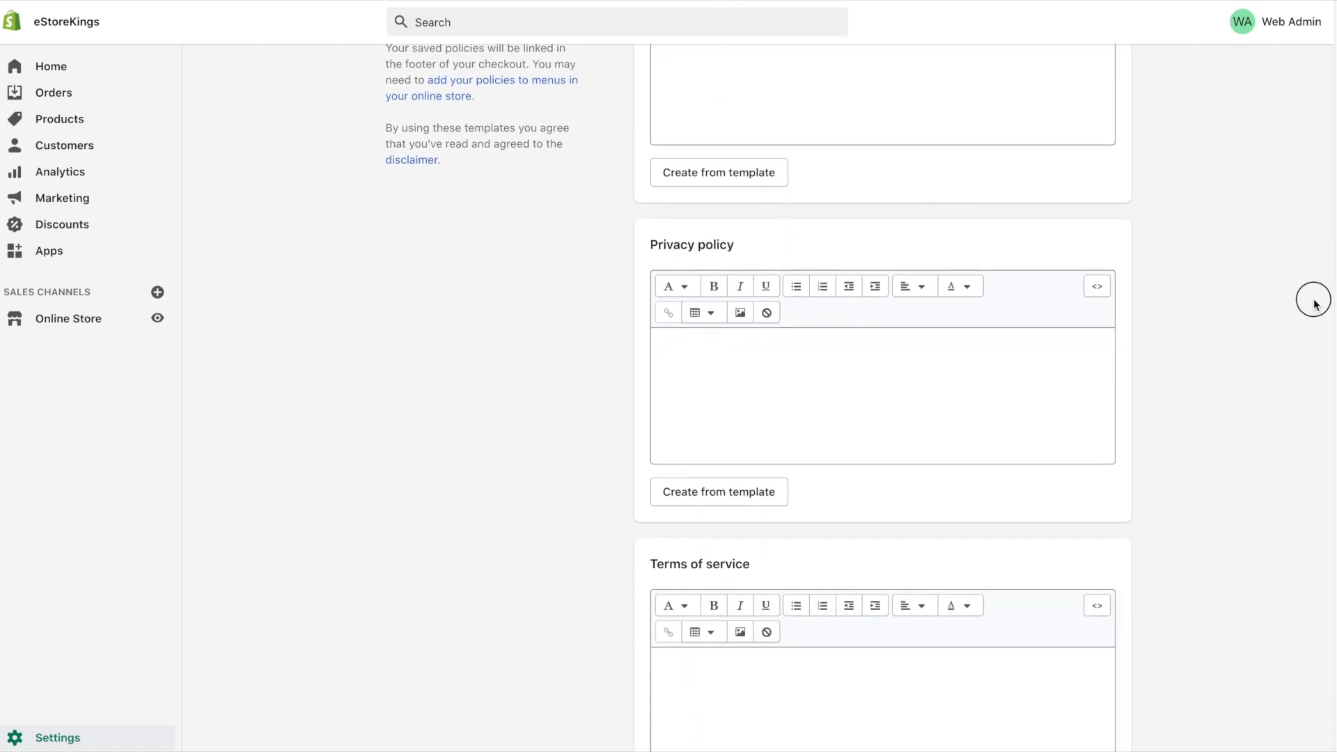
pyautogui.scroll(-3)
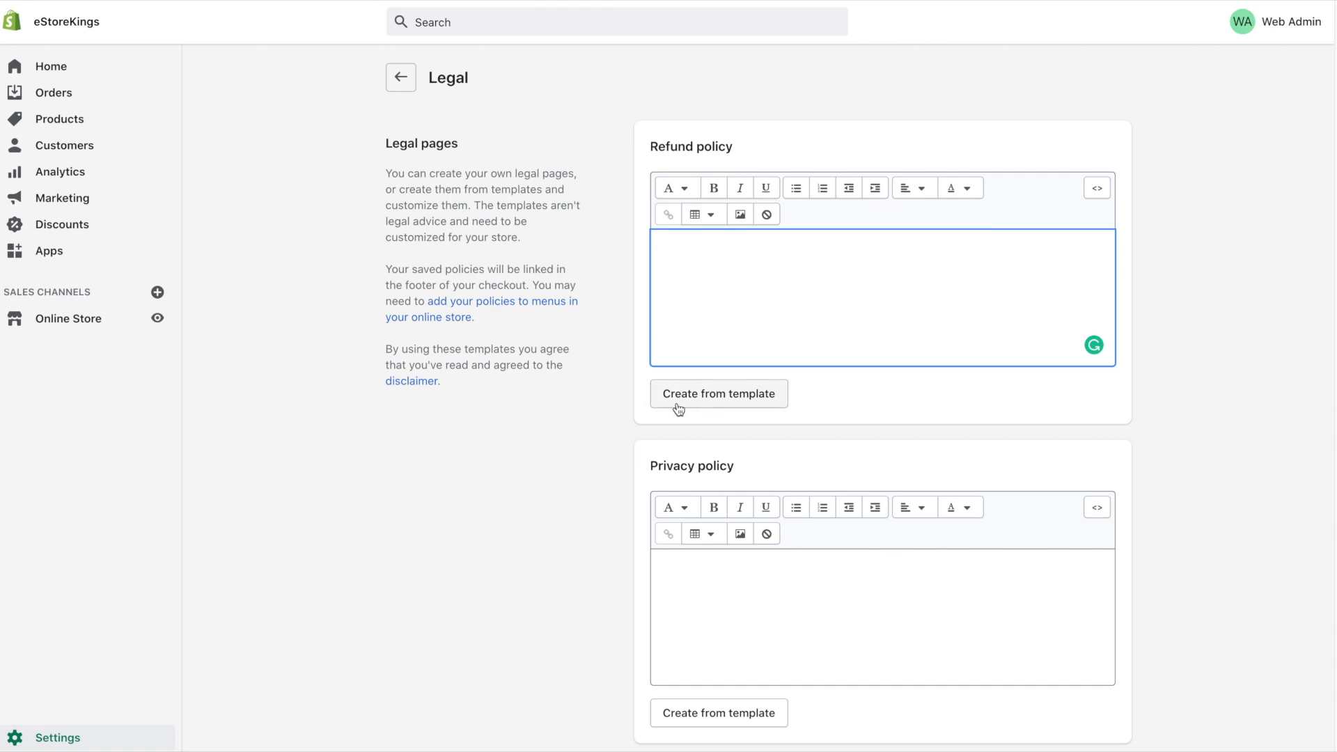
# Step: Fill the Refund policy with Shopify's 30-day return template text and save it
pyautogui.click(719, 393)
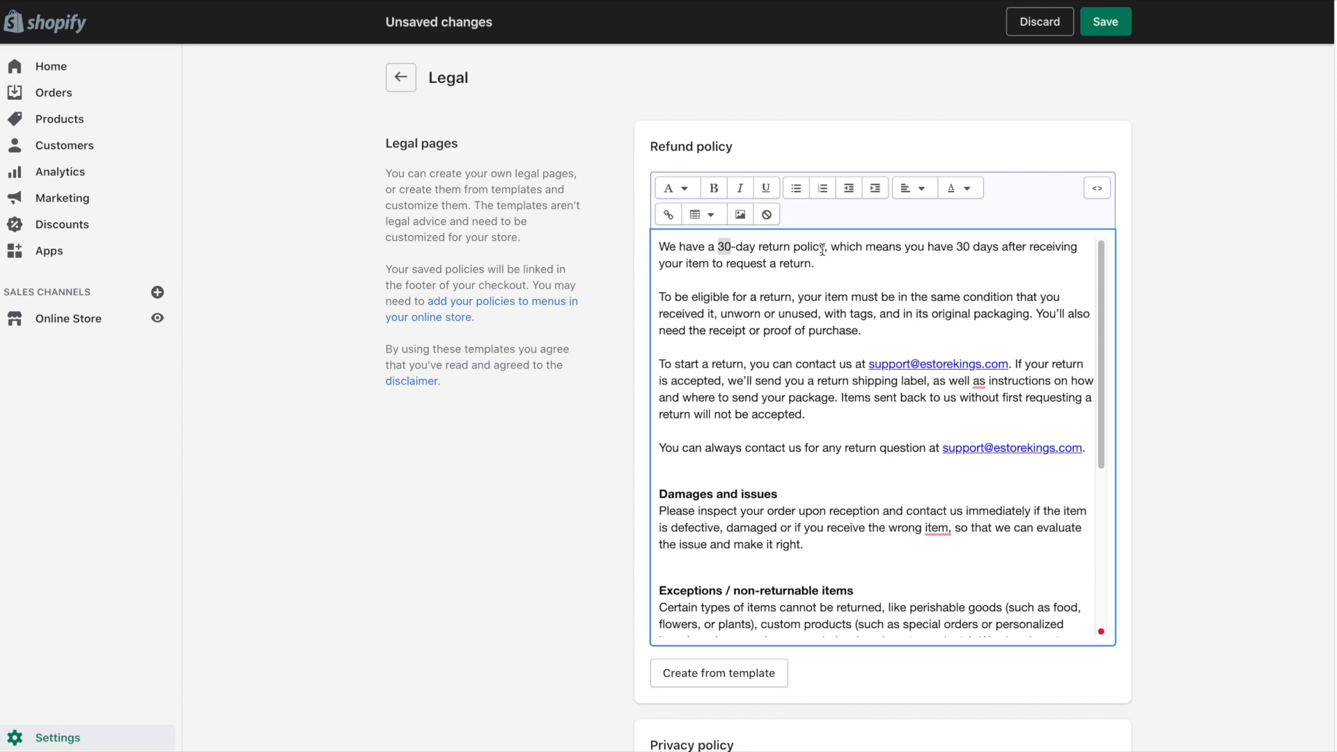
pyautogui.moveTo(1085, 325)
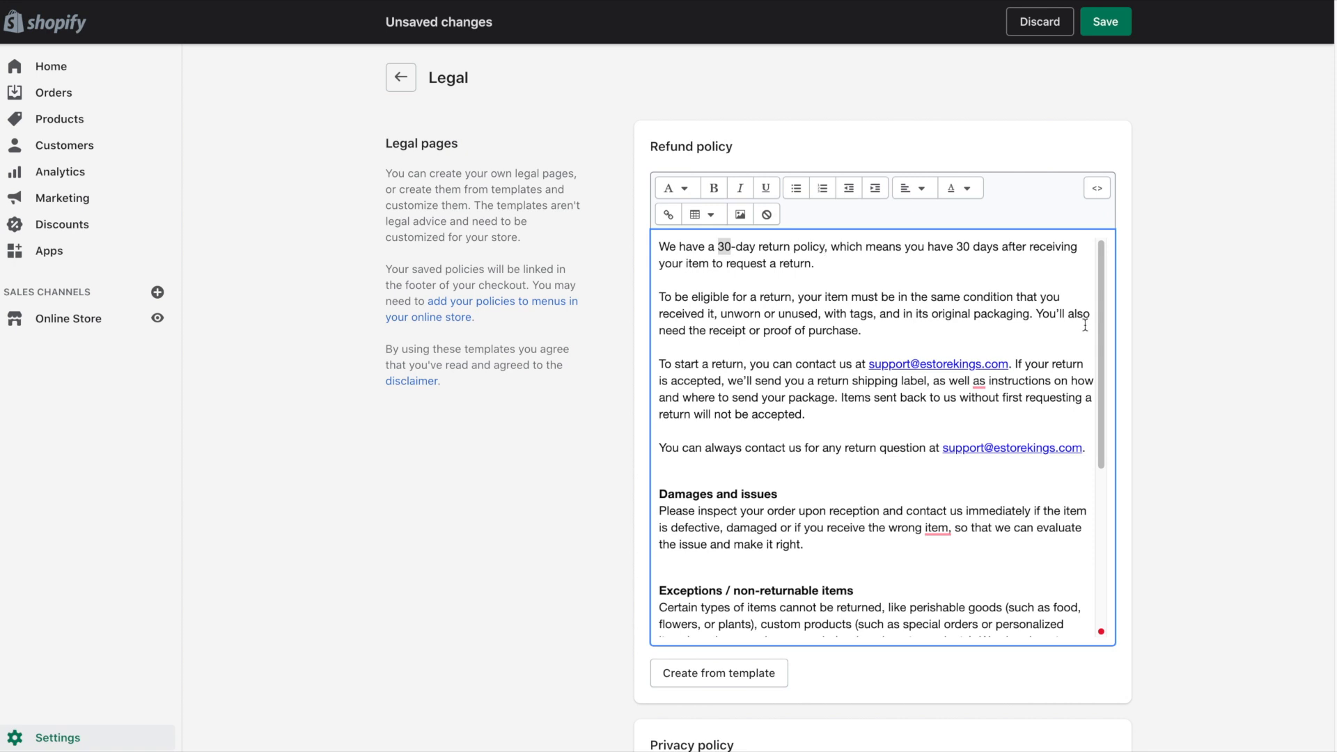
pyautogui.scroll(-3)
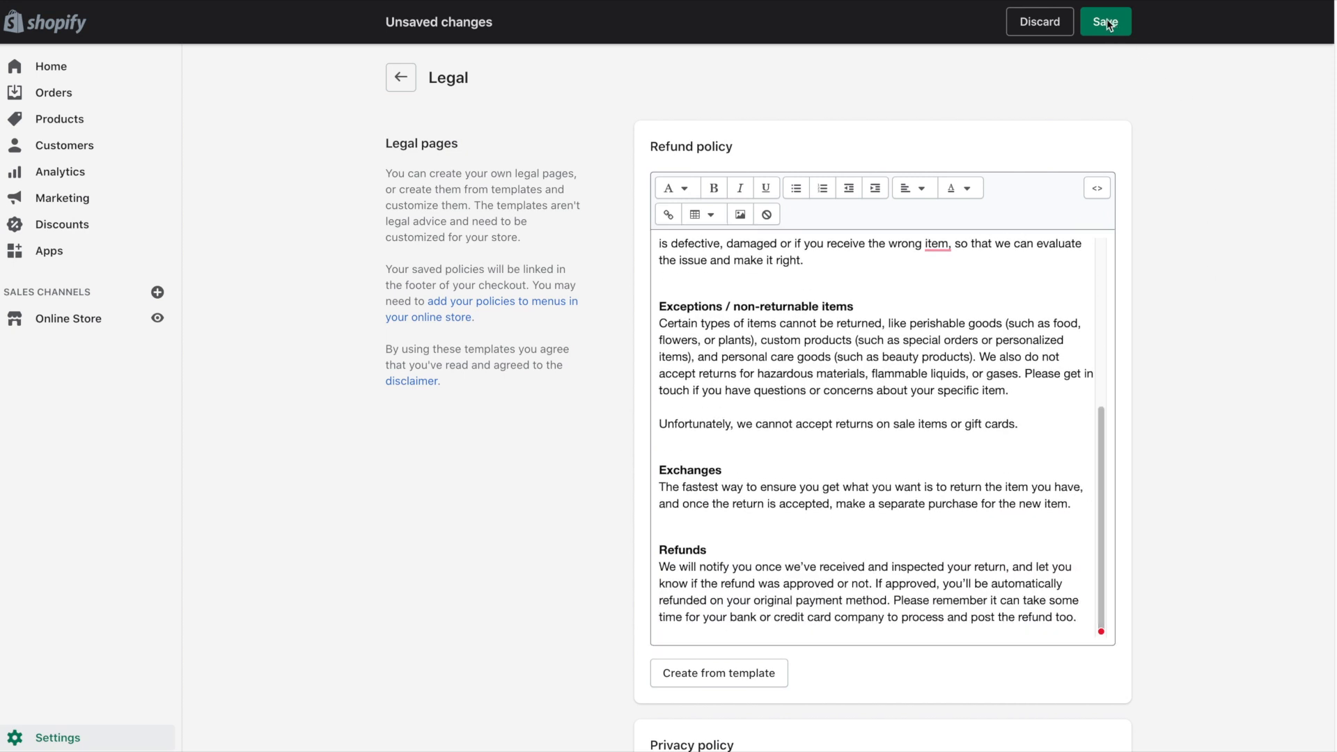
pyautogui.click(1105, 20)
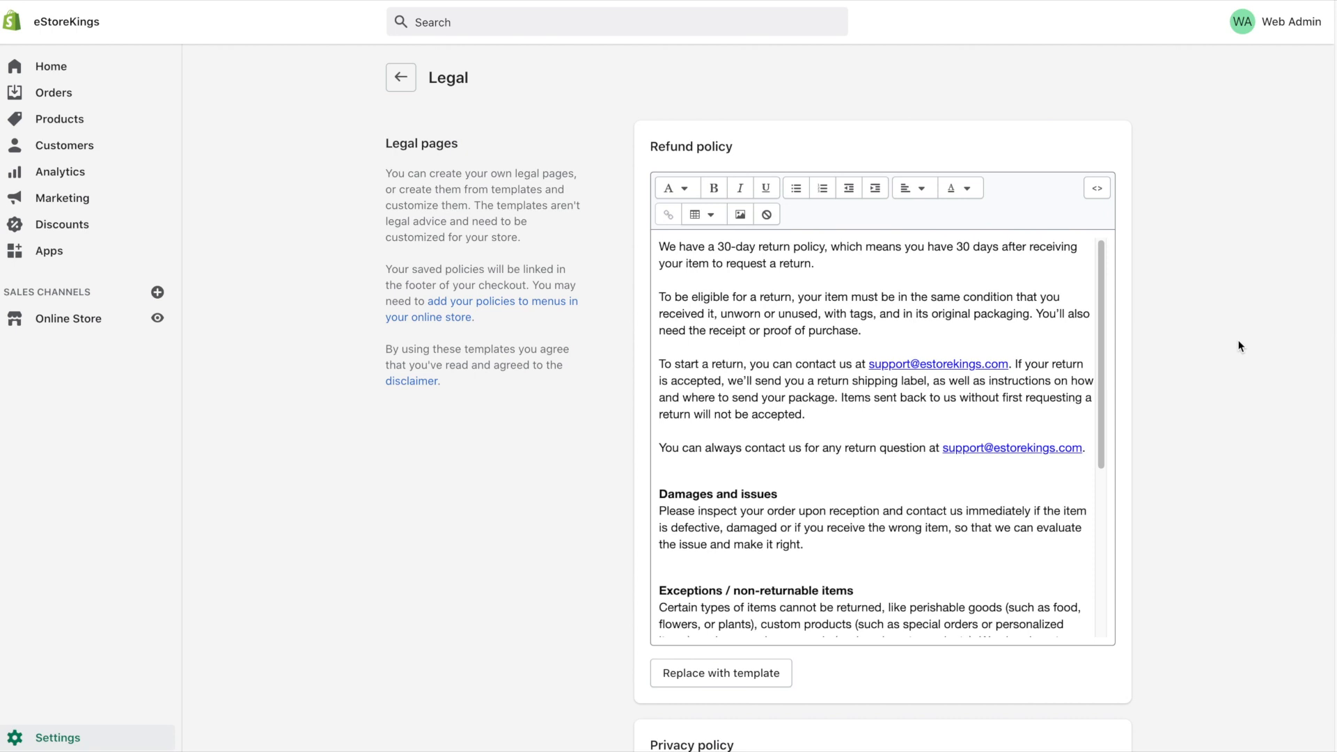
pyautogui.moveTo(269, 363)
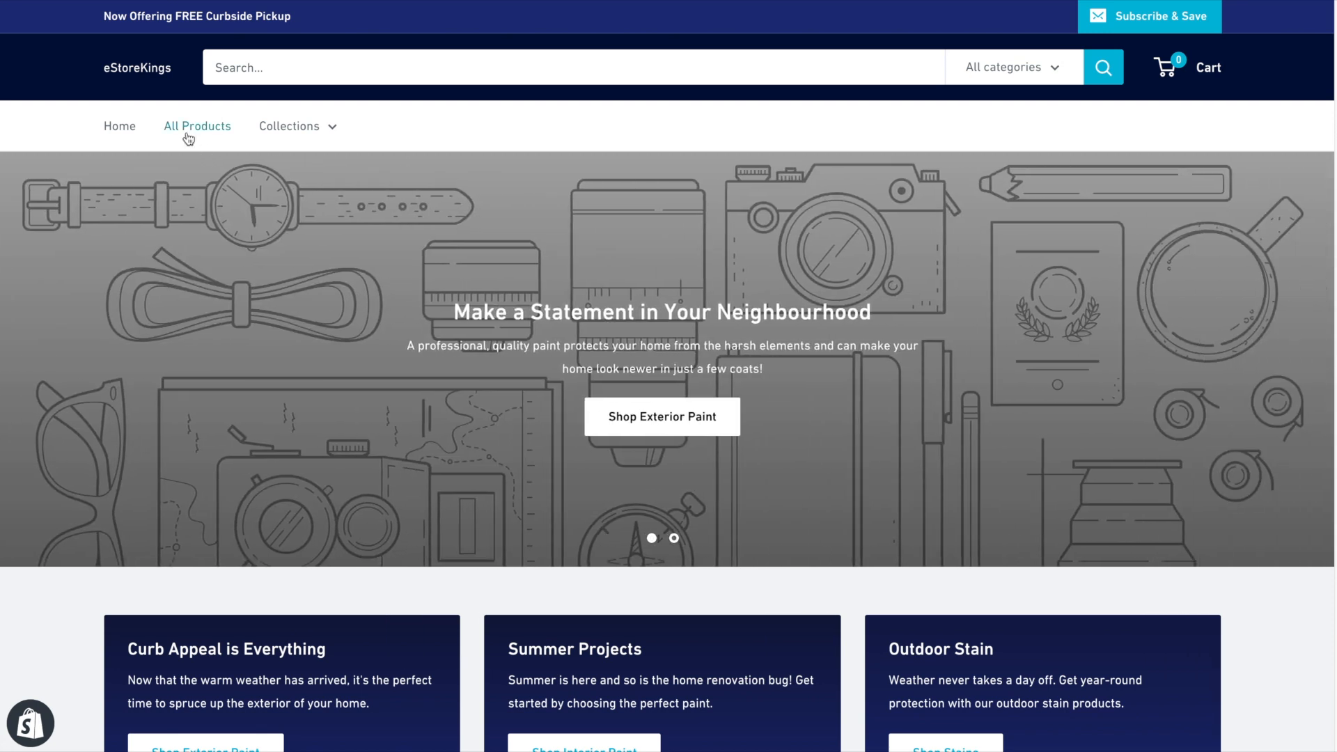
# Step: Start a test checkout on the storefront with the coffee T-shirt in the cart
pyautogui.click(196, 125)
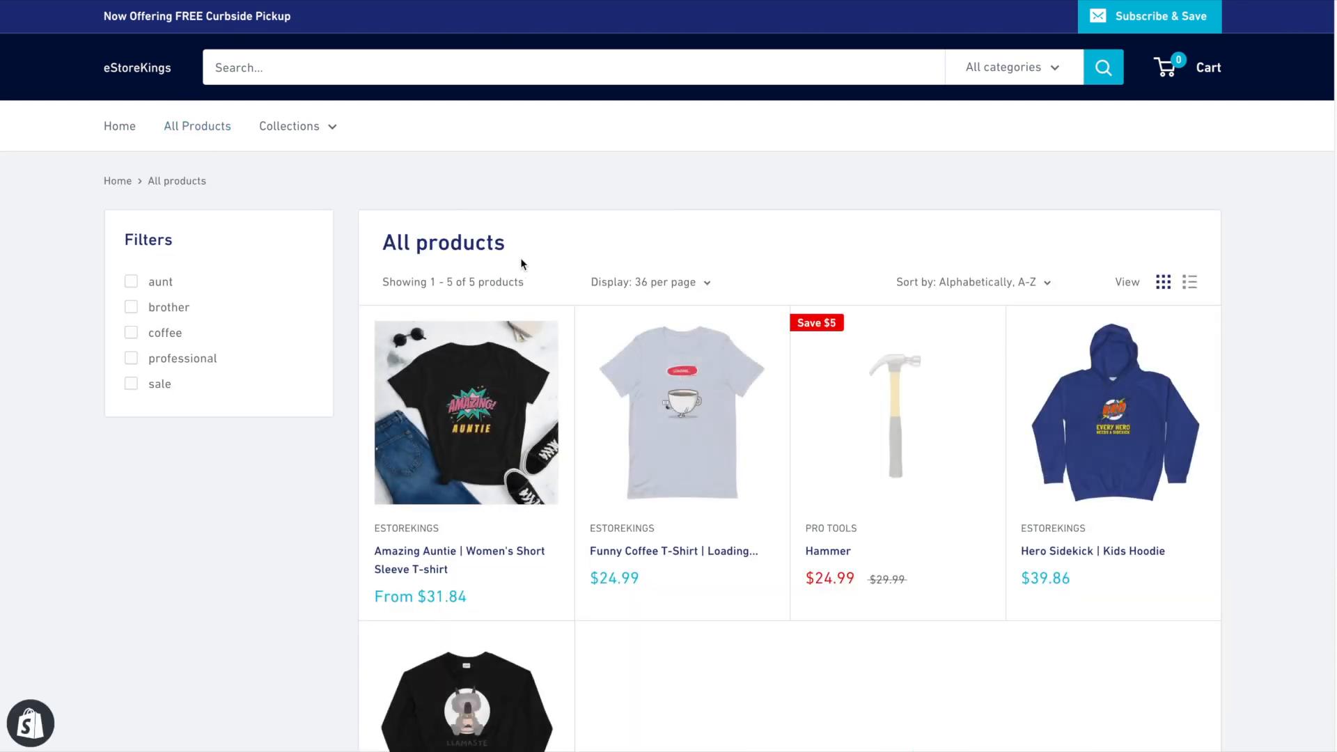
pyautogui.click(681, 412)
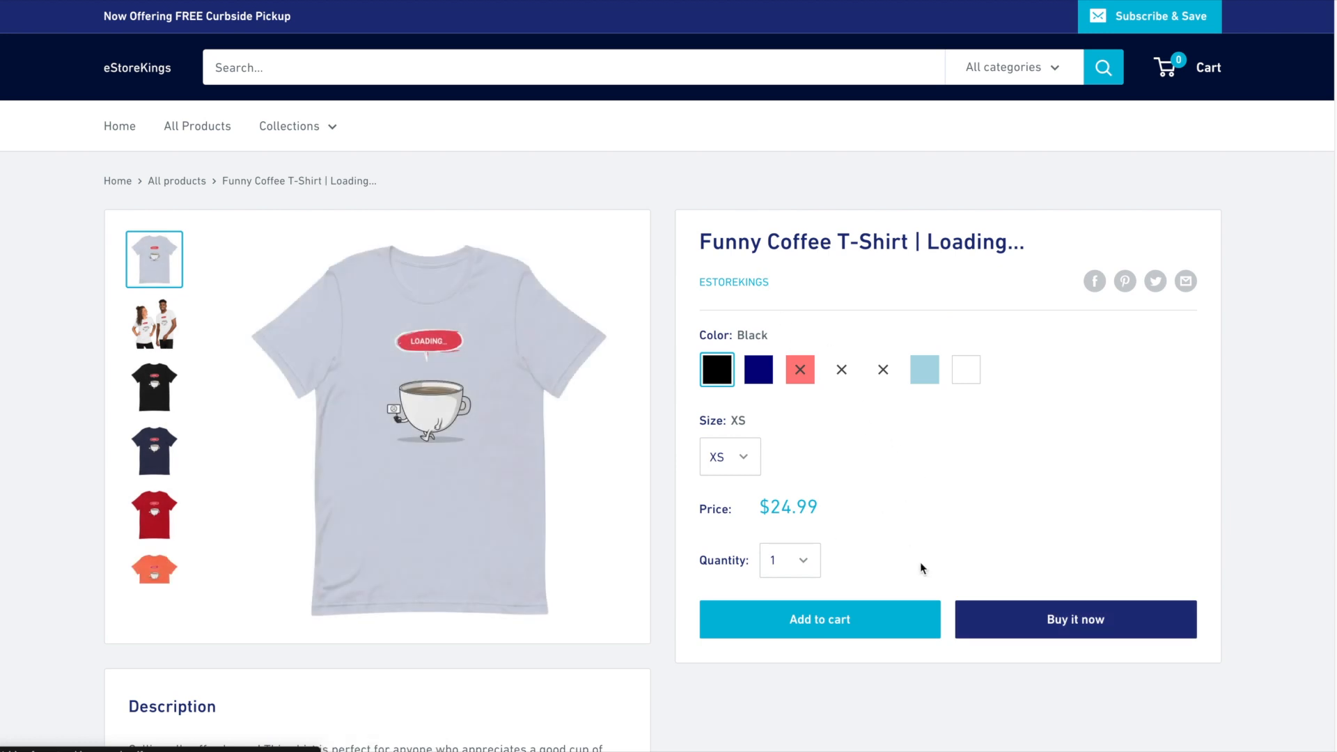
pyautogui.click(817, 618)
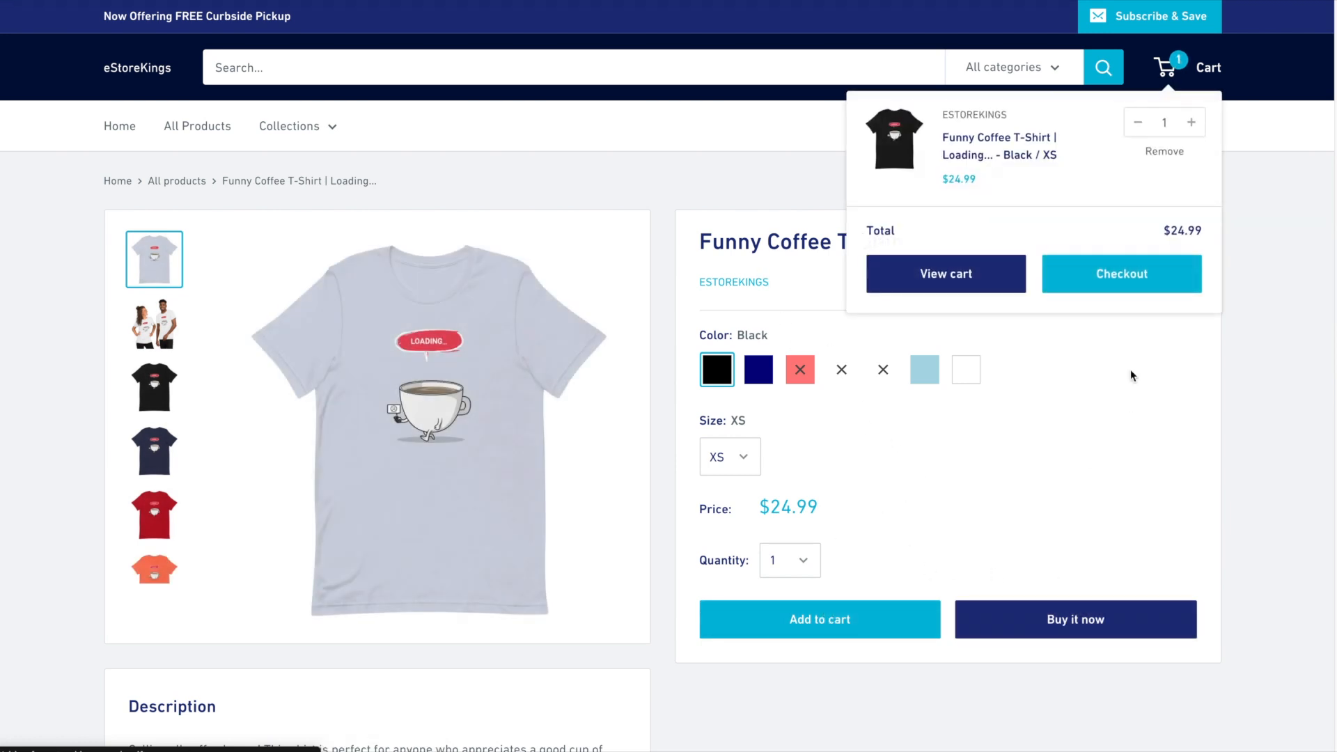
pyautogui.click(1120, 275)
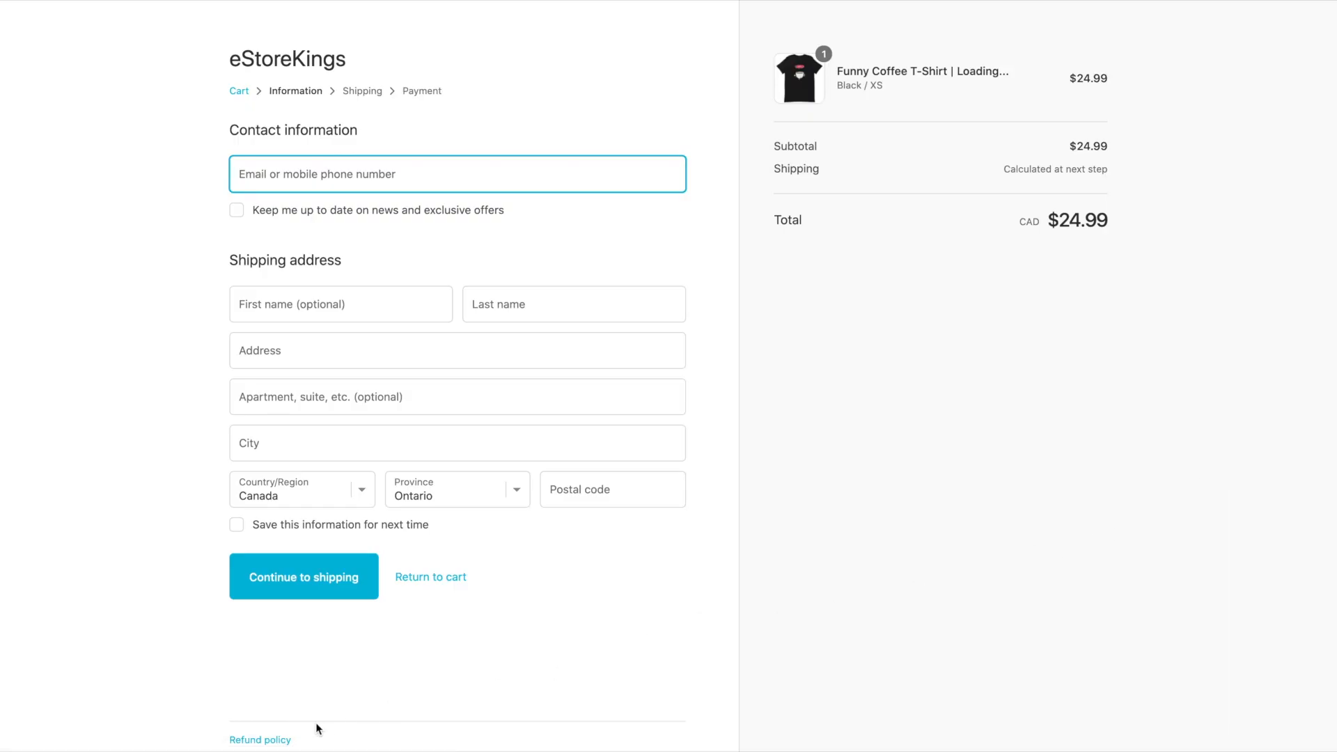
pyautogui.moveTo(375, 739)
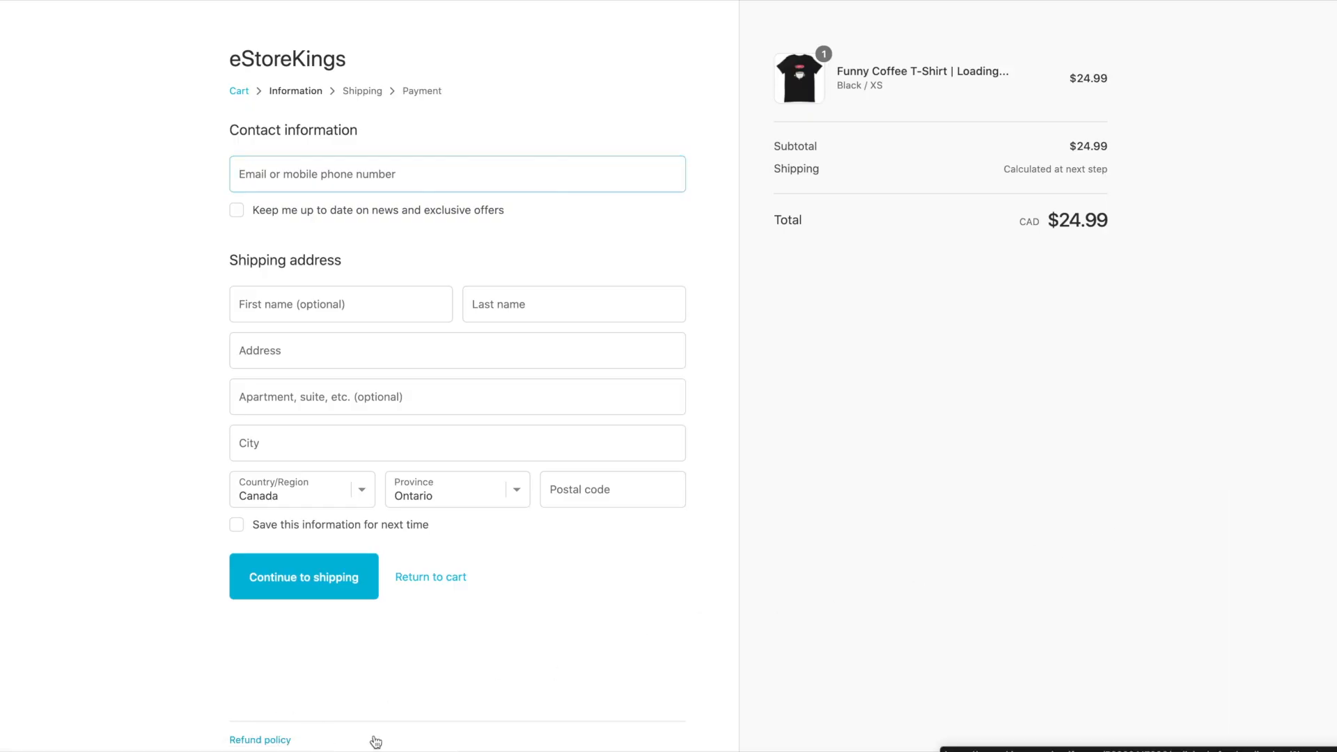
# Step: Confirm the Refund policy footer link opens the saved policy, then dismiss it
pyautogui.click(260, 740)
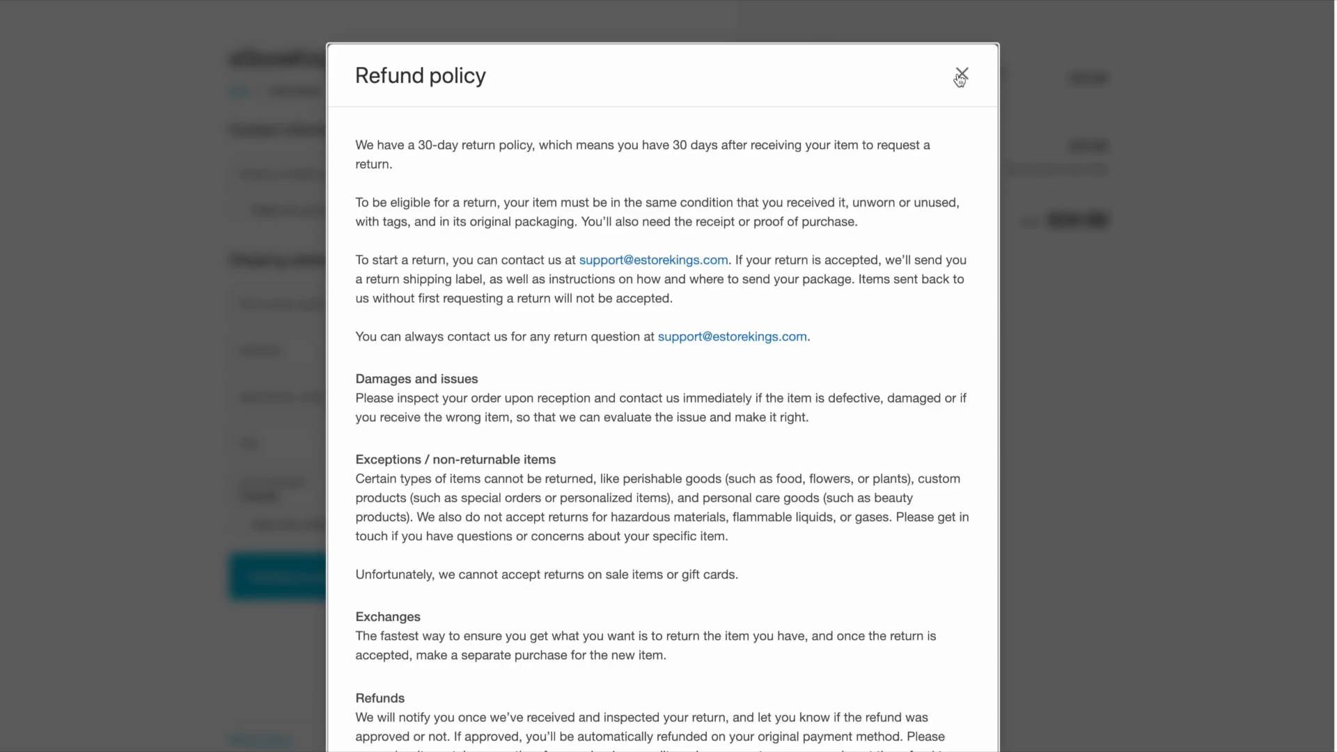
pyautogui.click(960, 75)
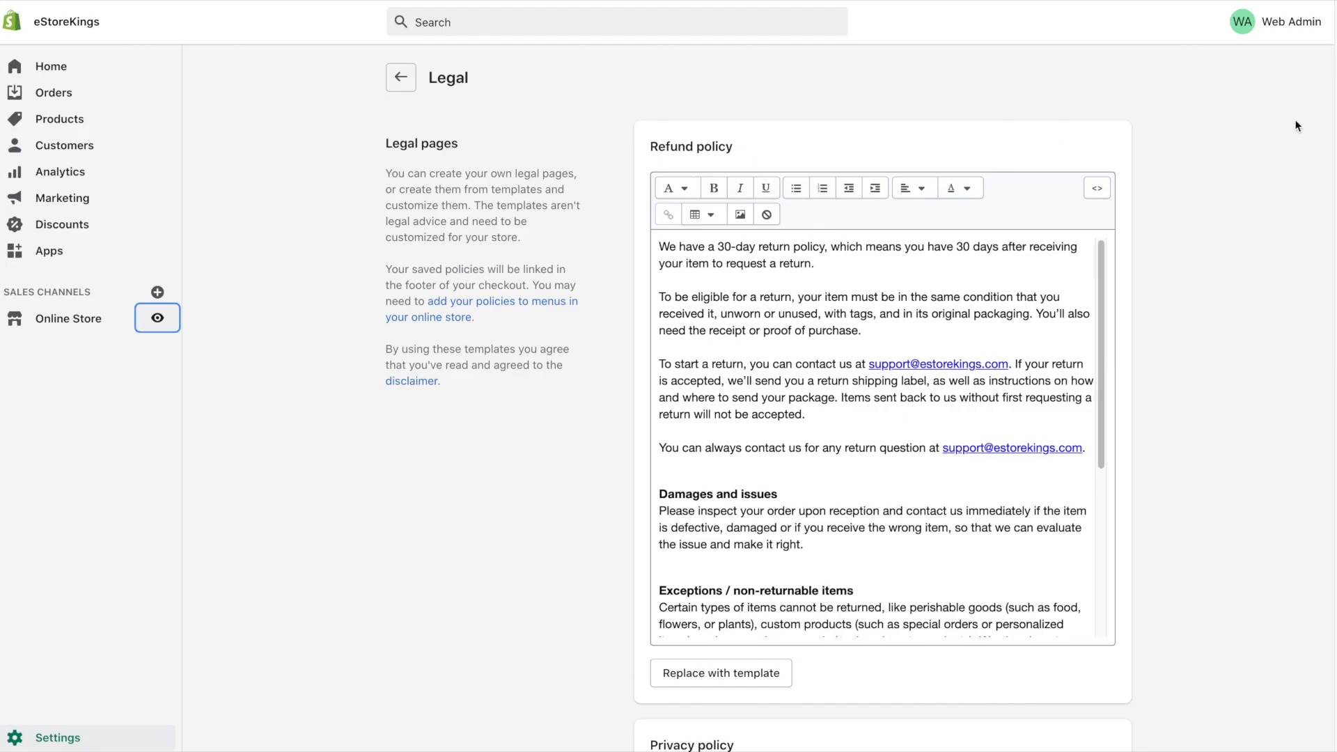
# Step: Back in the admin Legal page, reach the Privacy policy's Create from template option
pyautogui.scroll(-3)
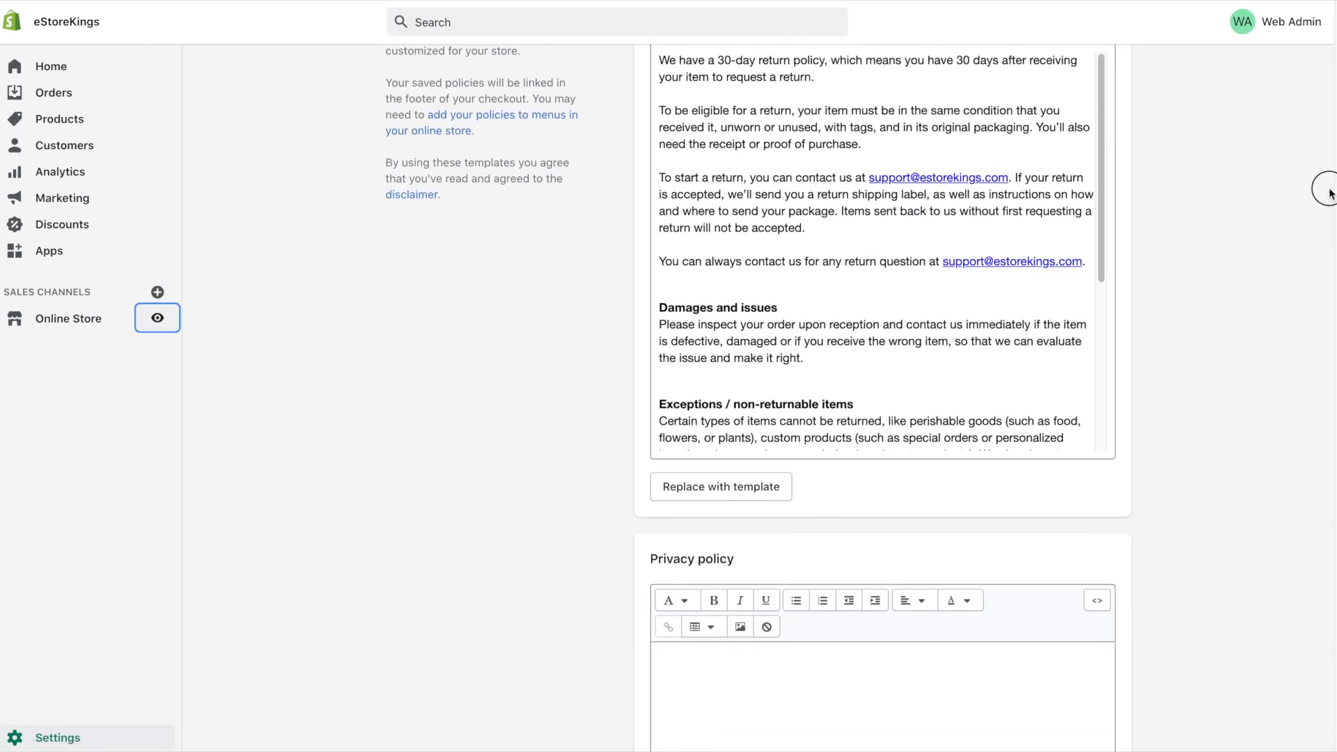
pyautogui.scroll(-3)
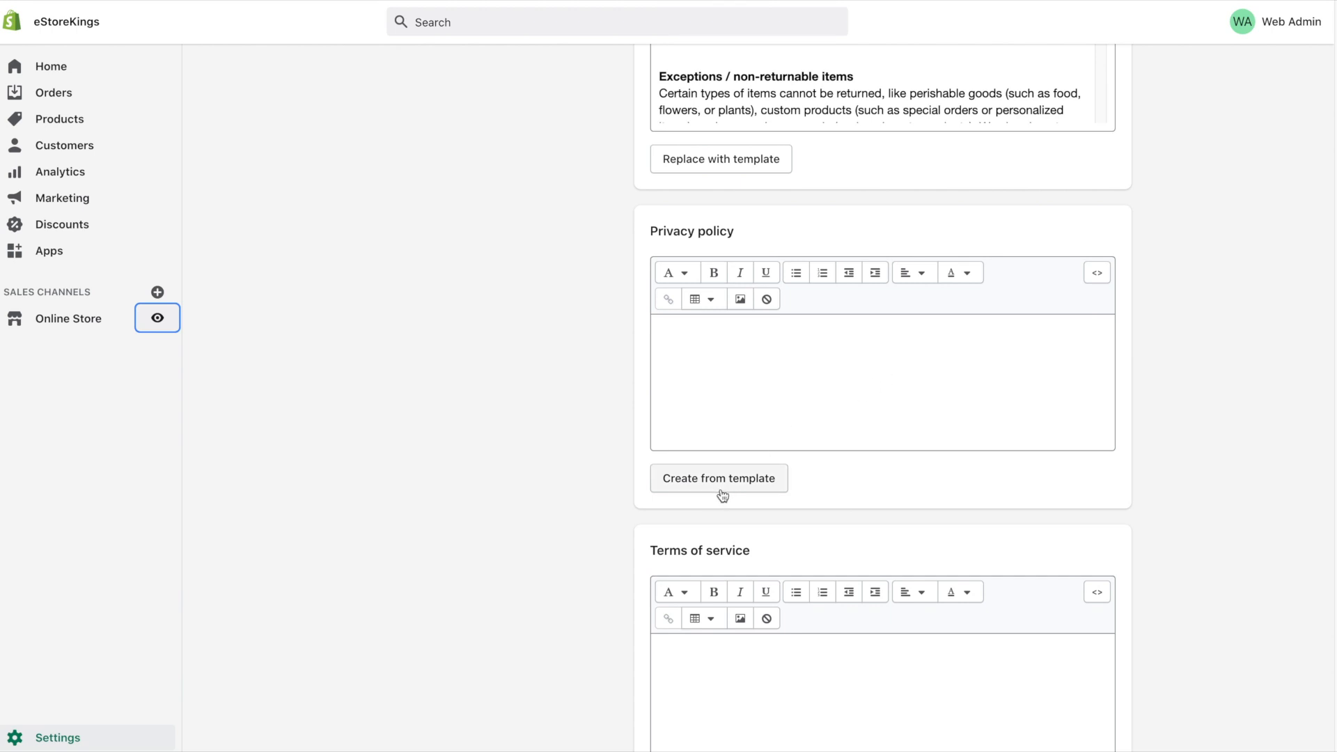
pyautogui.moveTo(806, 377)
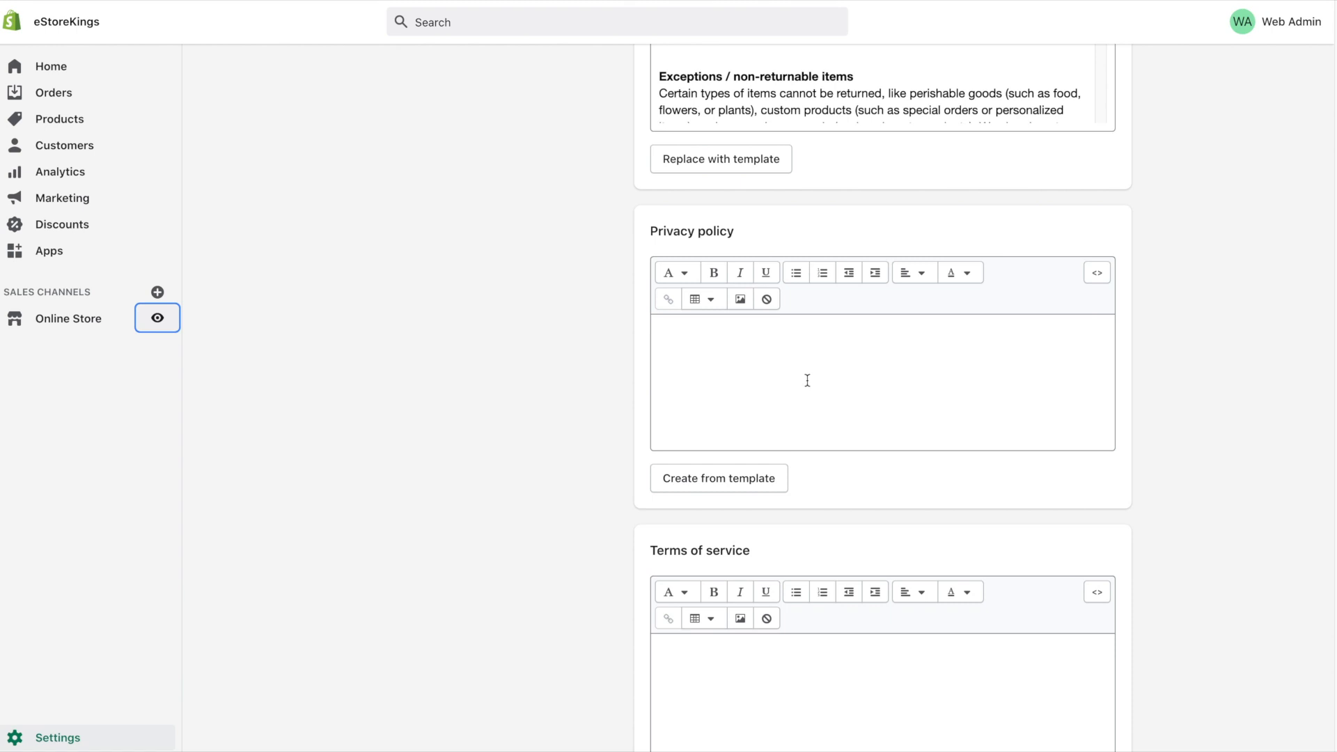
pyautogui.moveTo(794, 421)
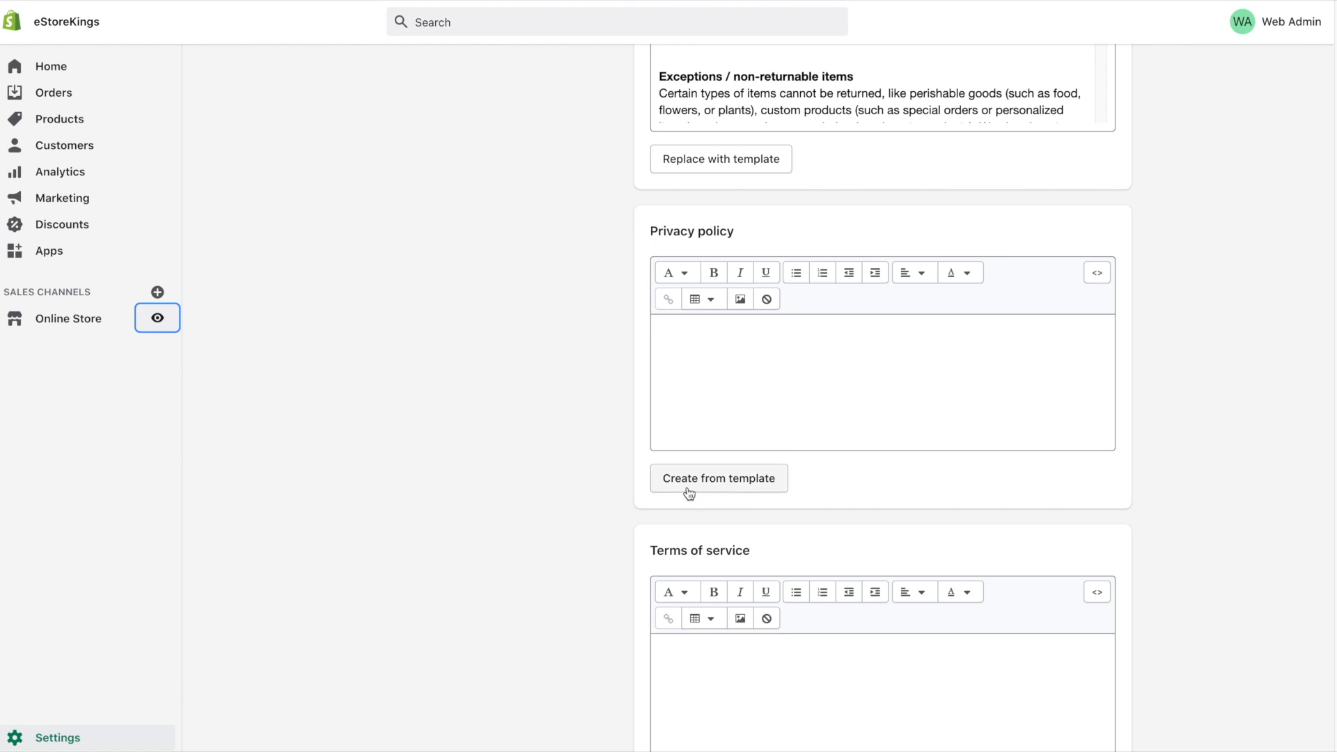
pyautogui.click(718, 478)
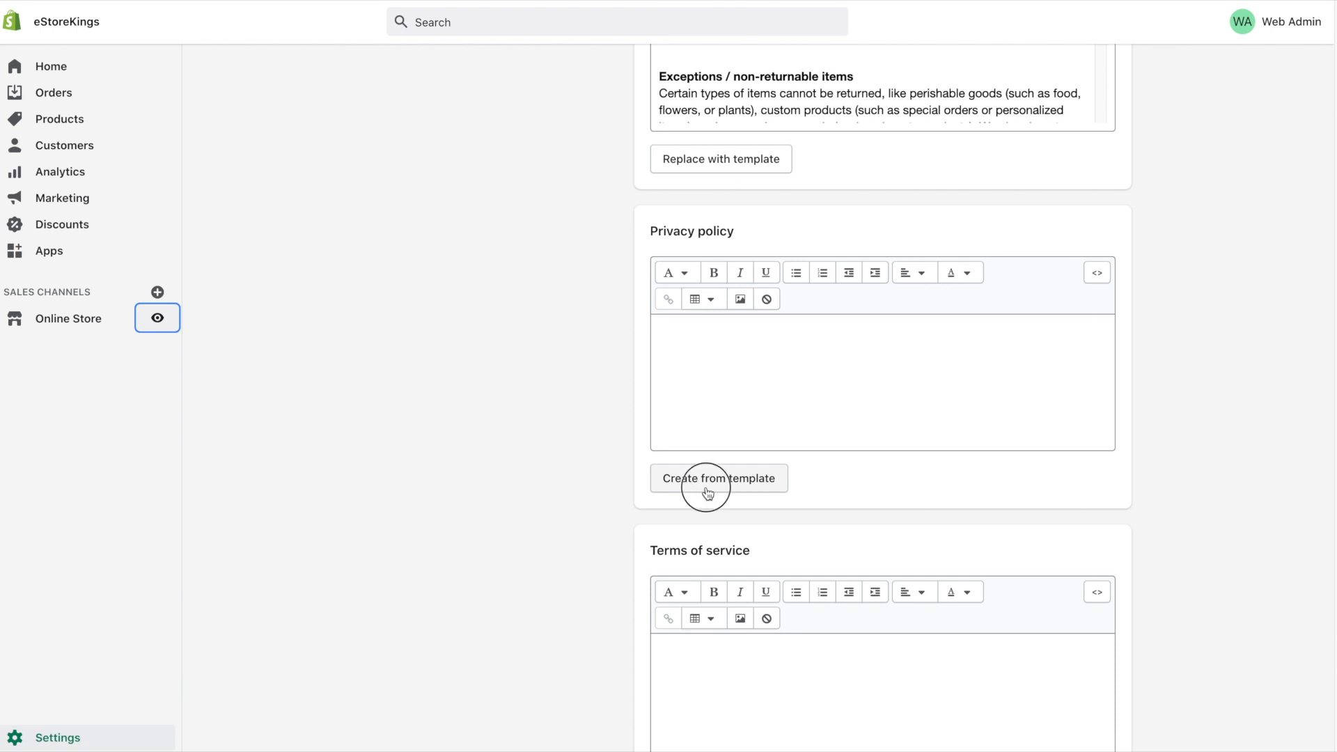
# Step: Generate the Privacy policy from the template and review its bracketed placeholders
pyautogui.click(719, 478)
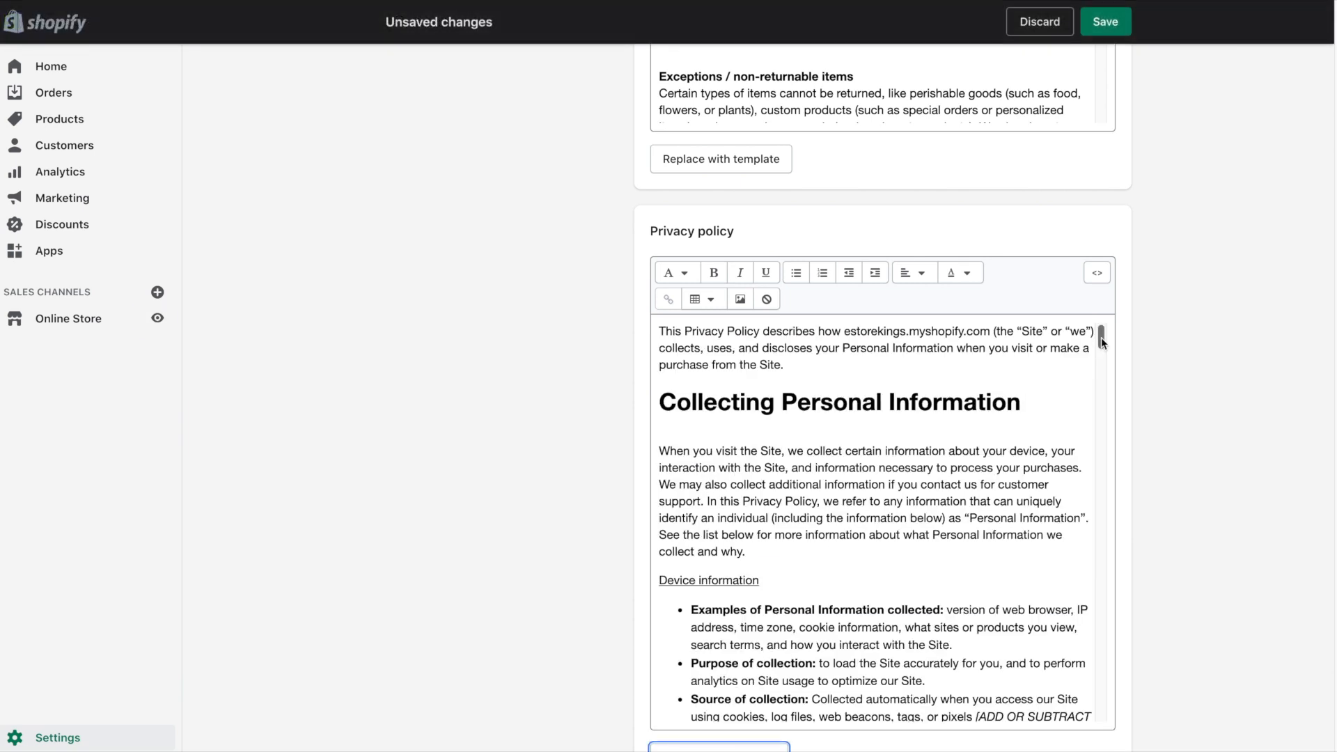
pyautogui.scroll(-3)
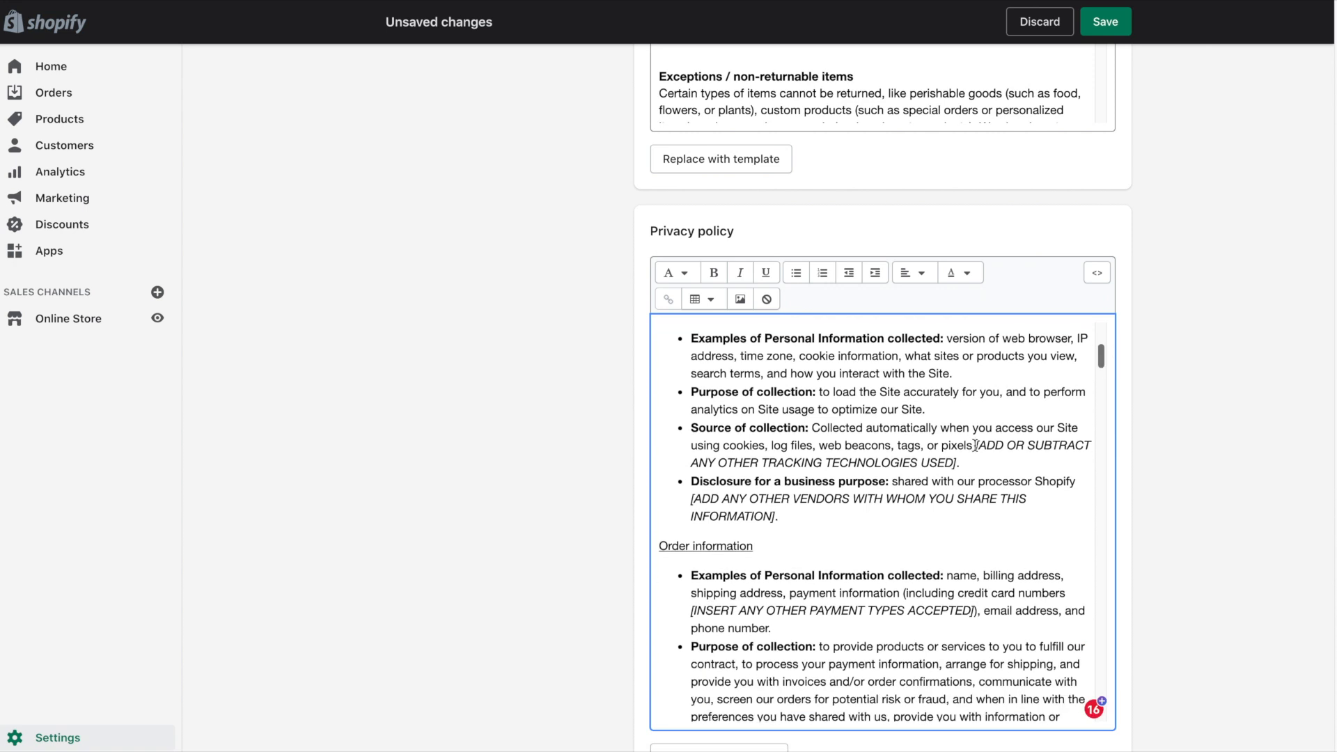
pyautogui.moveTo(981, 446); pyautogui.dragTo(956, 462)
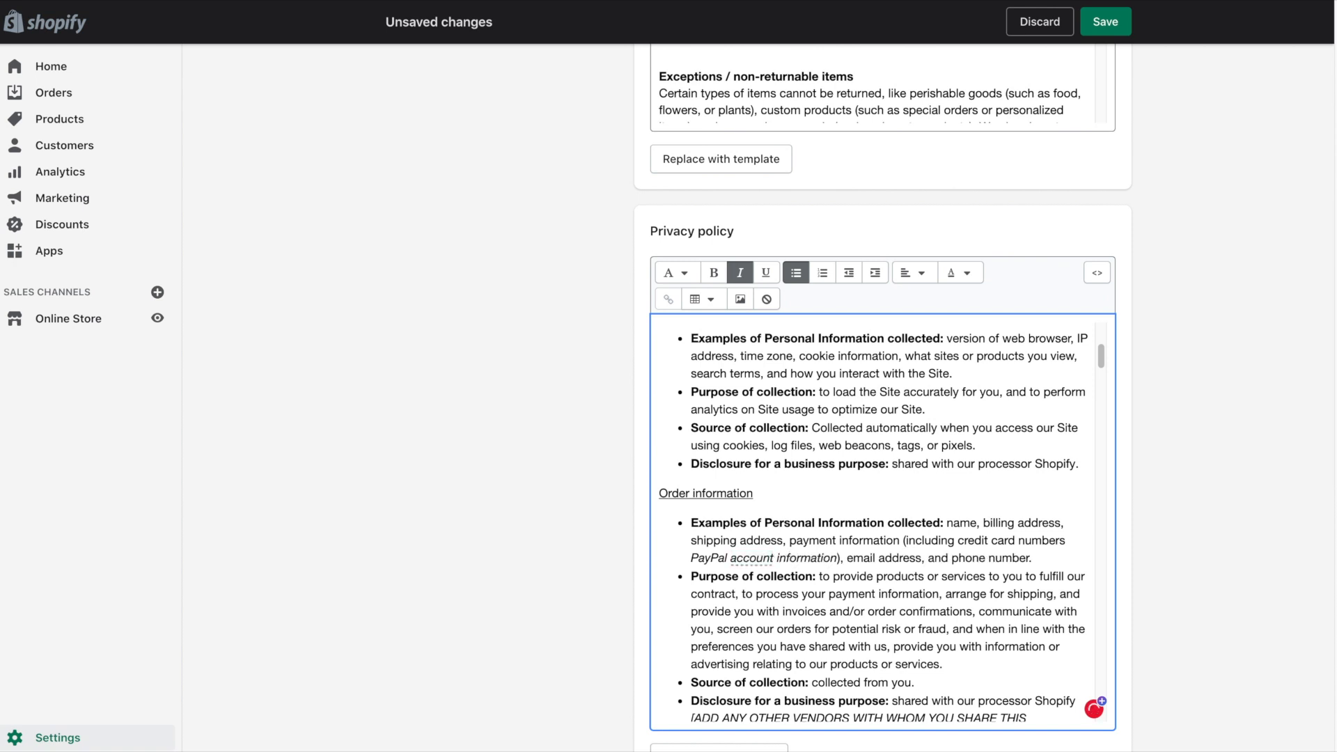
pyautogui.moveTo(1163, 480)
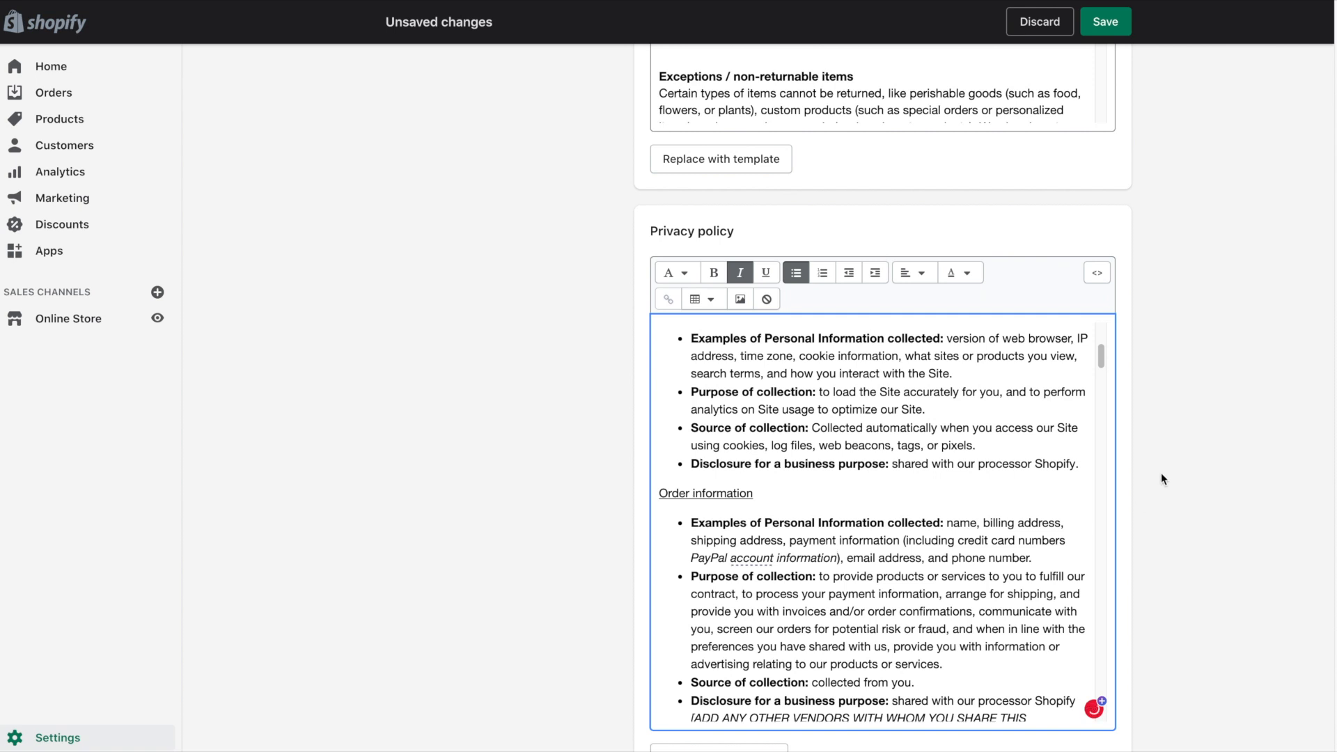
pyautogui.scroll(-3)
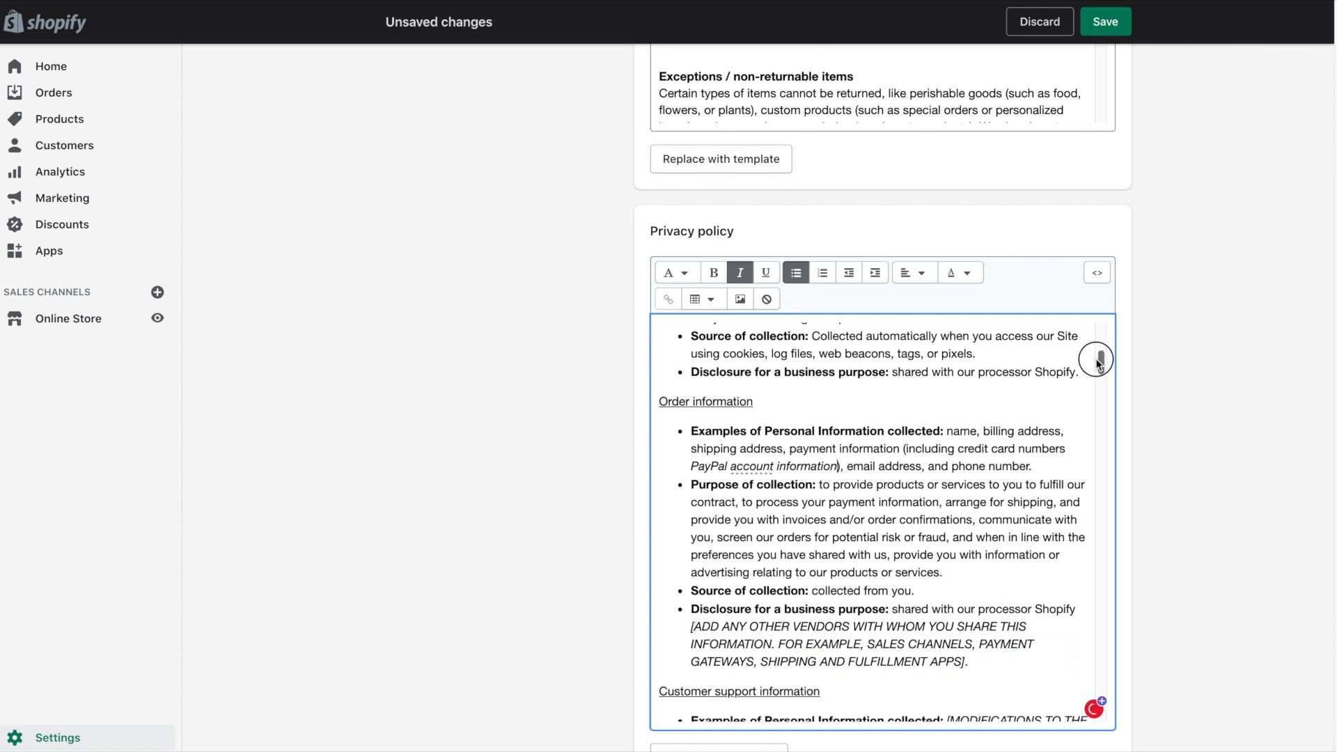
pyautogui.scroll(-3)
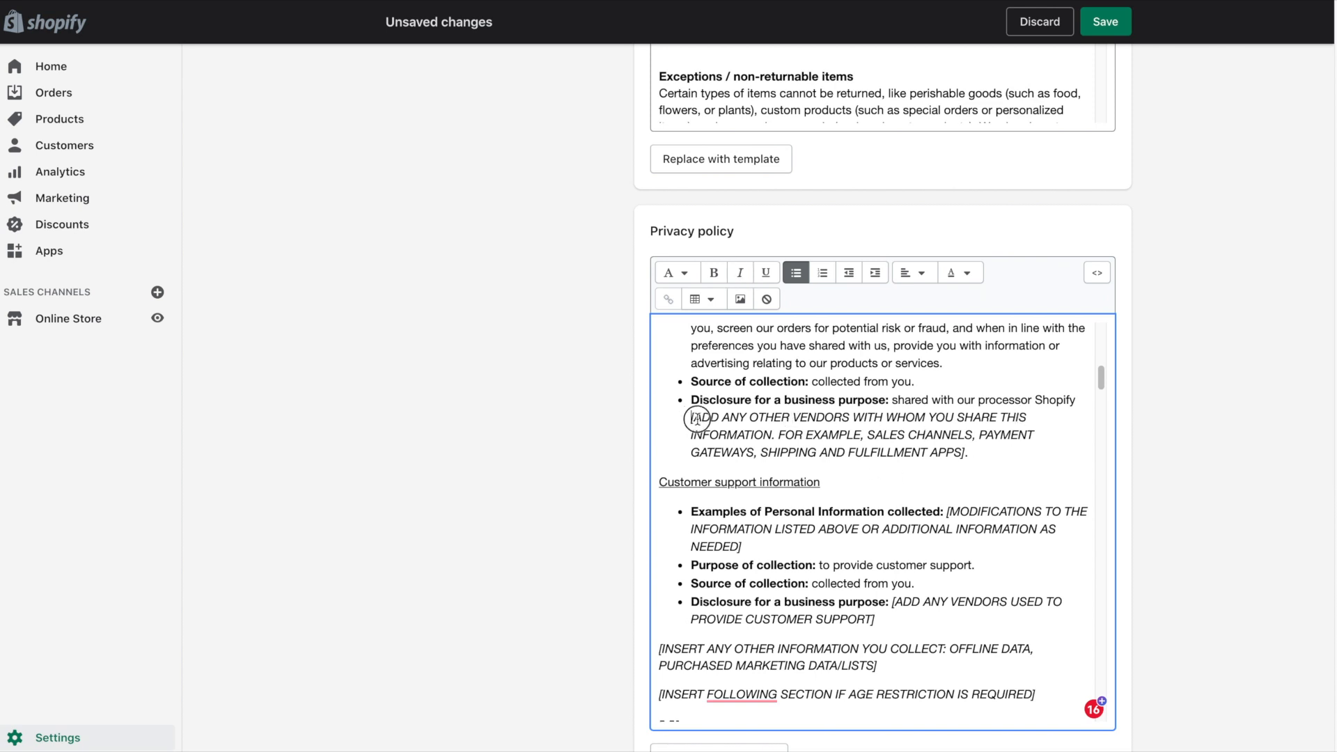
# Step: Replace the collected-information placeholder with name, email address, phone number (non-italic) and set disclosure to N/A
pyautogui.moveTo(698, 417); pyautogui.dragTo(943, 451)
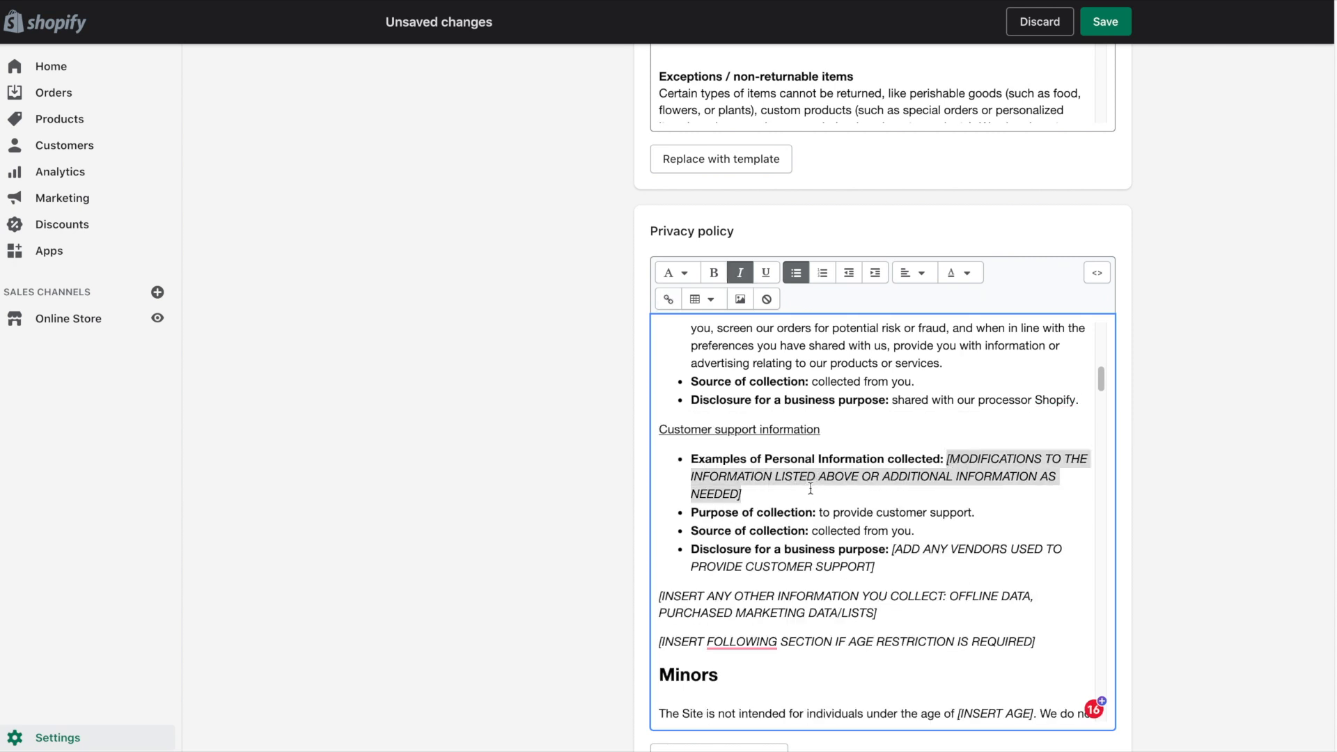
pyautogui.write('name, email address, phone number, mailing address and billing address.')
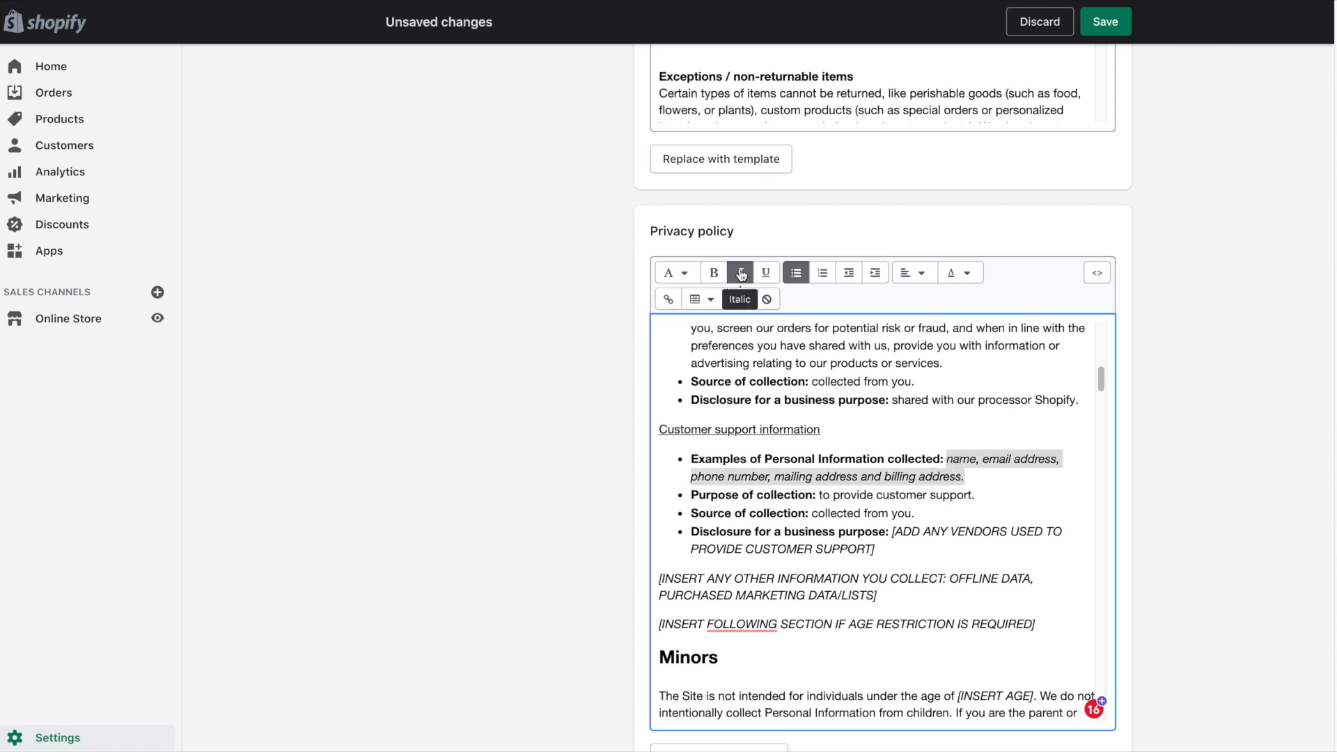
pyautogui.click(740, 272)
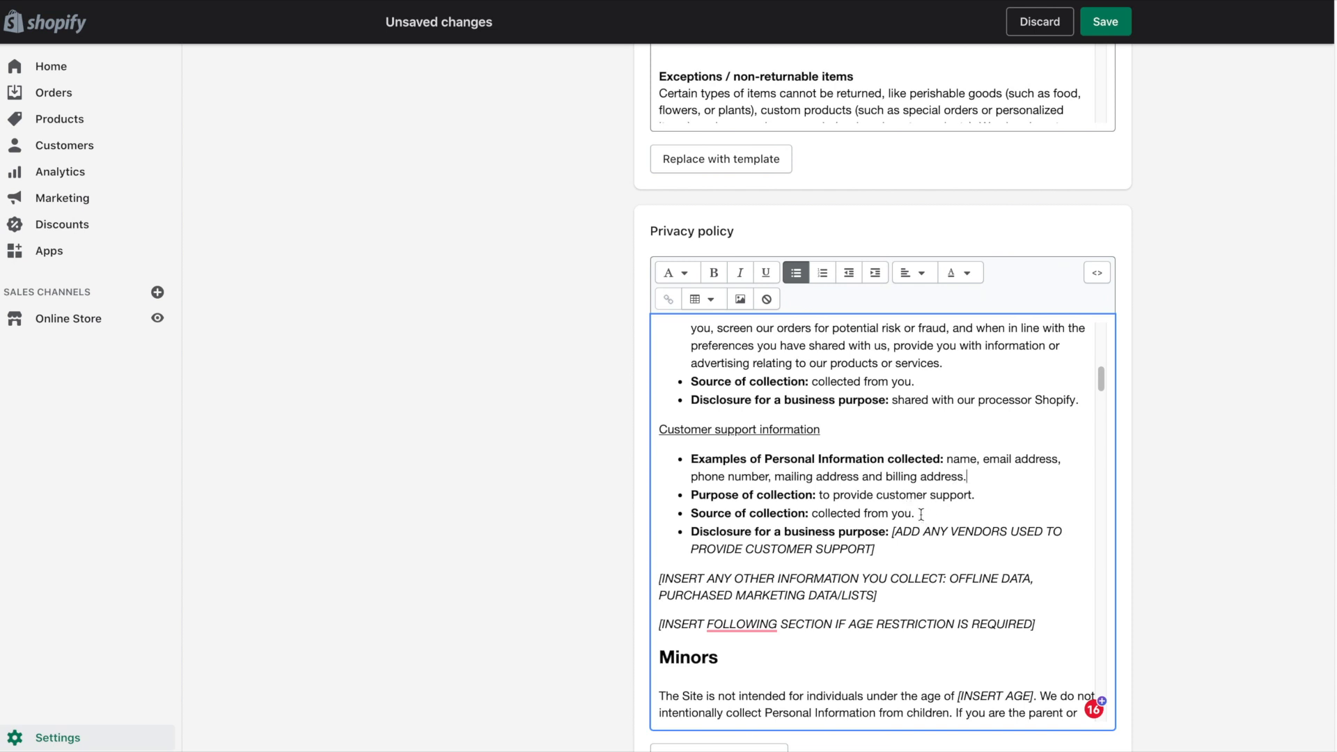
pyautogui.write('N/A')
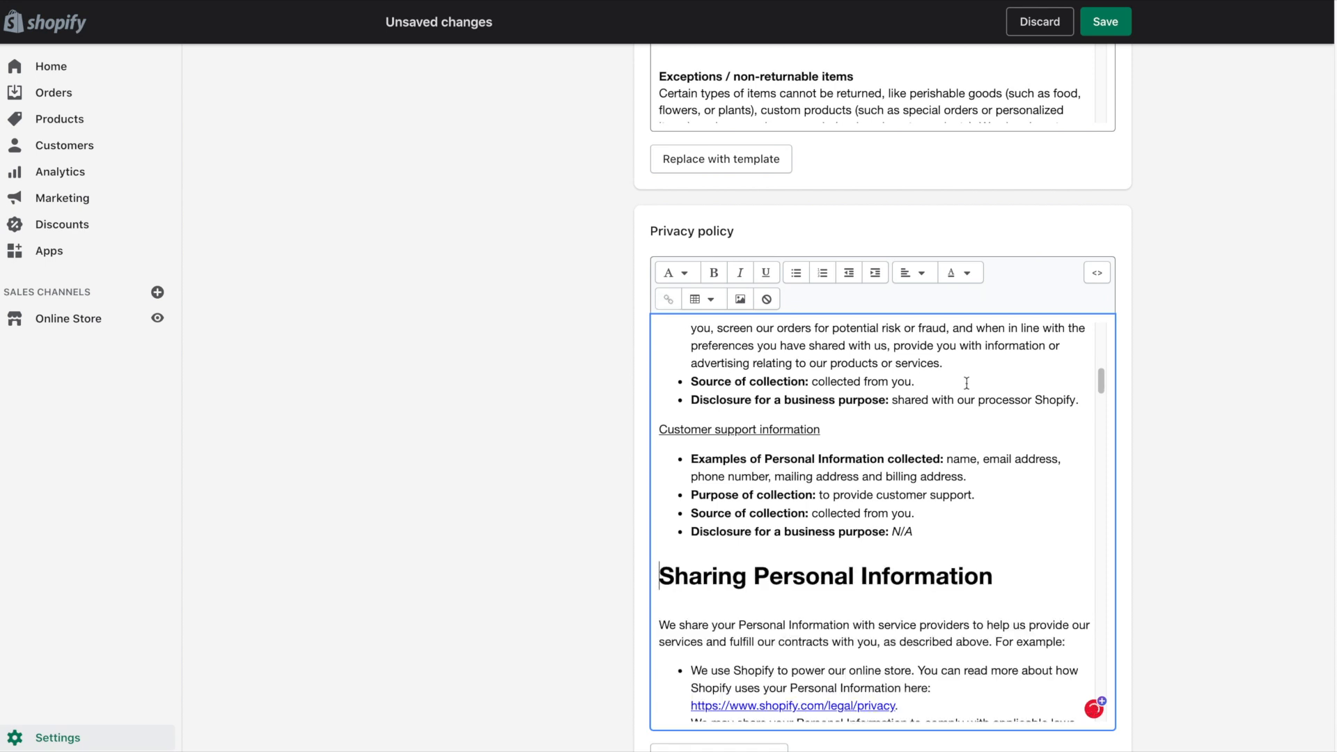
pyautogui.scroll(-3)
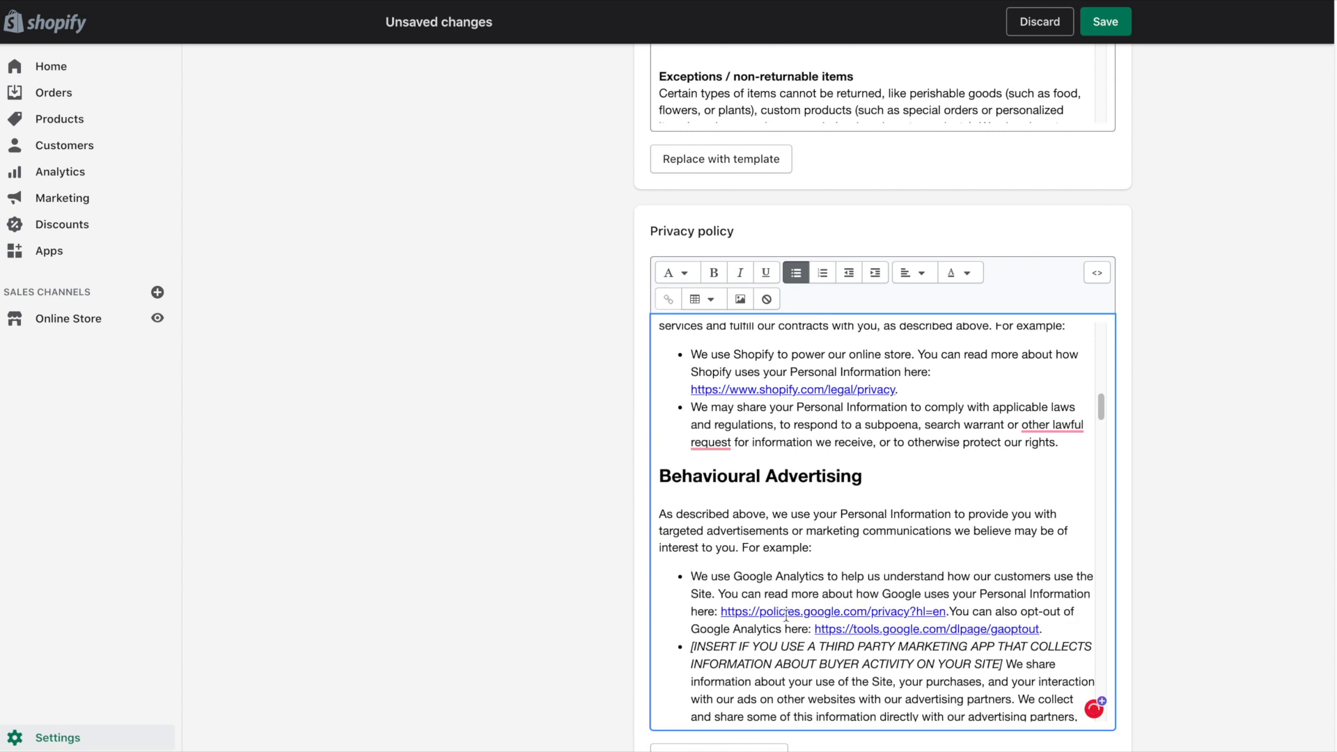
pyautogui.scroll(-3)
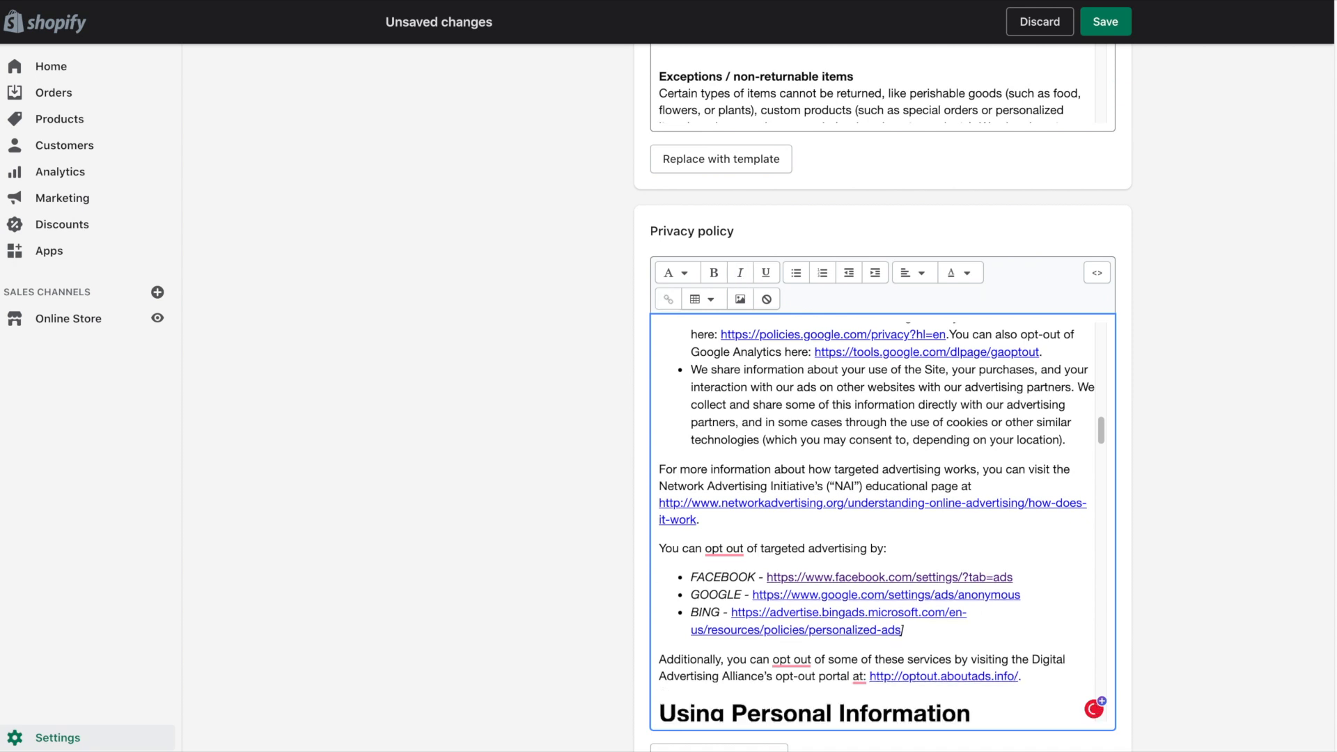
pyautogui.scroll(-3)
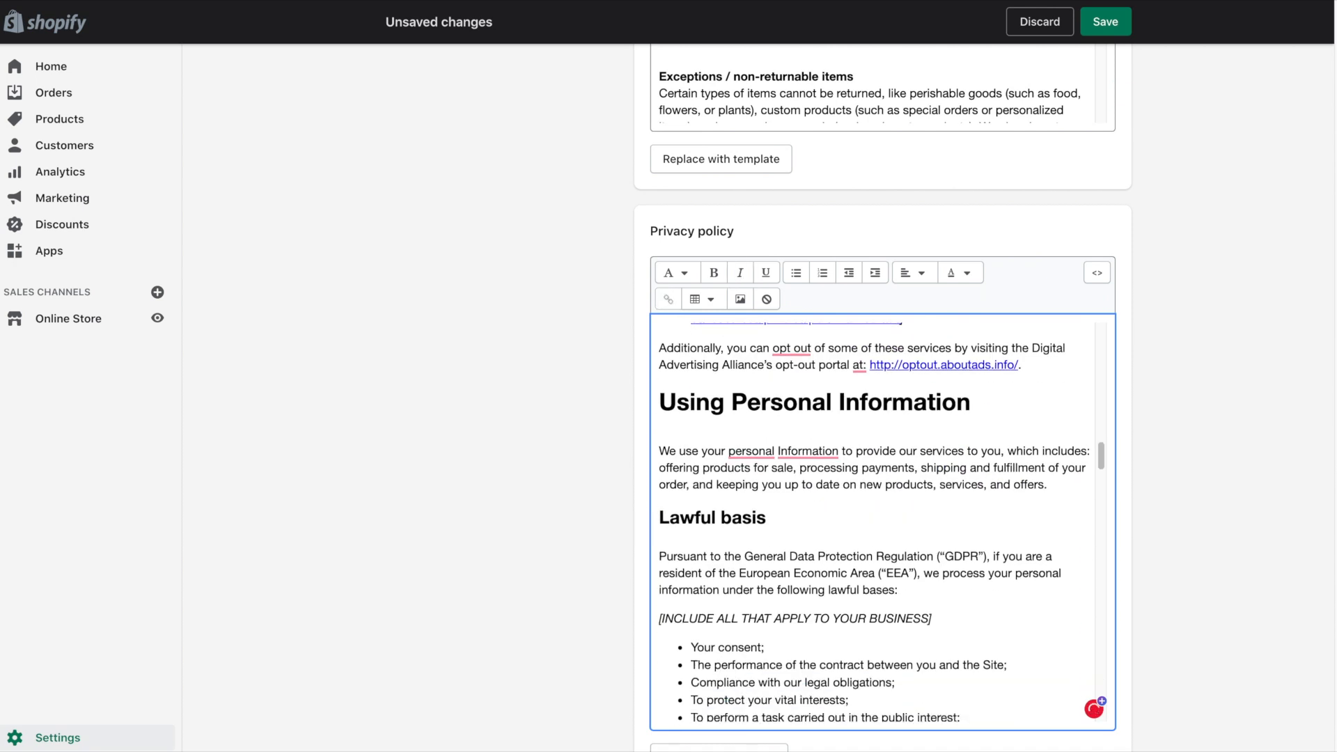
pyautogui.scroll(-3)
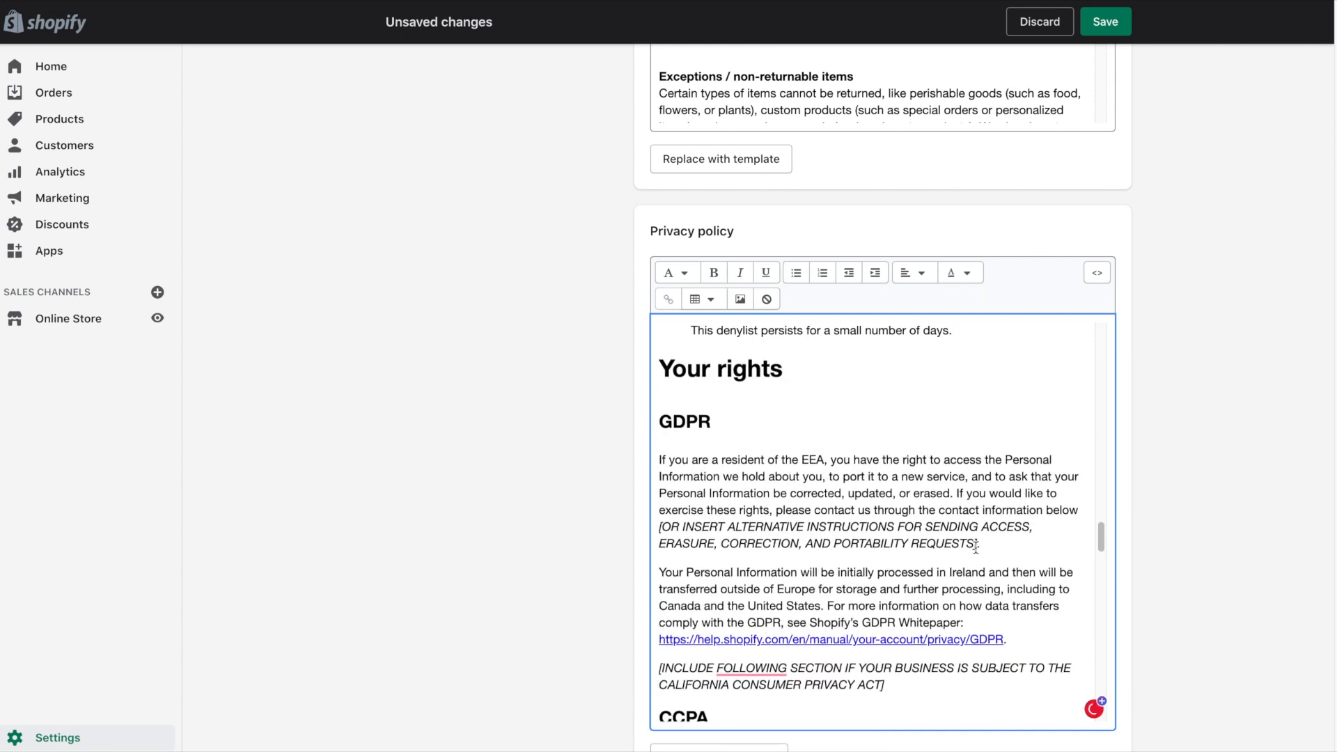
pyautogui.scroll(-3)
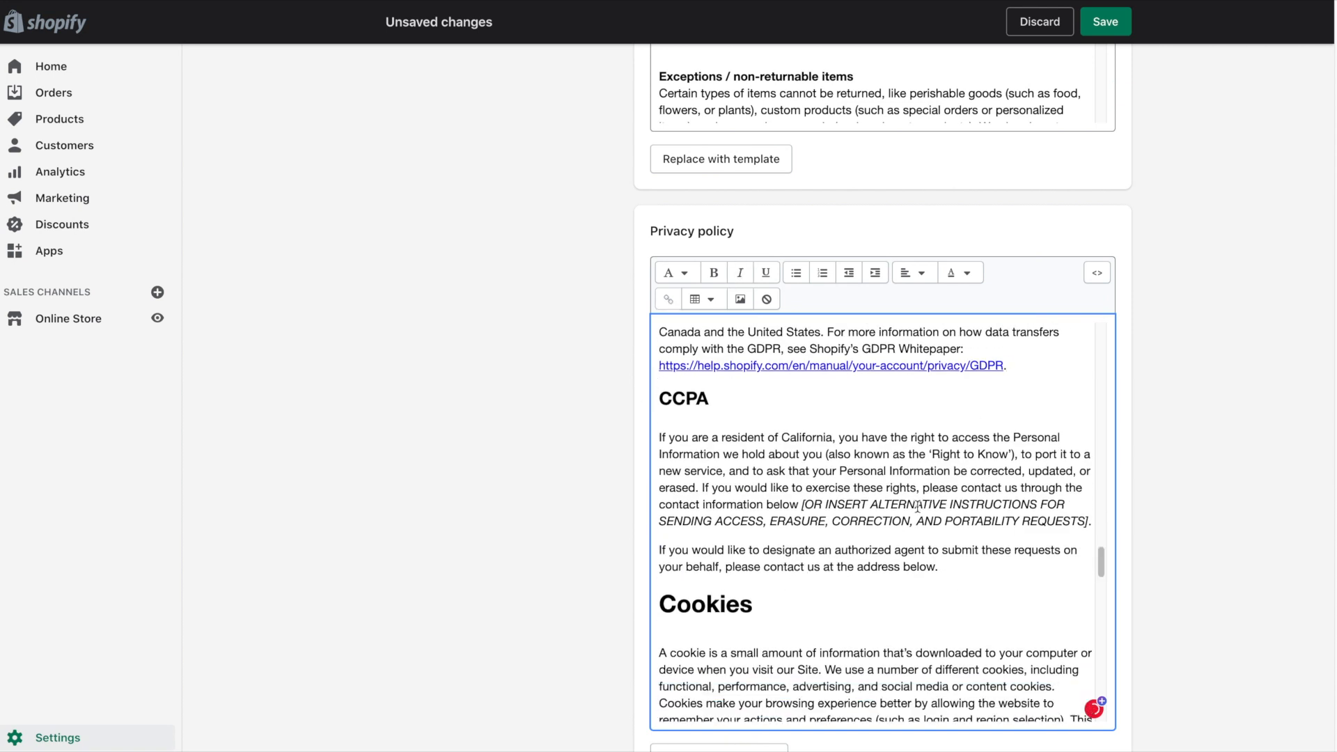
pyautogui.scroll(-3)
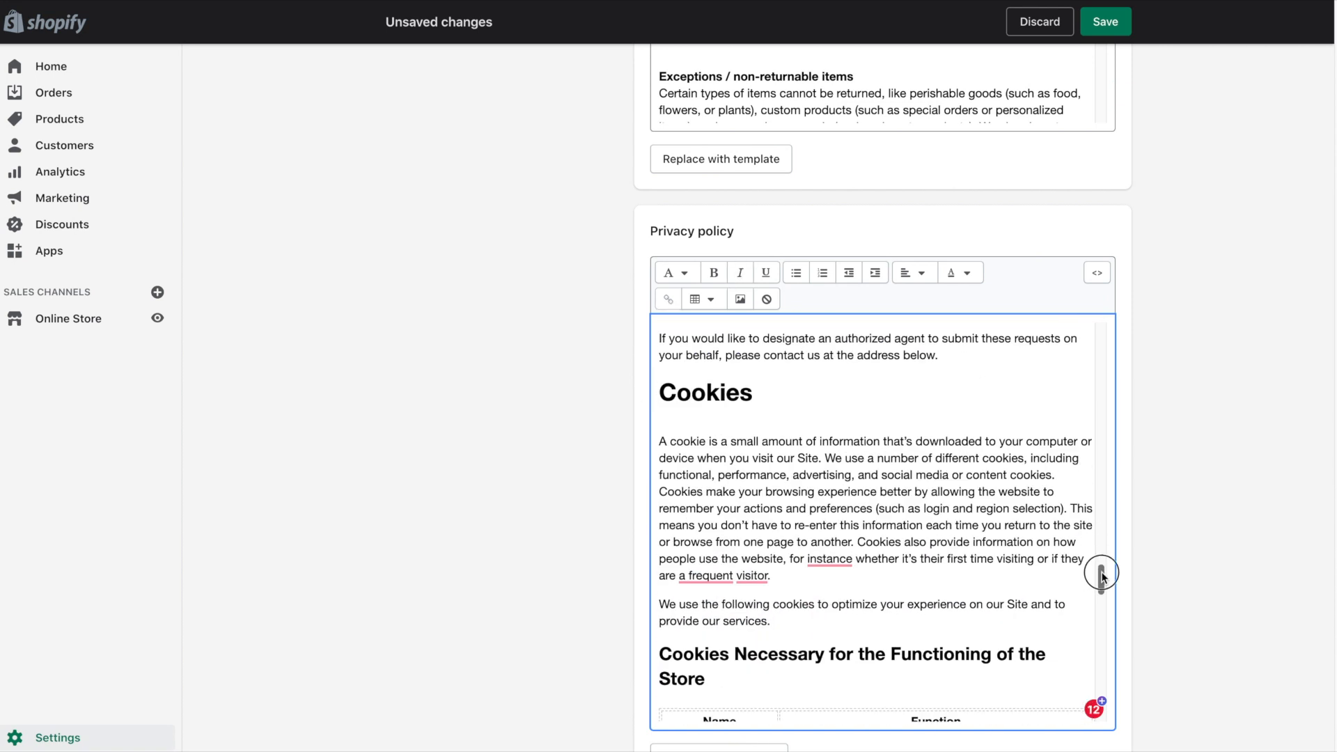
pyautogui.scroll(-3)
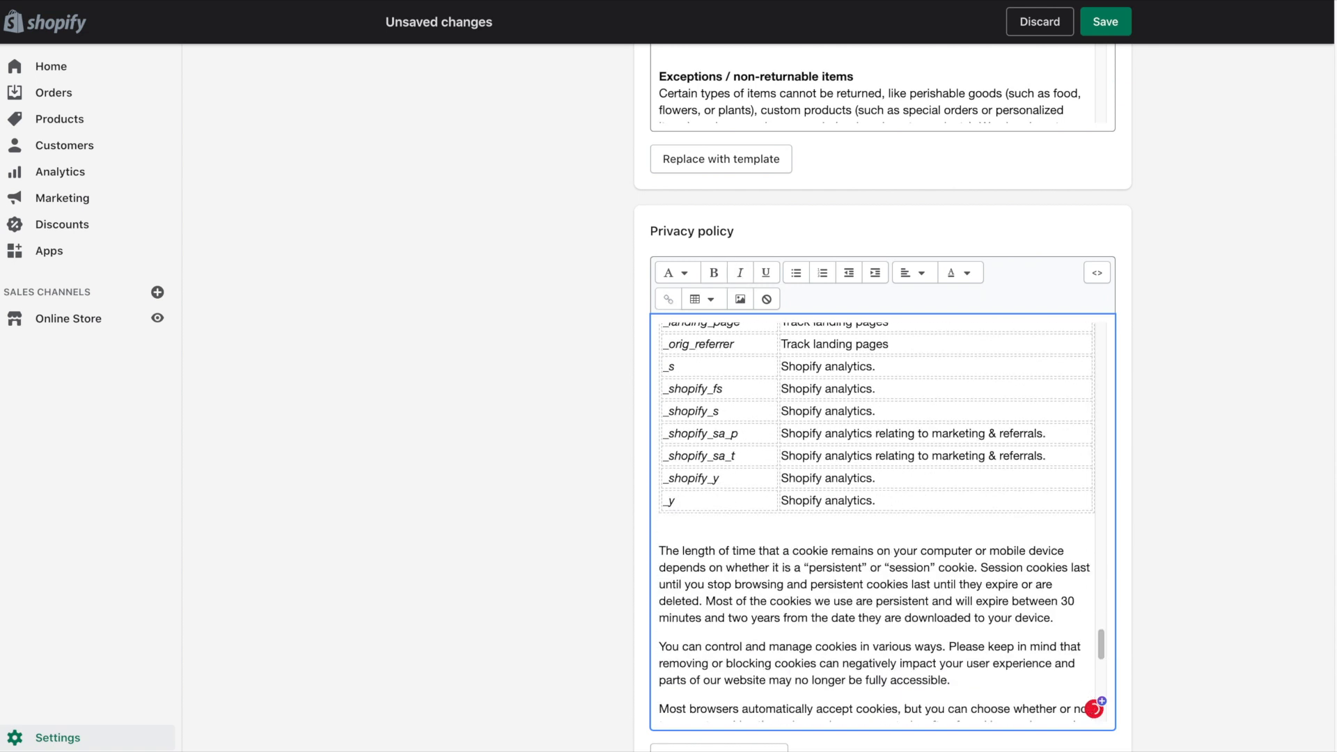
pyautogui.scroll(-3)
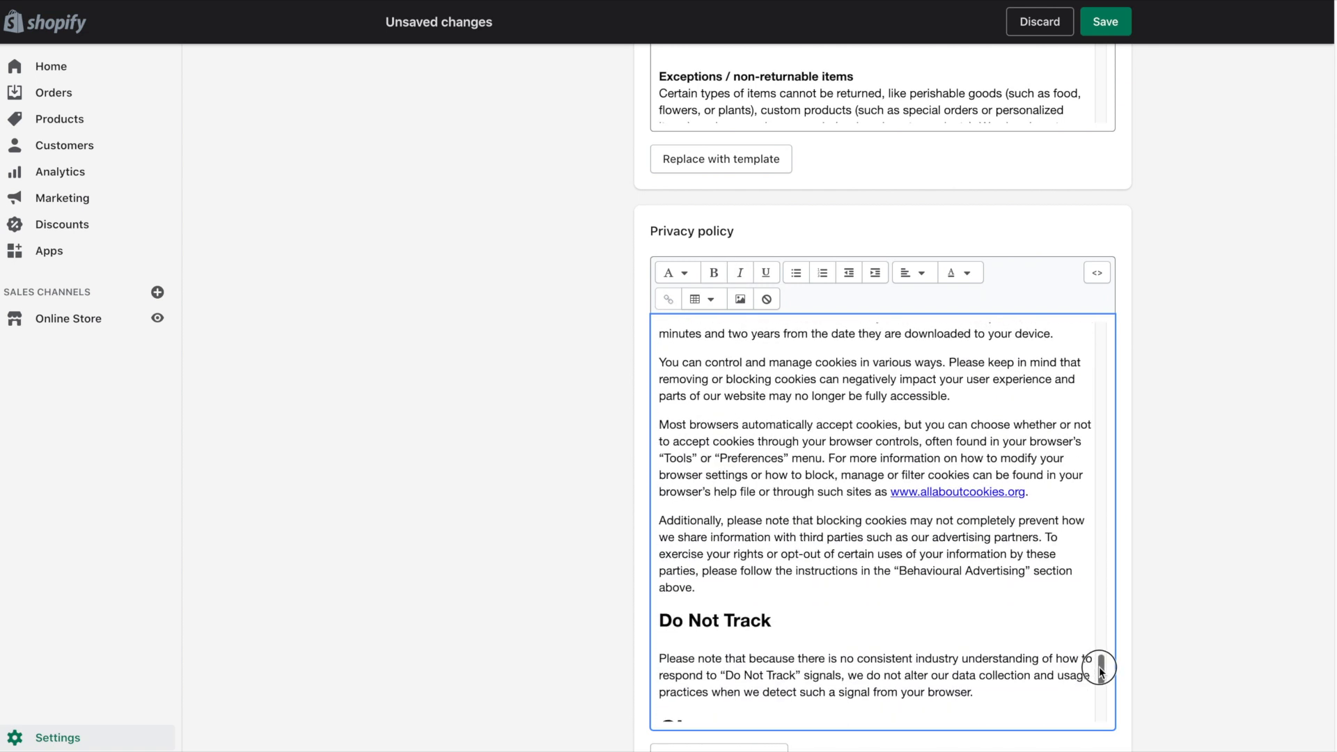
pyautogui.scroll(-3)
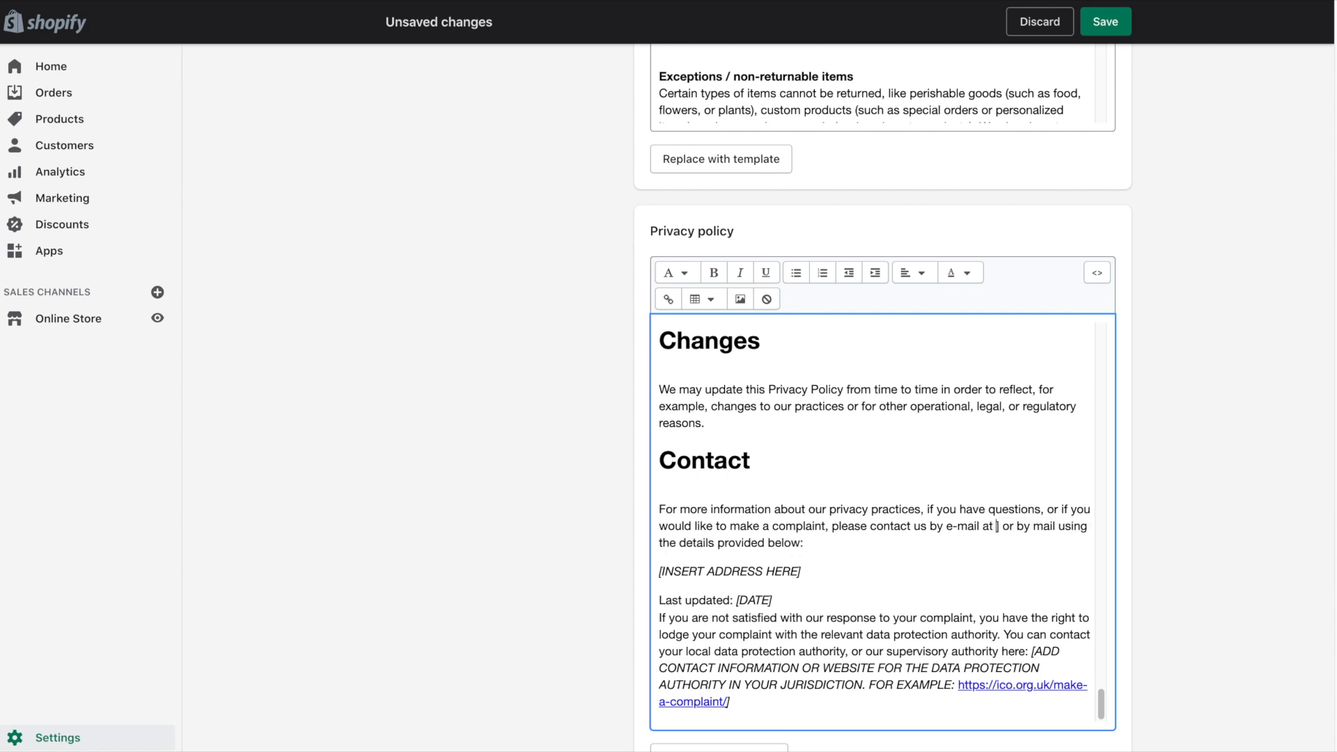
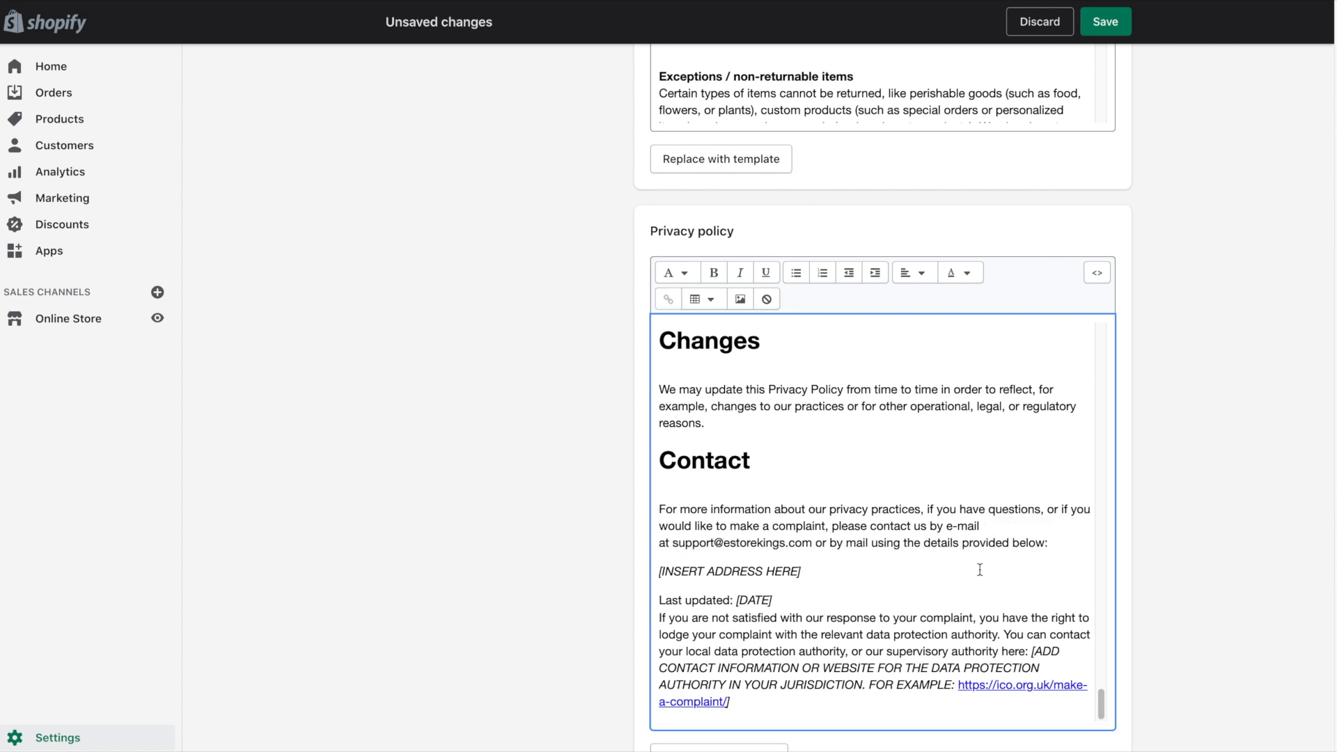
pyautogui.write('<<address>>')
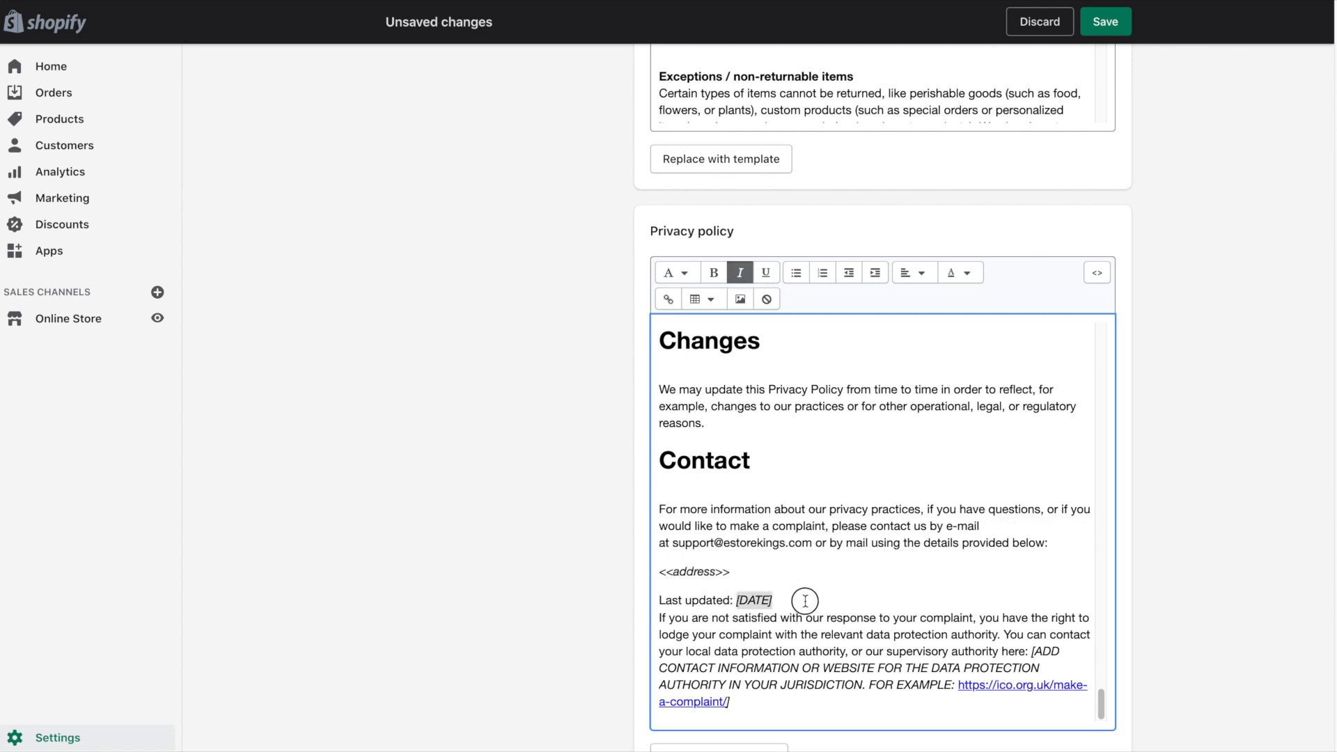
pyautogui.write('March 27th, 2021')
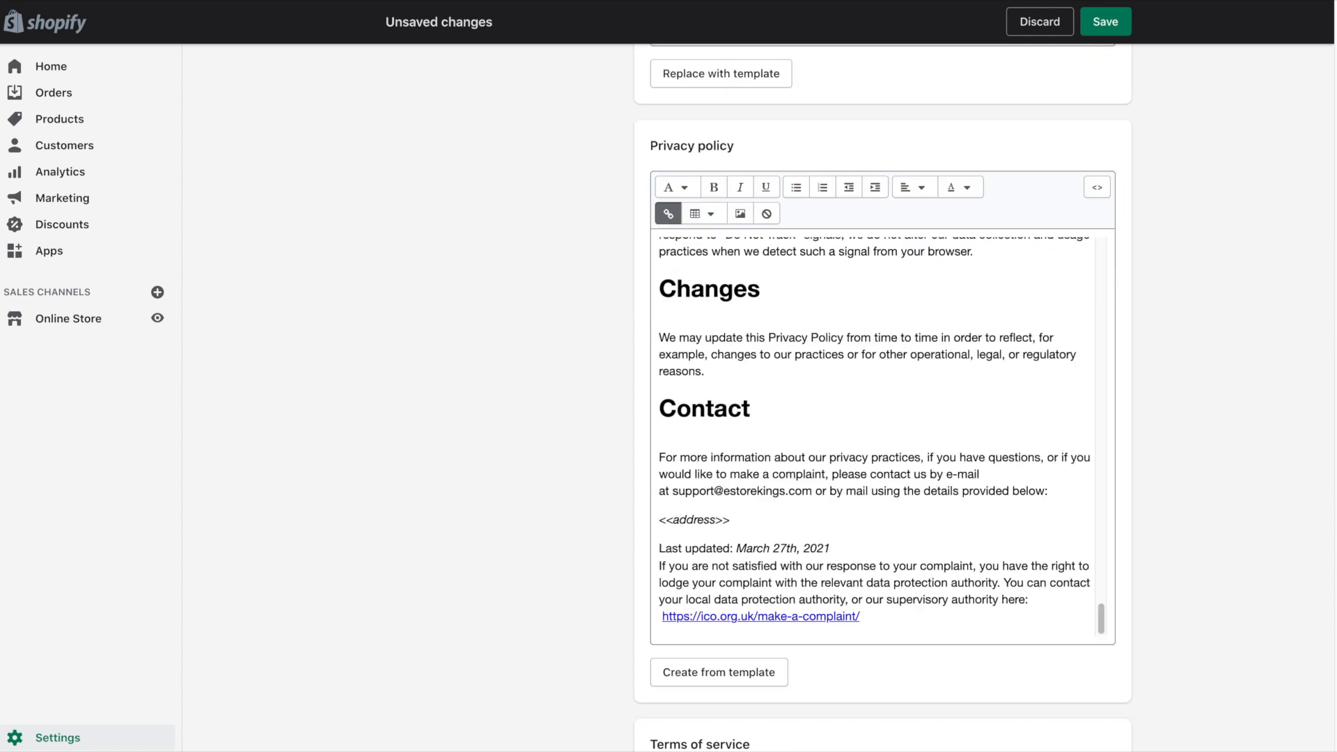
# Step: Fill the Terms of service with the eStoreKings template text through Section 20 and save it
pyautogui.scroll(-3)
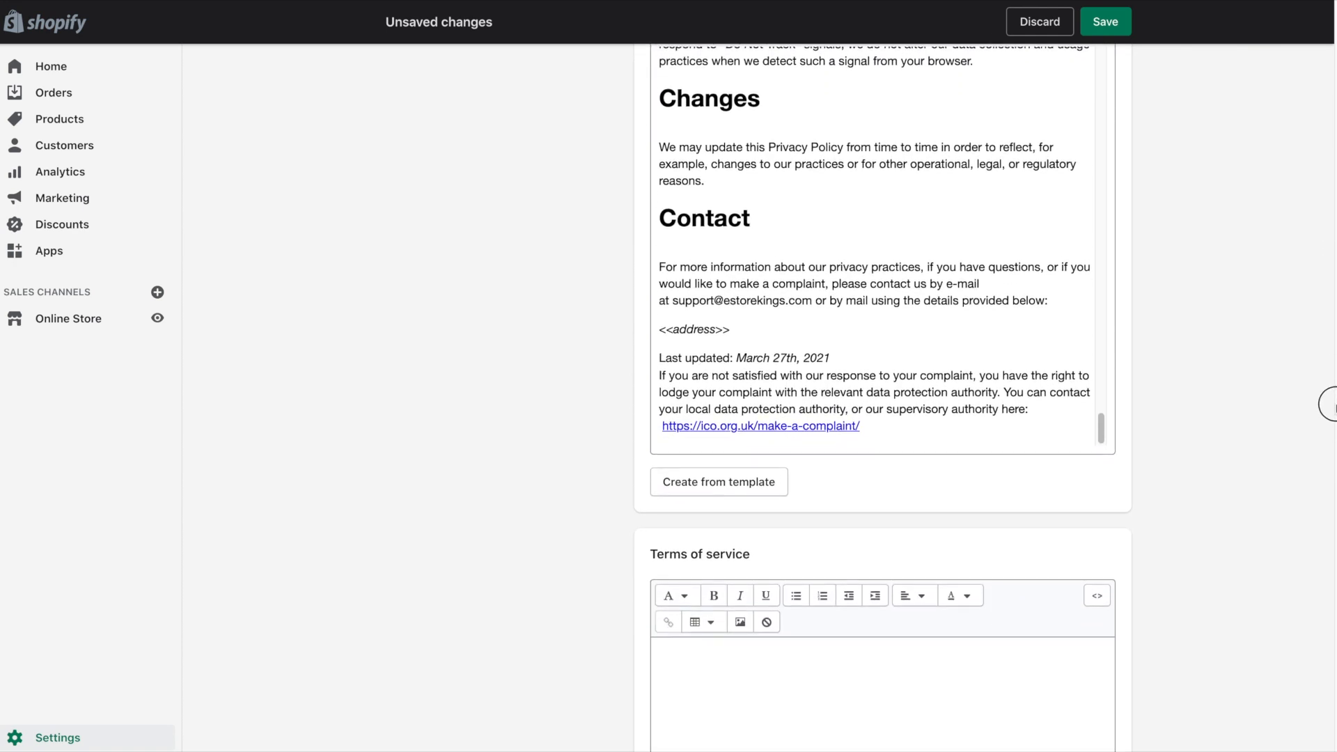
pyautogui.scroll(-3)
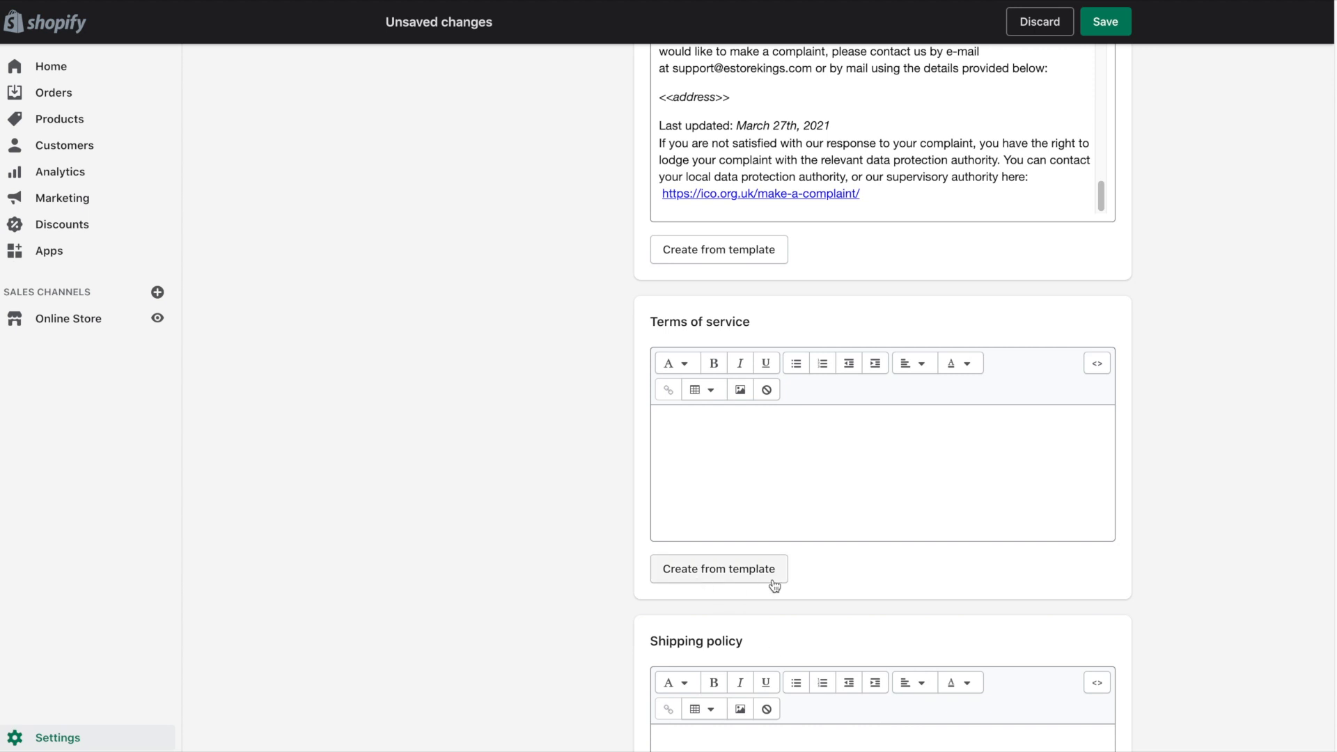
pyautogui.click(719, 568)
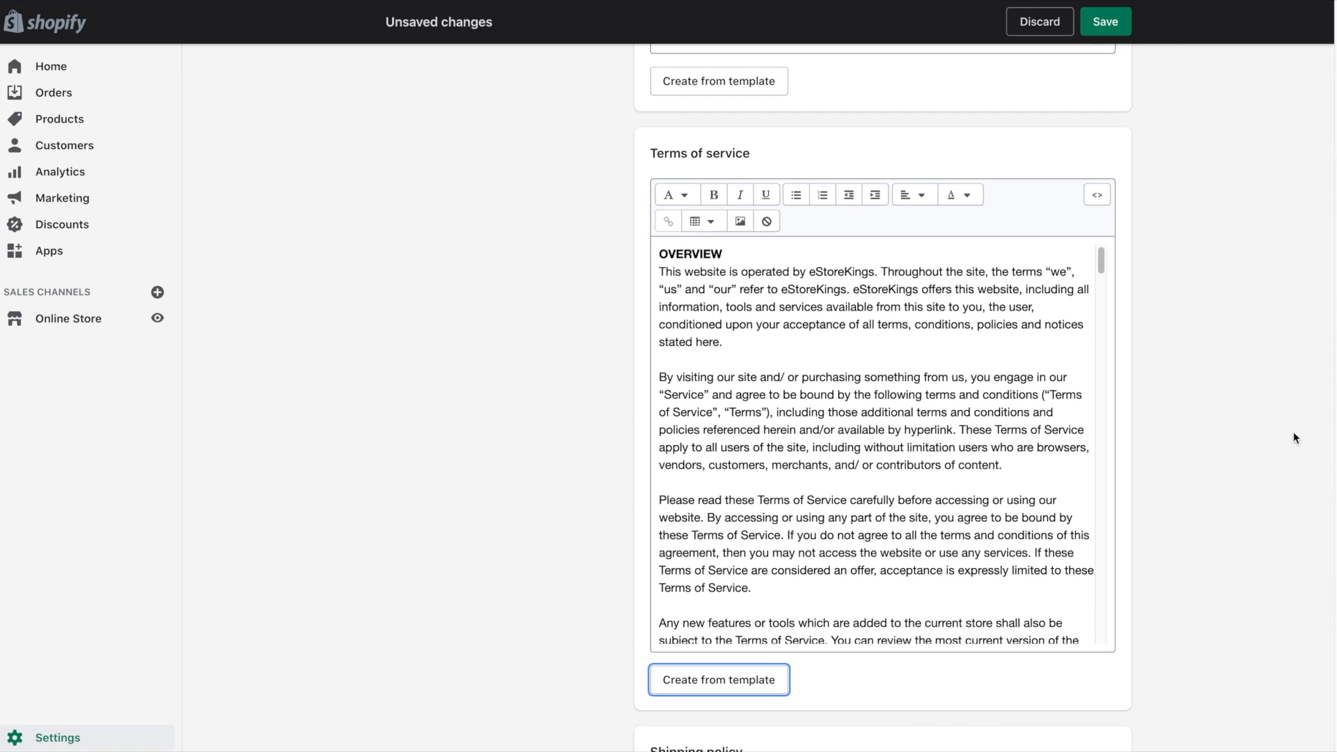
pyautogui.moveTo(1132, 451)
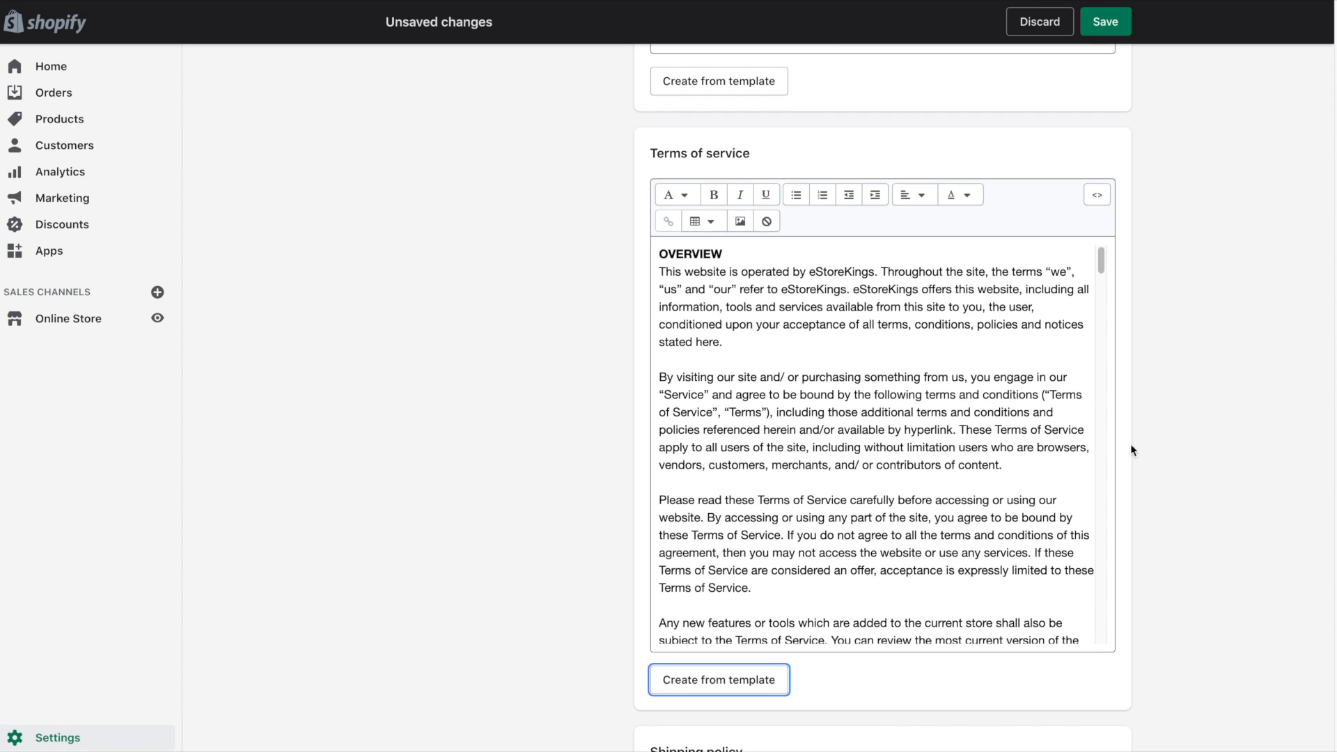
pyautogui.moveTo(1101, 263)
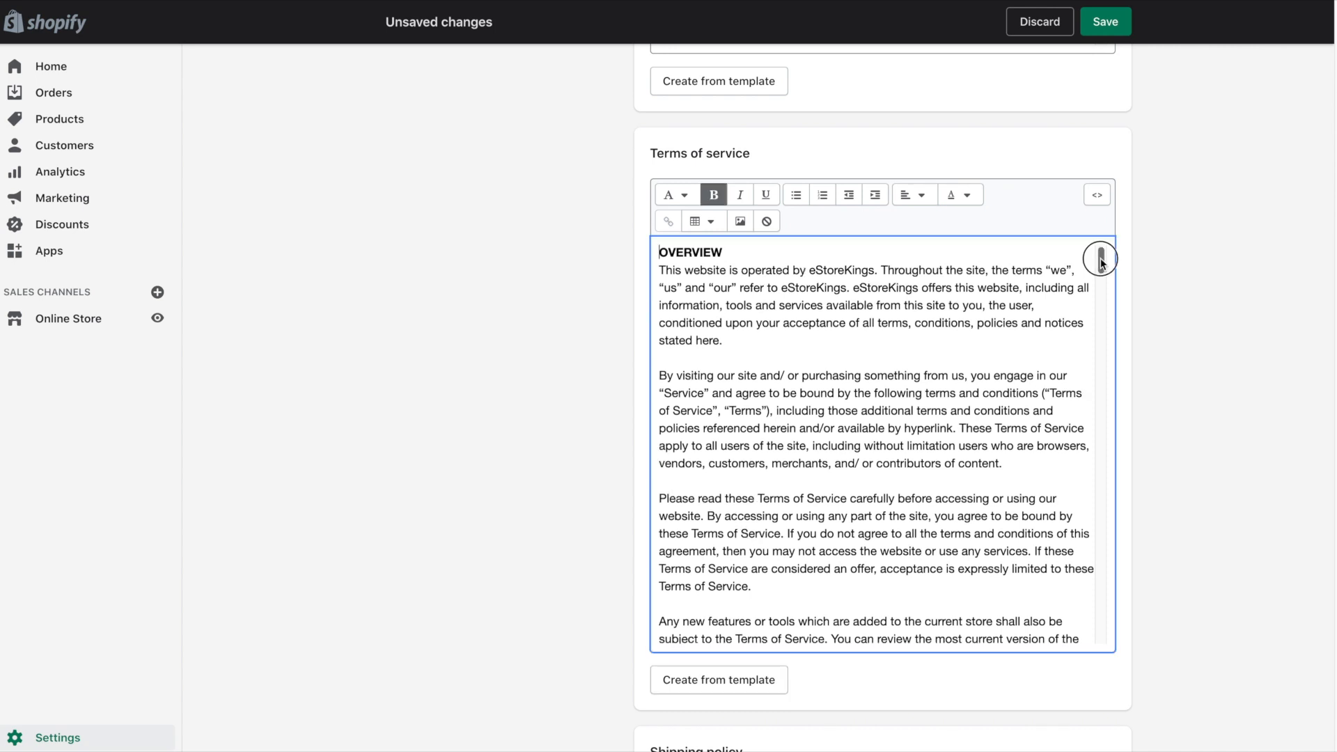
pyautogui.scroll(-3)
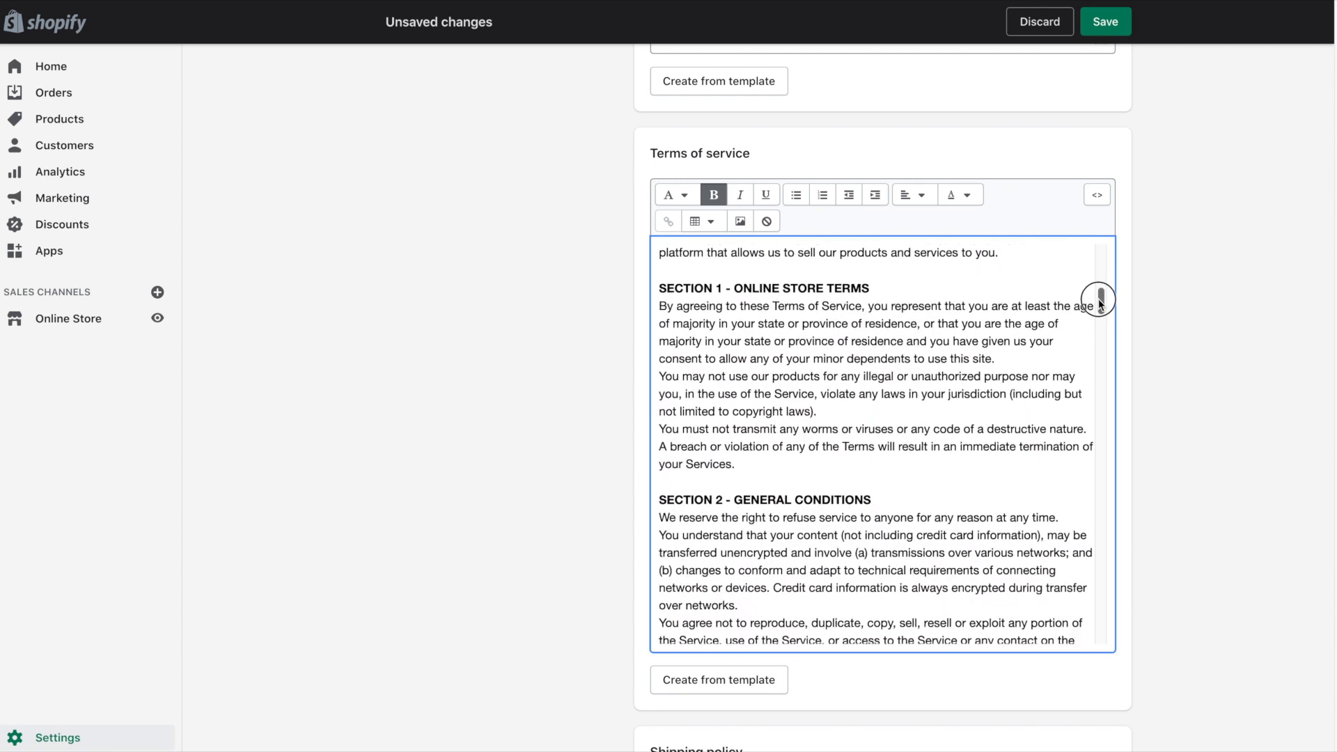
pyautogui.scroll(-3)
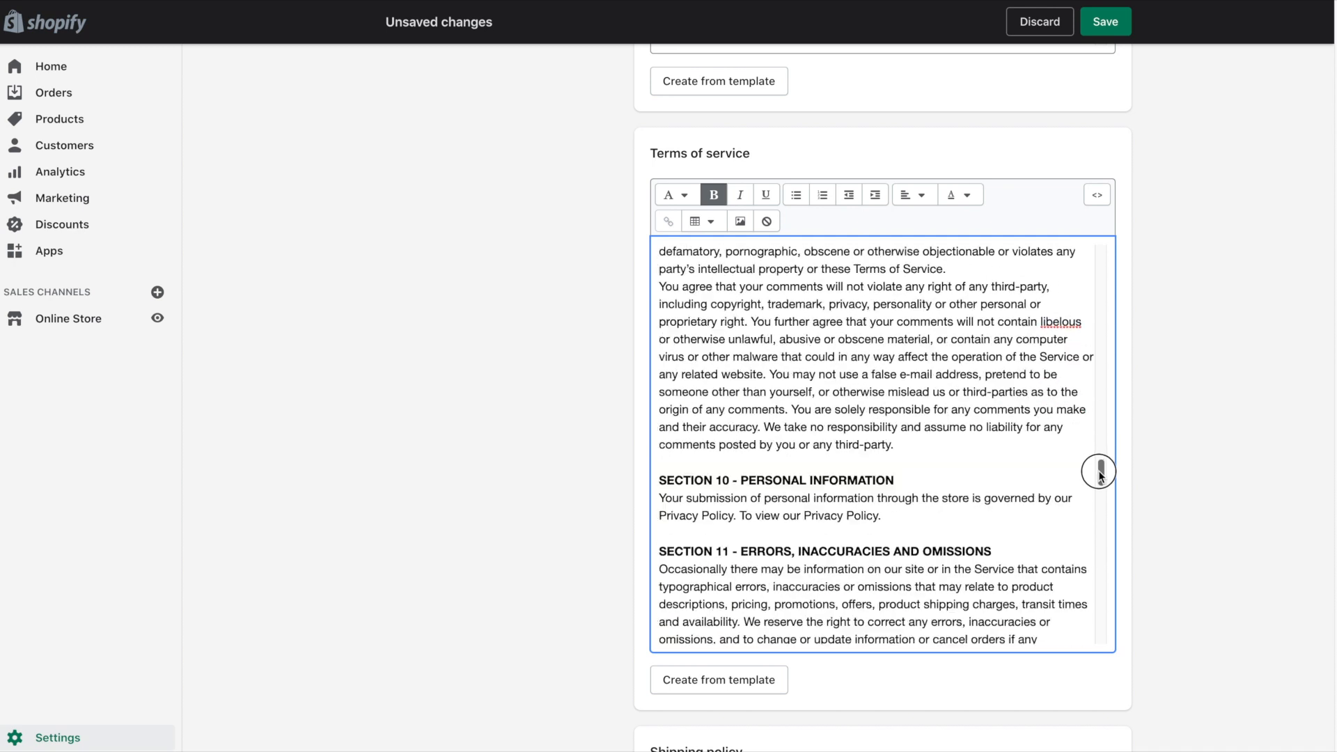
pyautogui.scroll(-3)
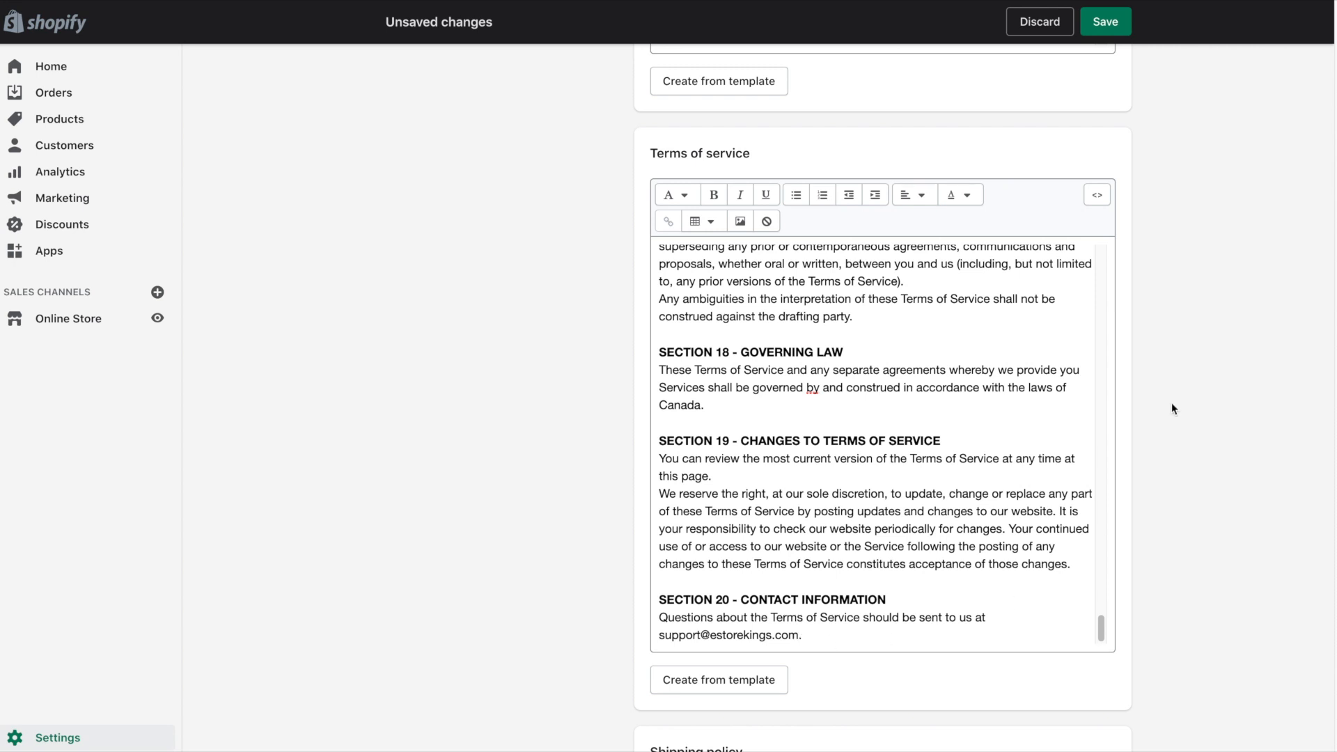
pyautogui.click(1105, 21)
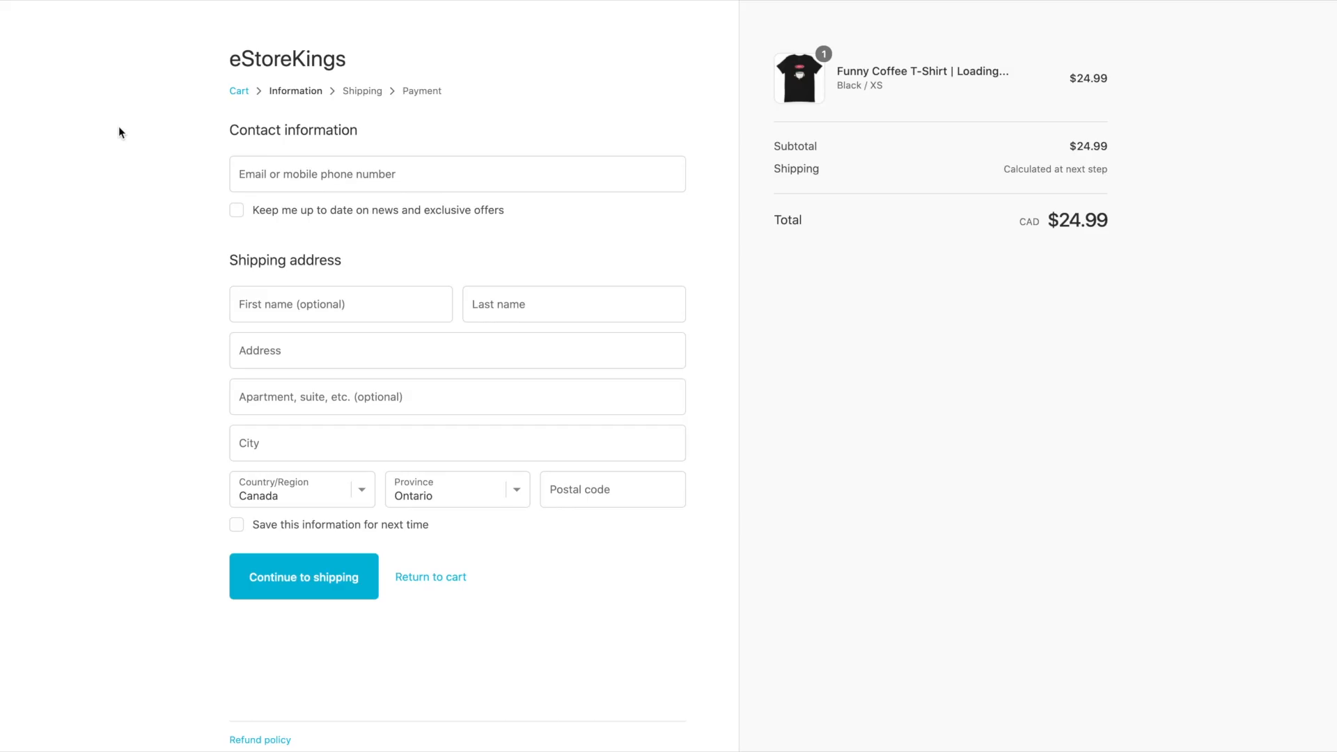
# Step: Refresh the checkout and confirm the Terms of service footer link shows the saved terms
pyautogui.click(457, 175)
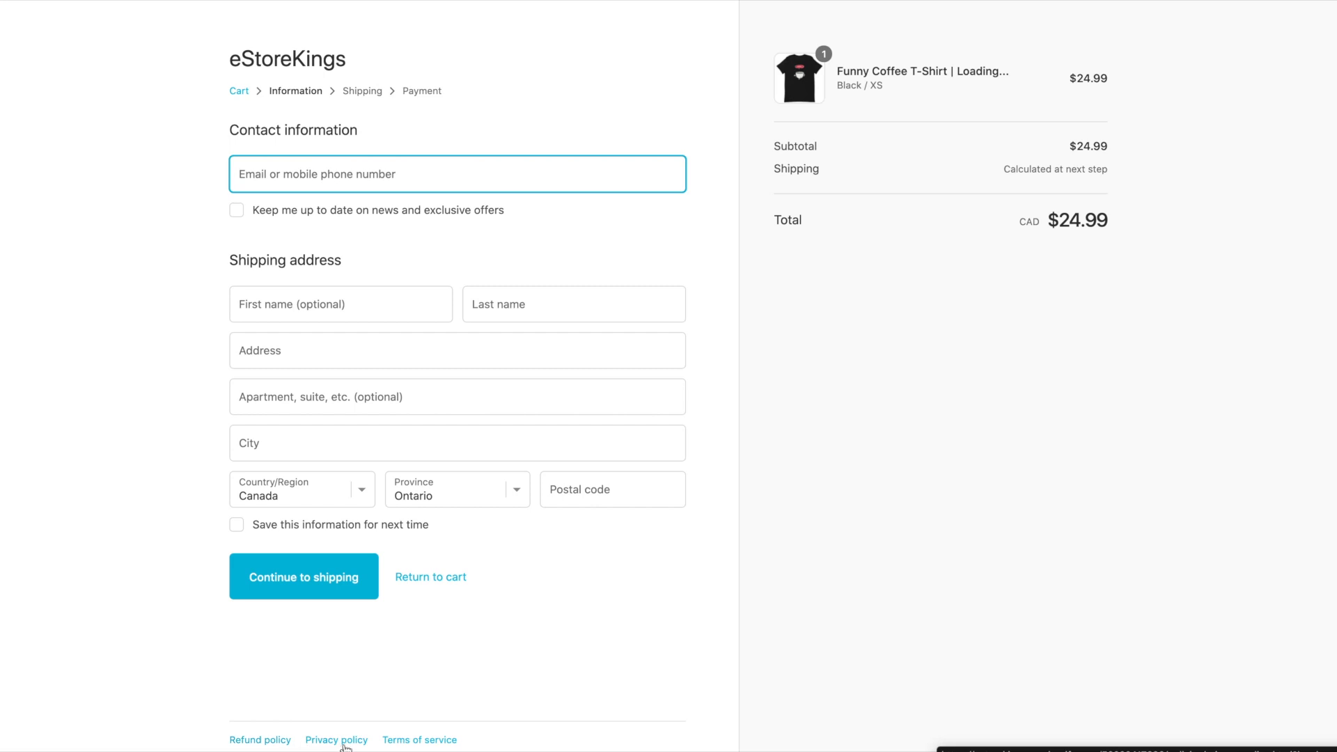
pyautogui.moveTo(765, 725)
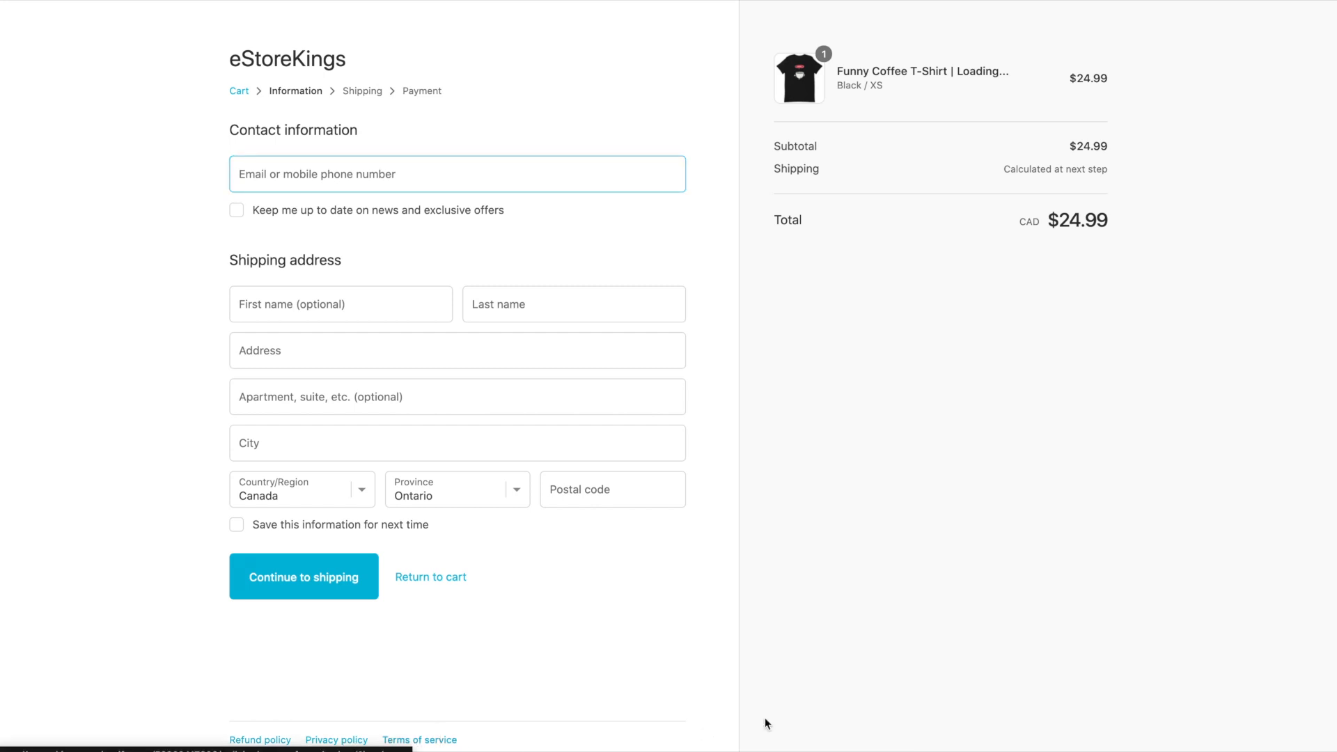
pyautogui.click(420, 739)
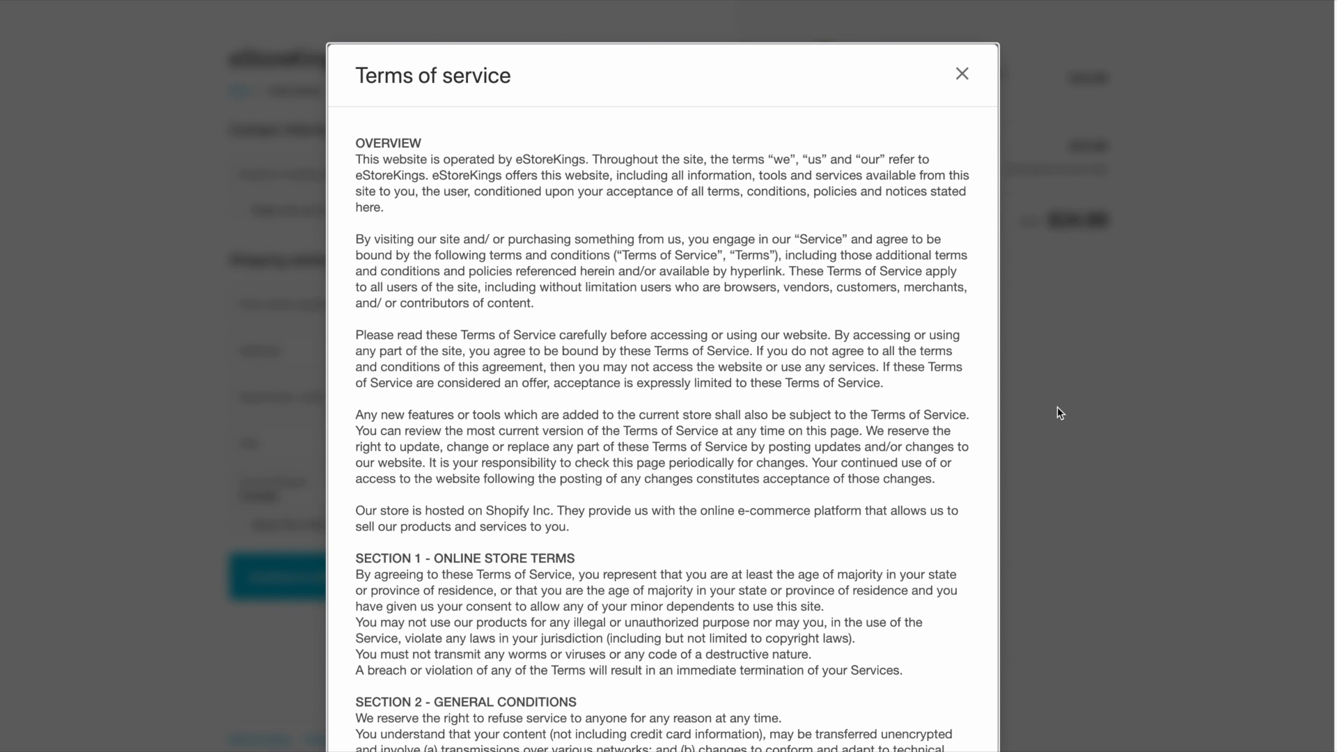
pyautogui.moveTo(986, 116)
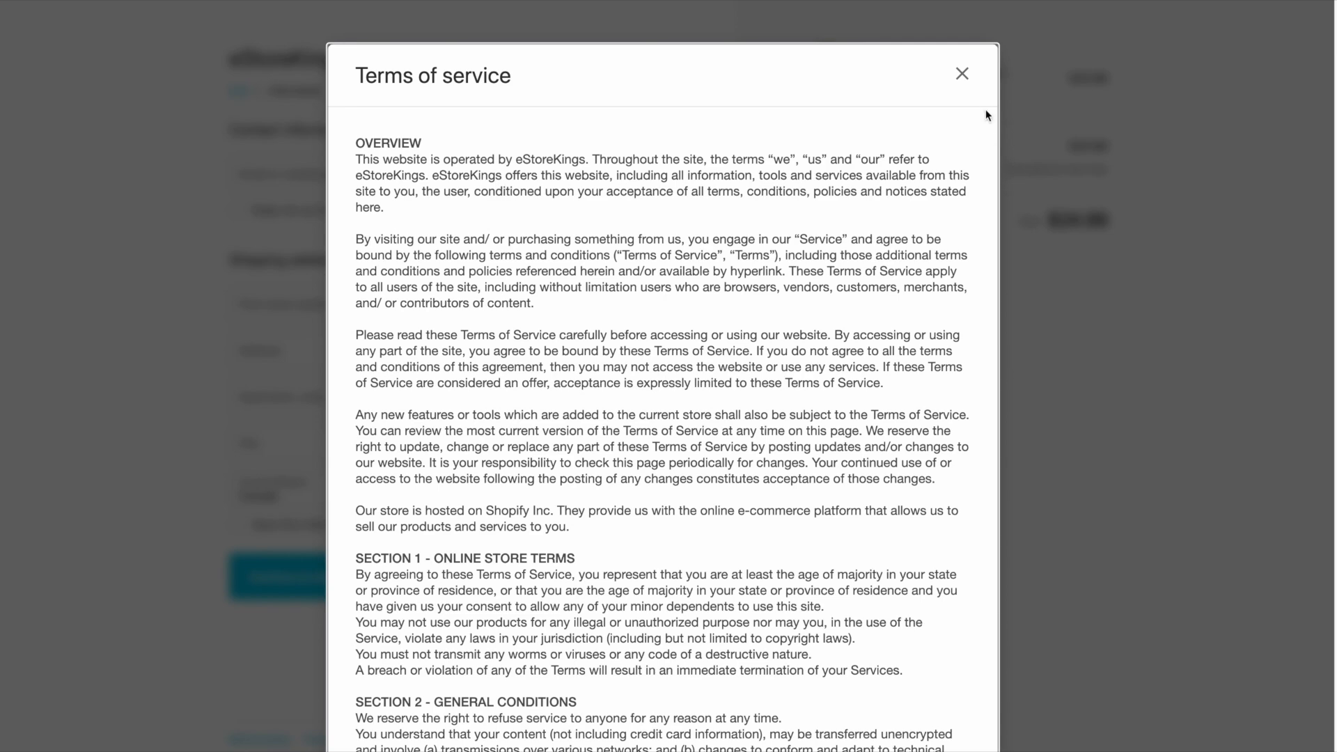
pyautogui.click(962, 74)
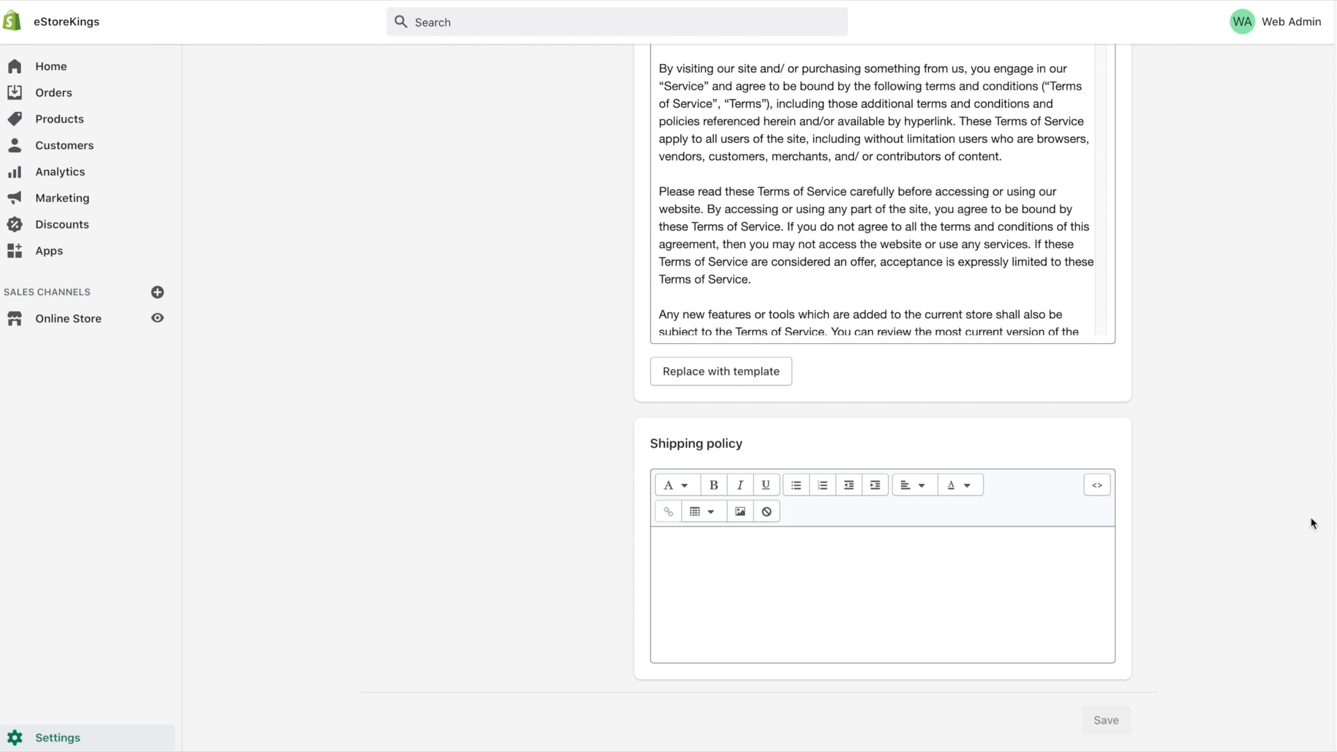
pyautogui.moveTo(1221, 575)
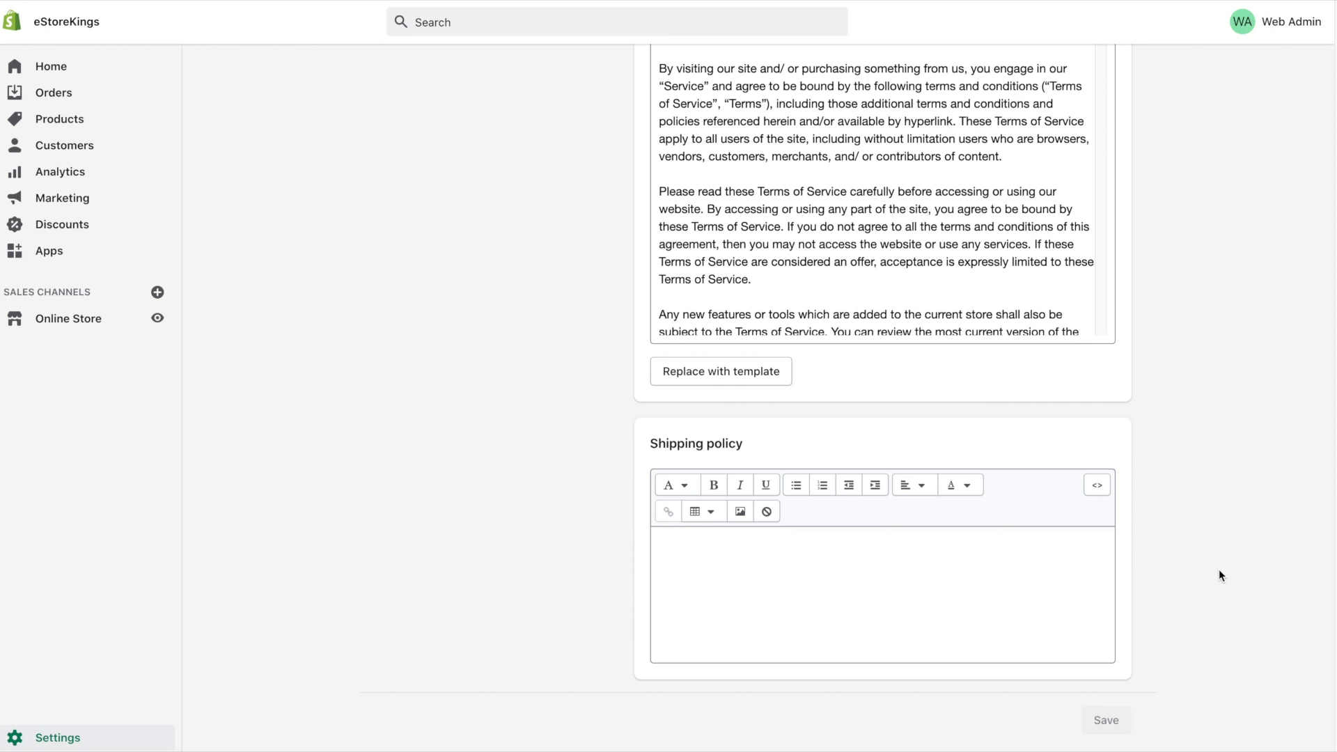
pyautogui.moveTo(1209, 563)
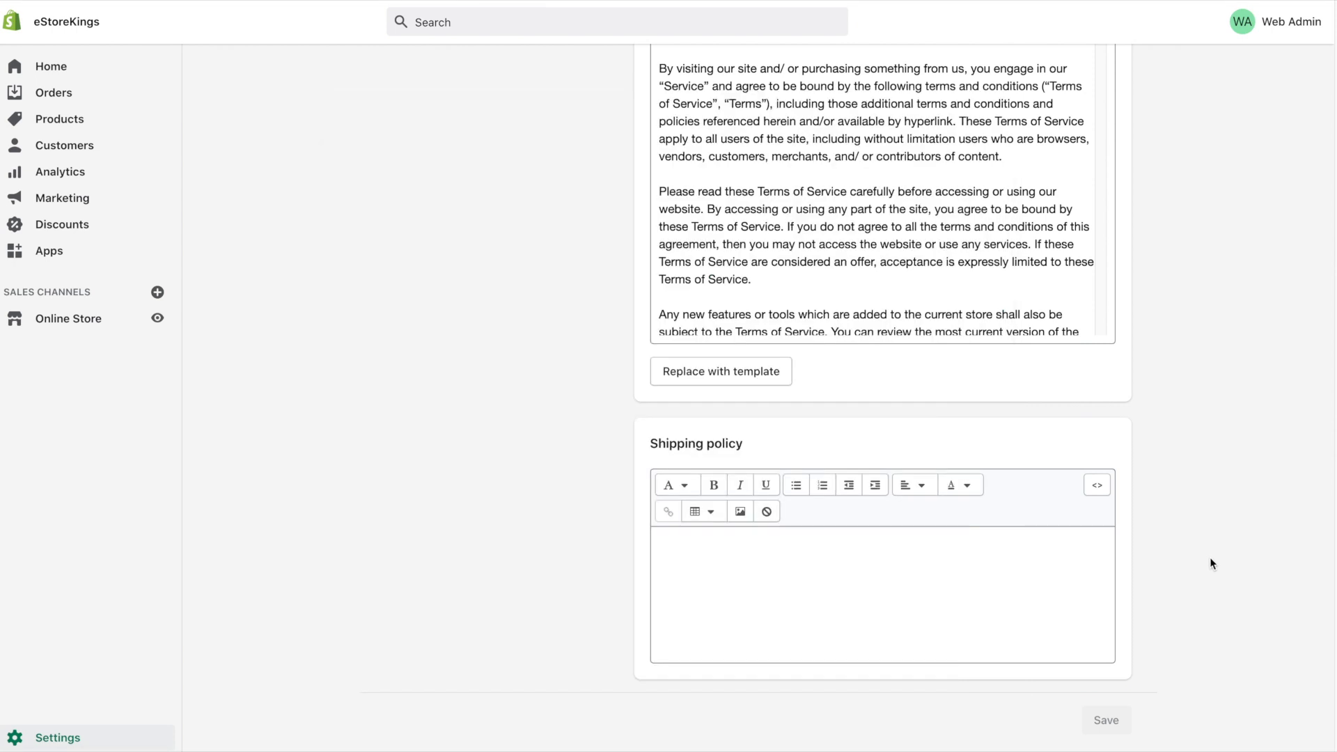
# Step: Enter the shipping rates, local delivery and in-store pickup text into the Shipping policy and save it
pyautogui.click(884, 595)
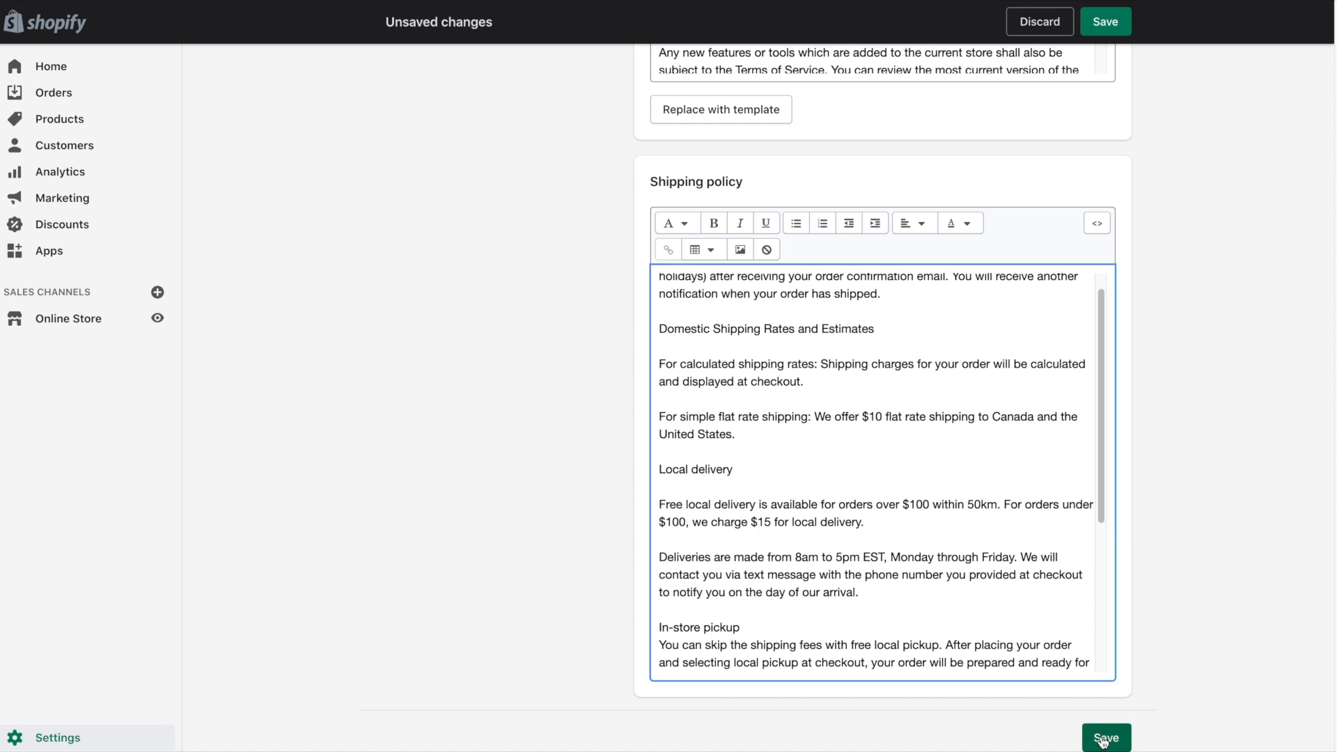
pyautogui.click(1106, 738)
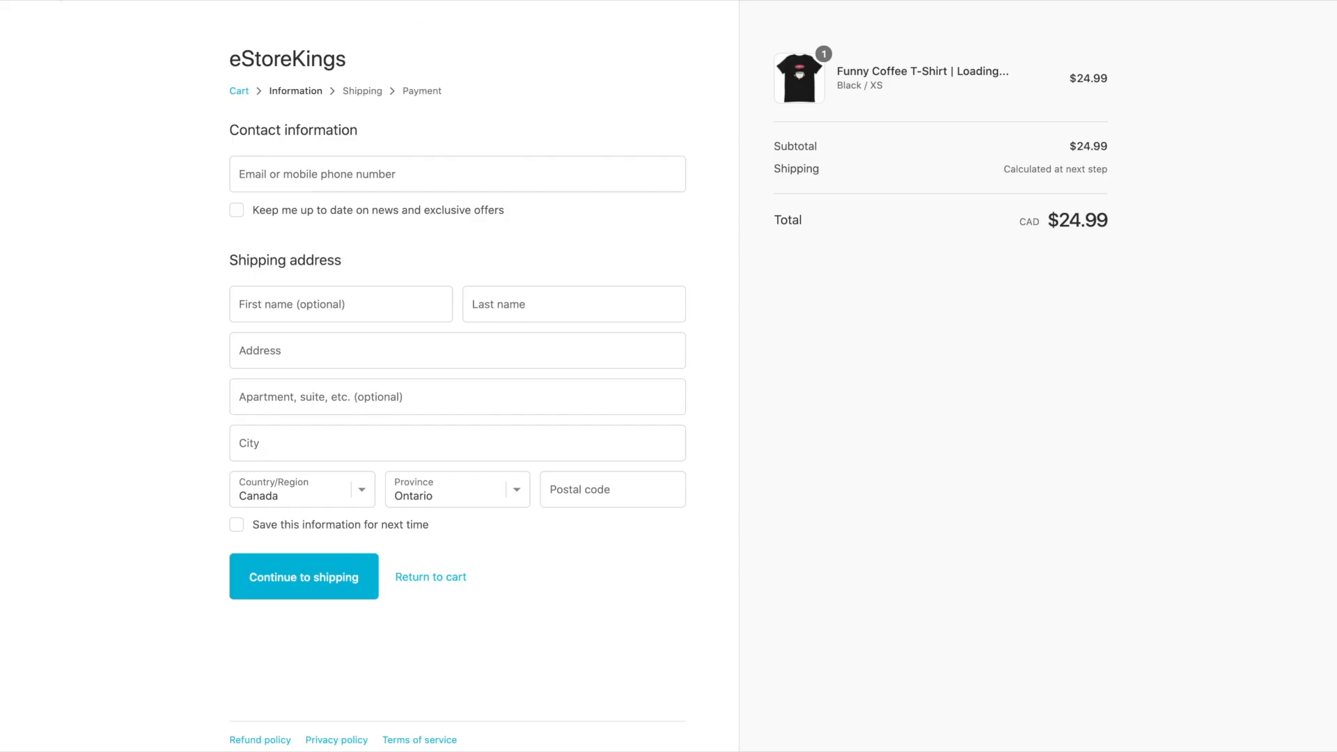
# Step: Reload checkout and verify the Refund and Shipping policy footer links open their full text
pyautogui.click(457, 174)
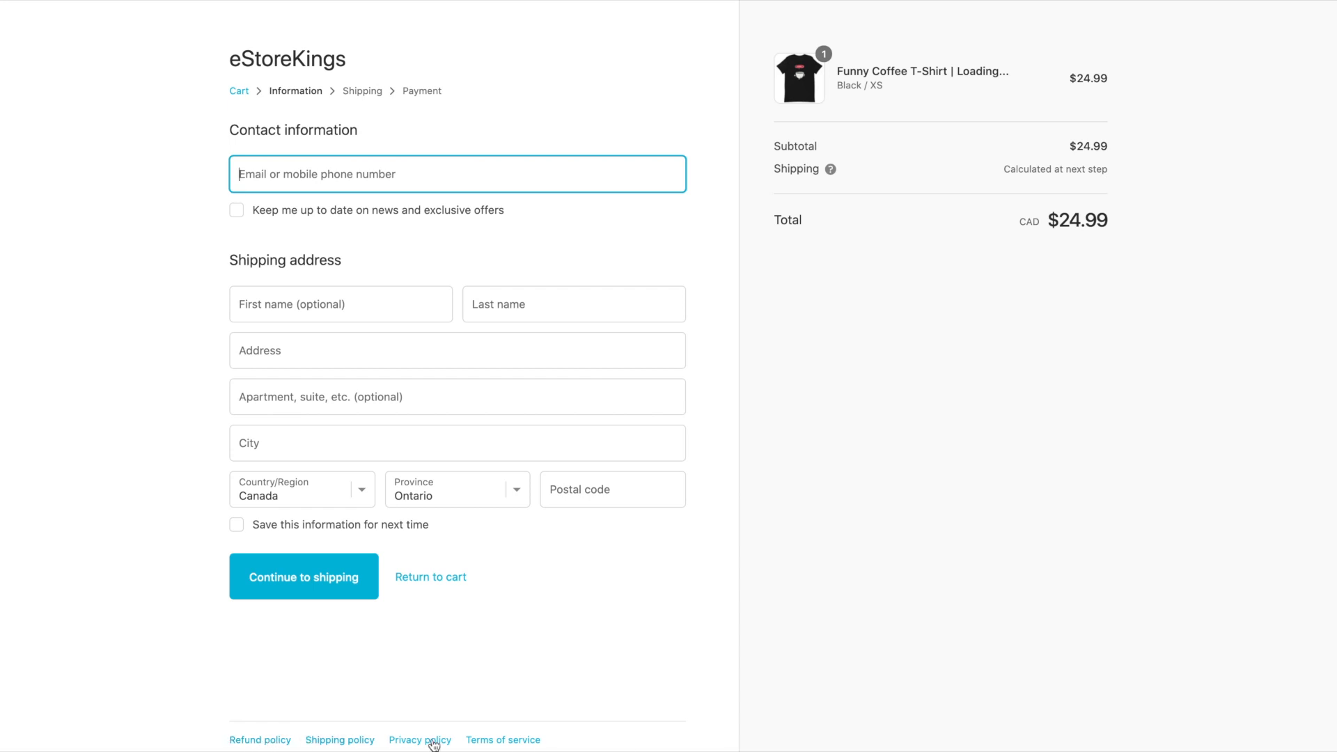
pyautogui.moveTo(881, 667)
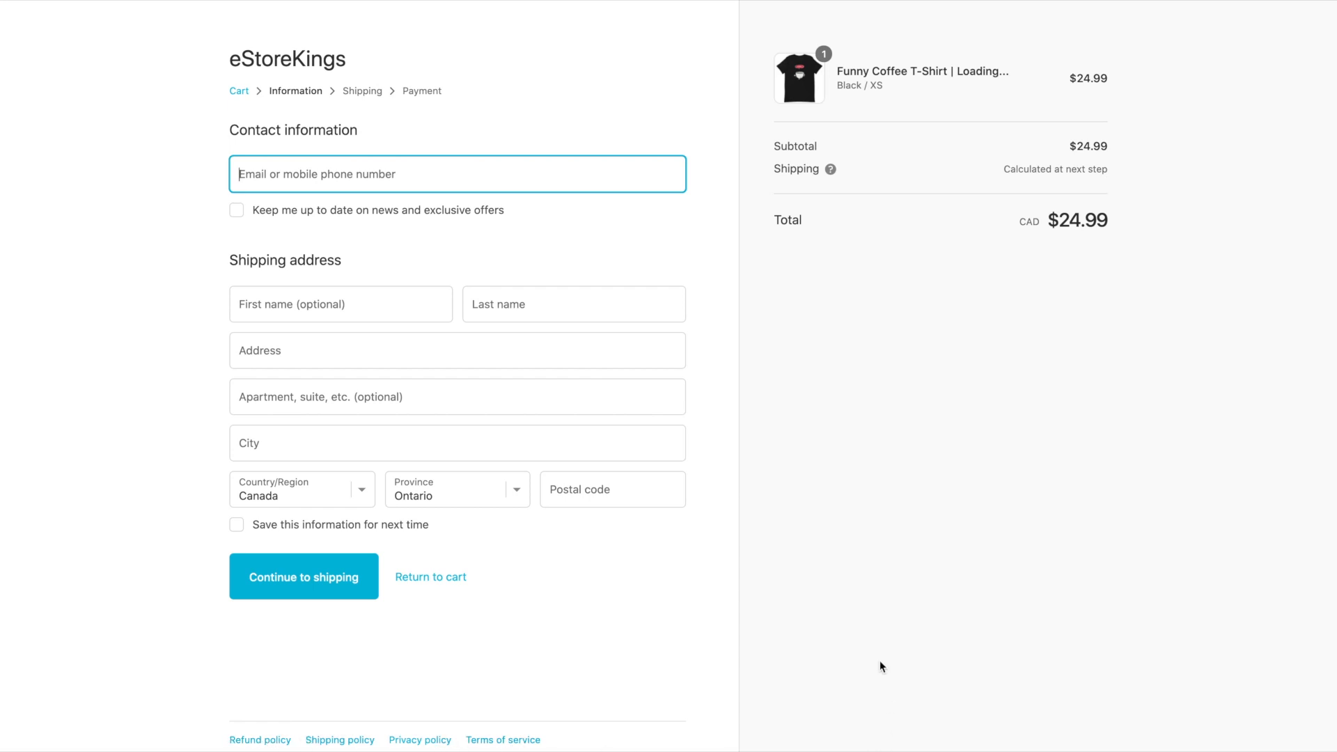
pyautogui.moveTo(287, 744)
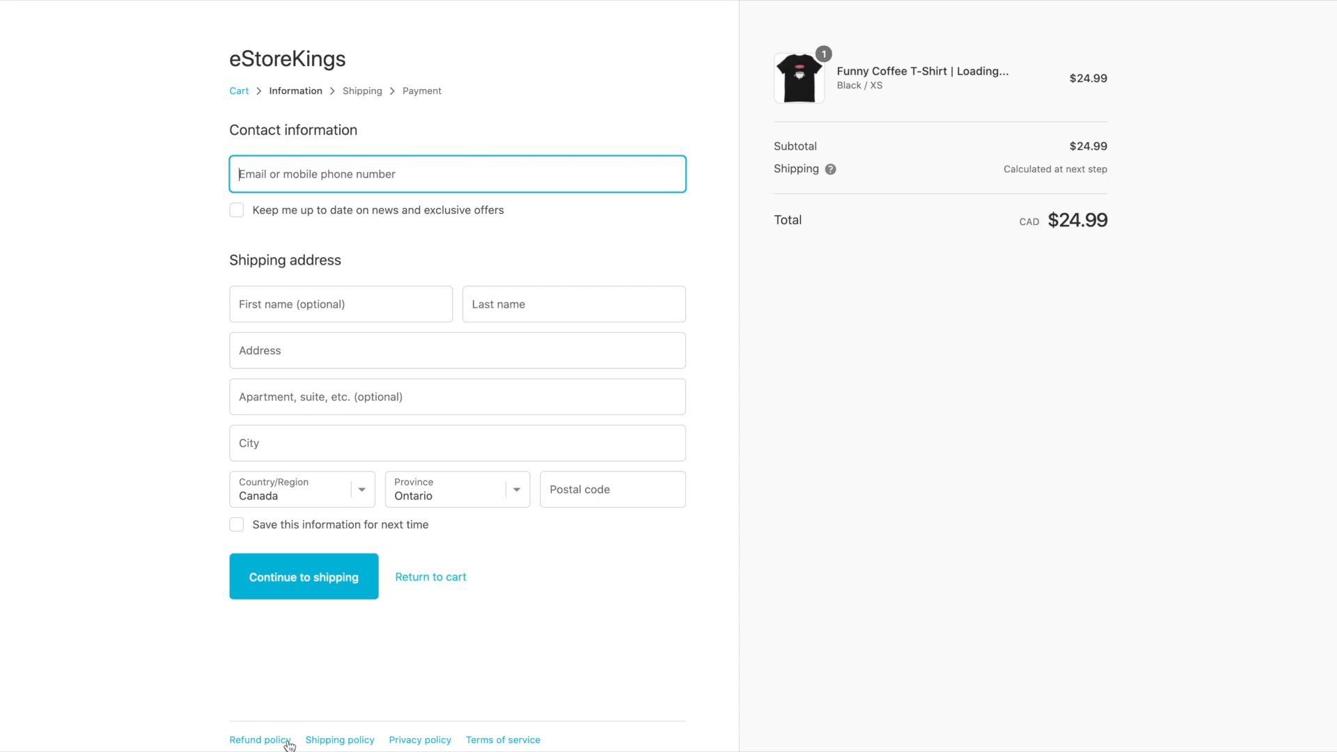
pyautogui.click(259, 740)
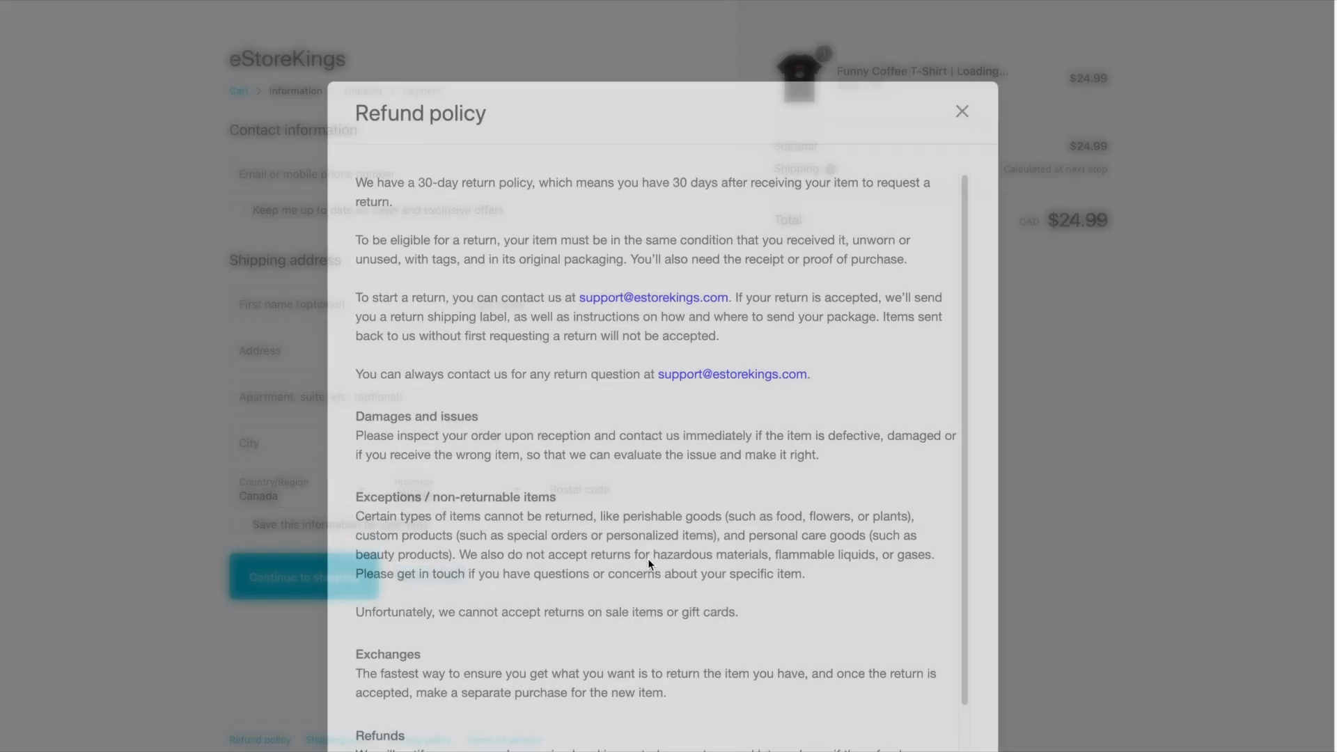
pyautogui.click(961, 111)
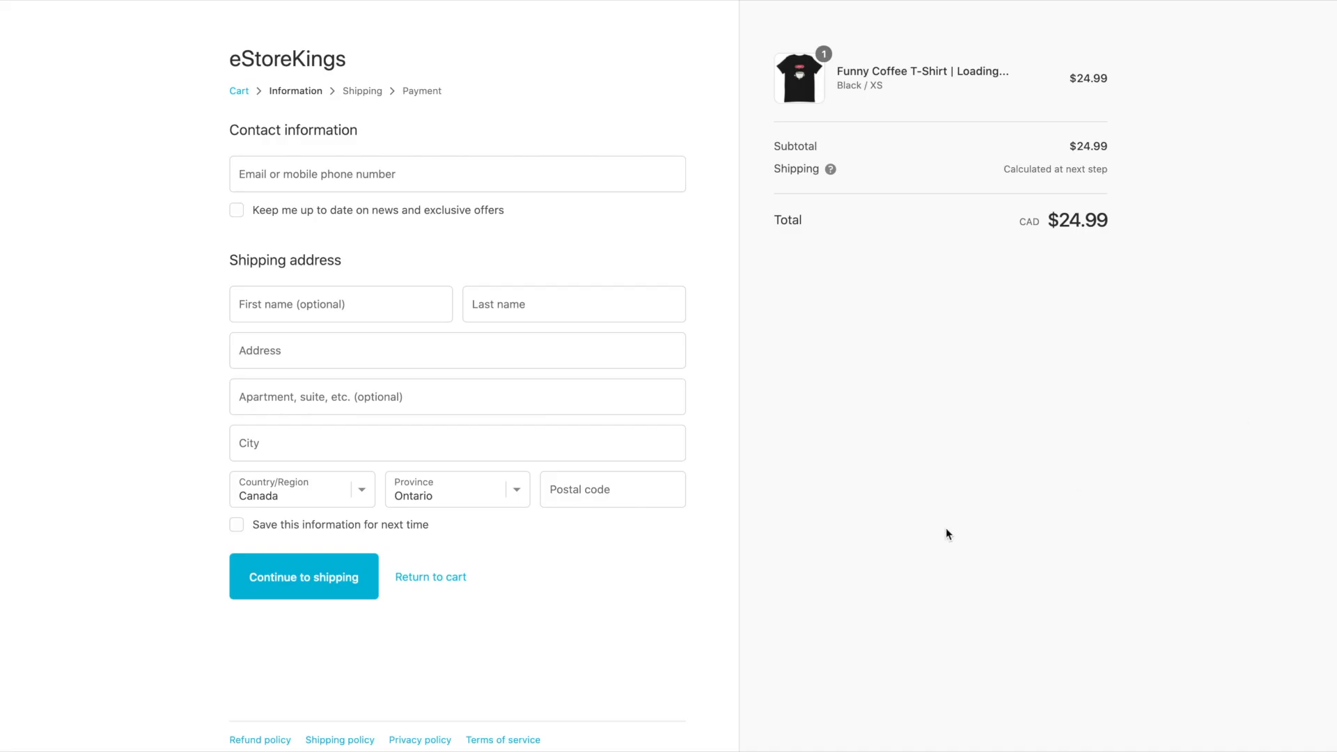
pyautogui.click(339, 740)
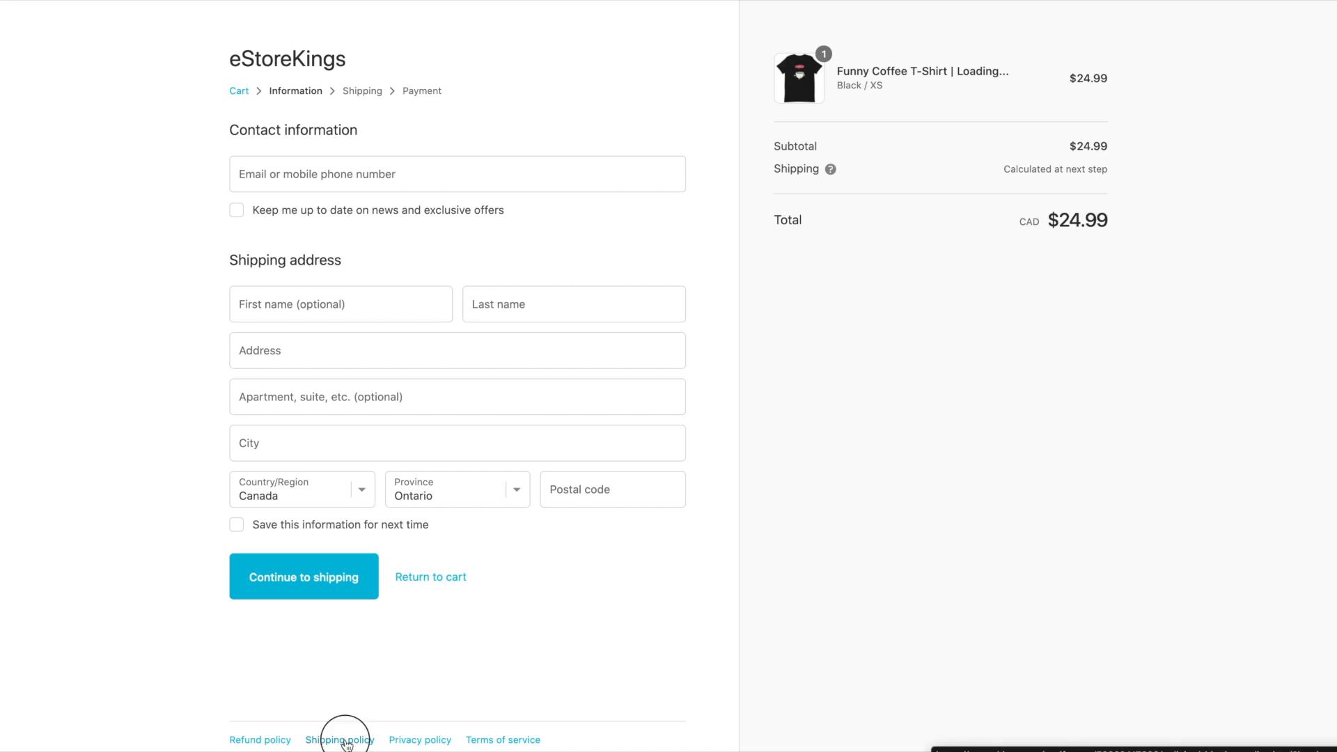
pyautogui.click(339, 740)
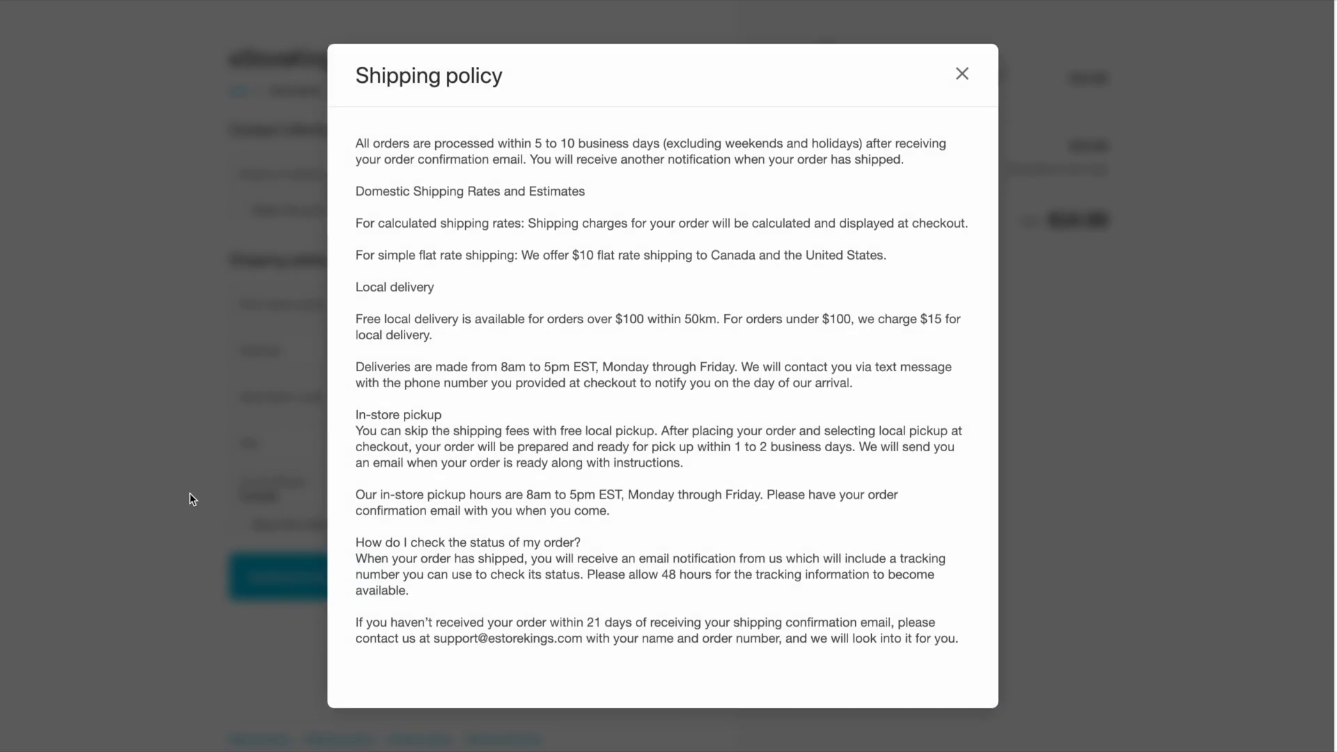
pyautogui.click(962, 74)
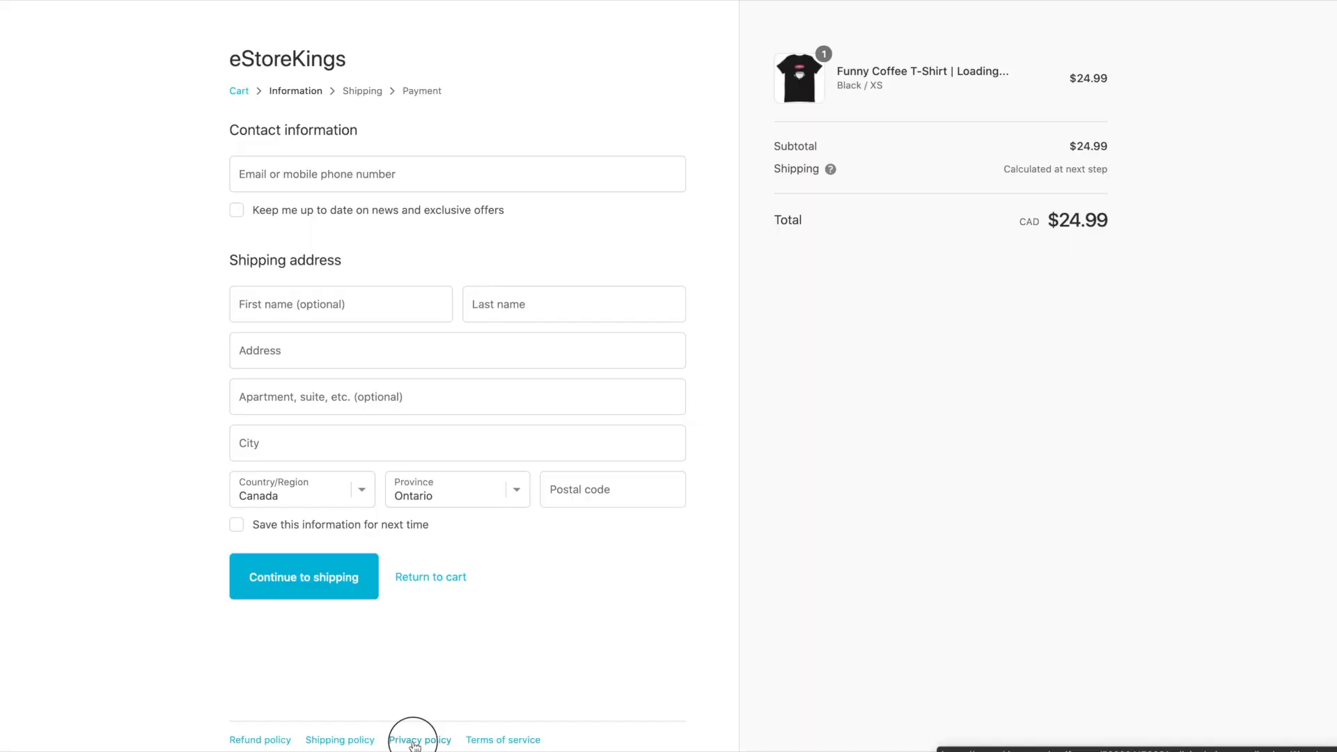
# Step: Verify the Privacy policy and Terms of service footer links open, leaving Terms displayed
pyautogui.click(419, 740)
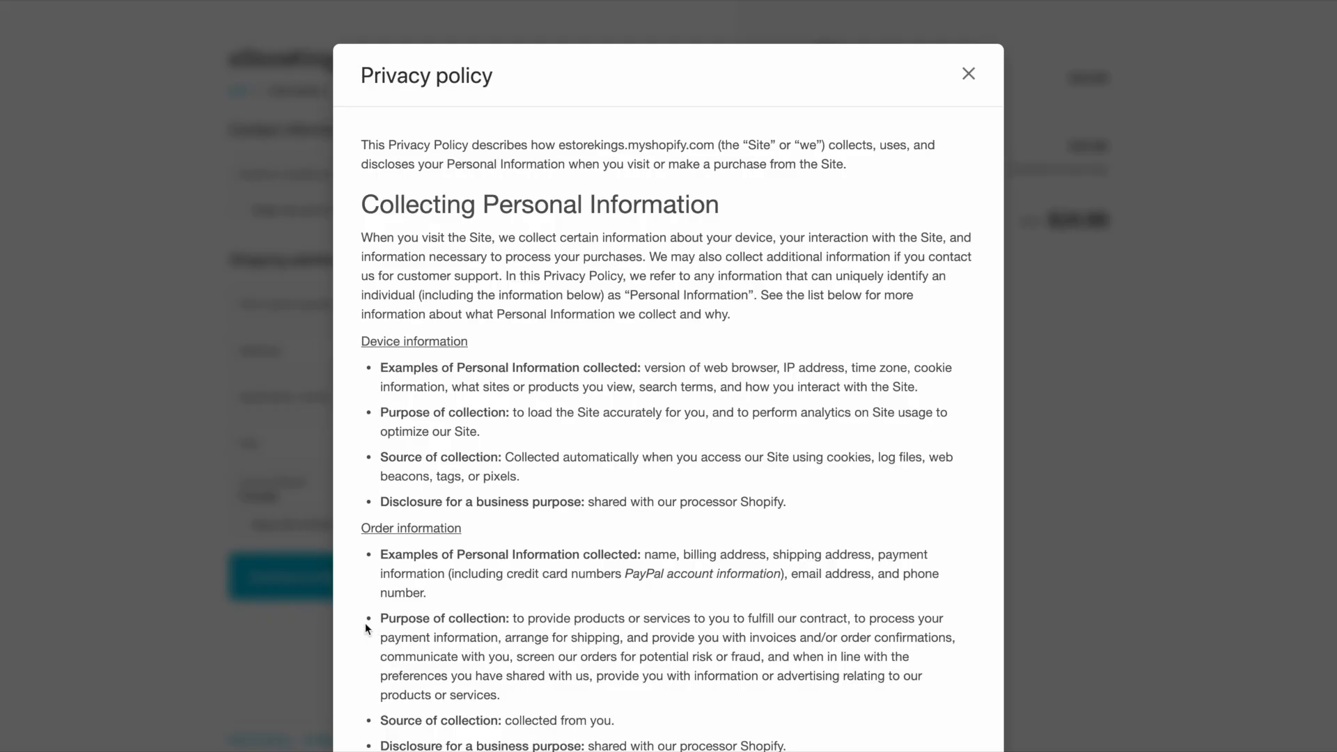
pyautogui.click(968, 74)
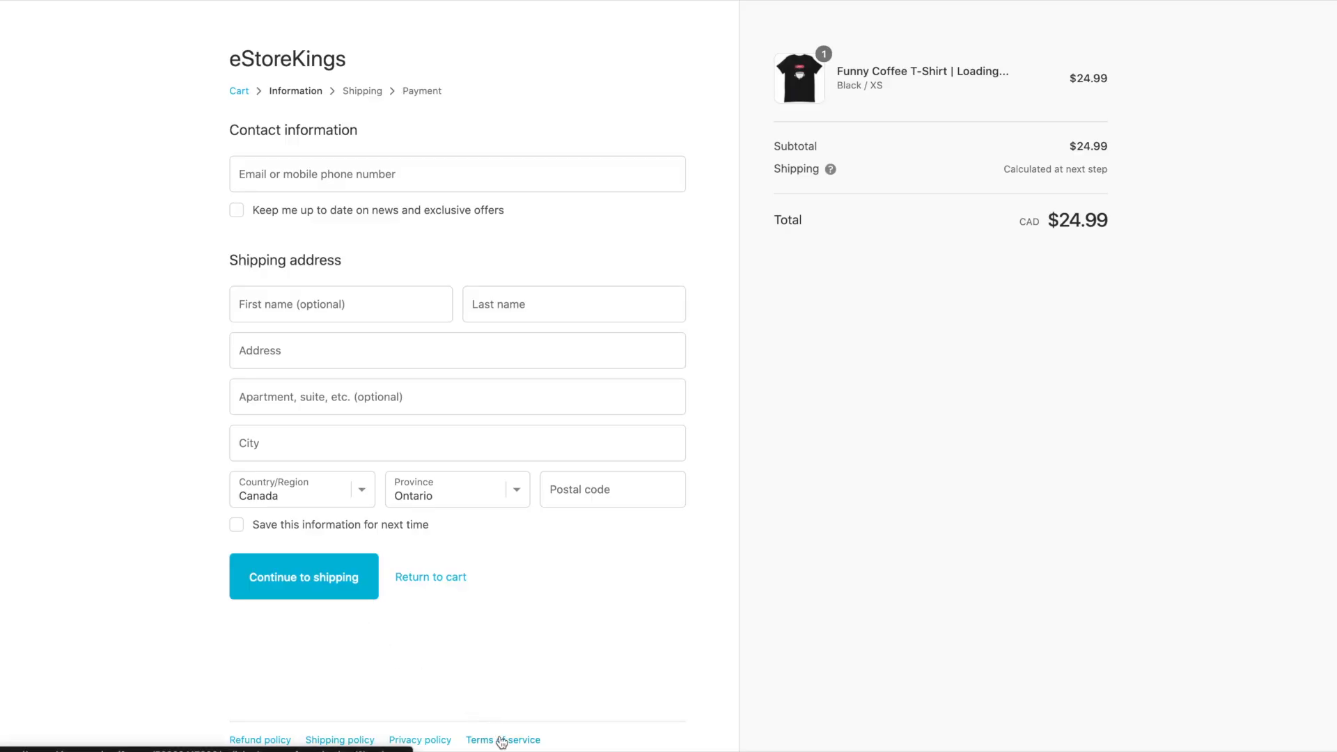
pyautogui.click(503, 739)
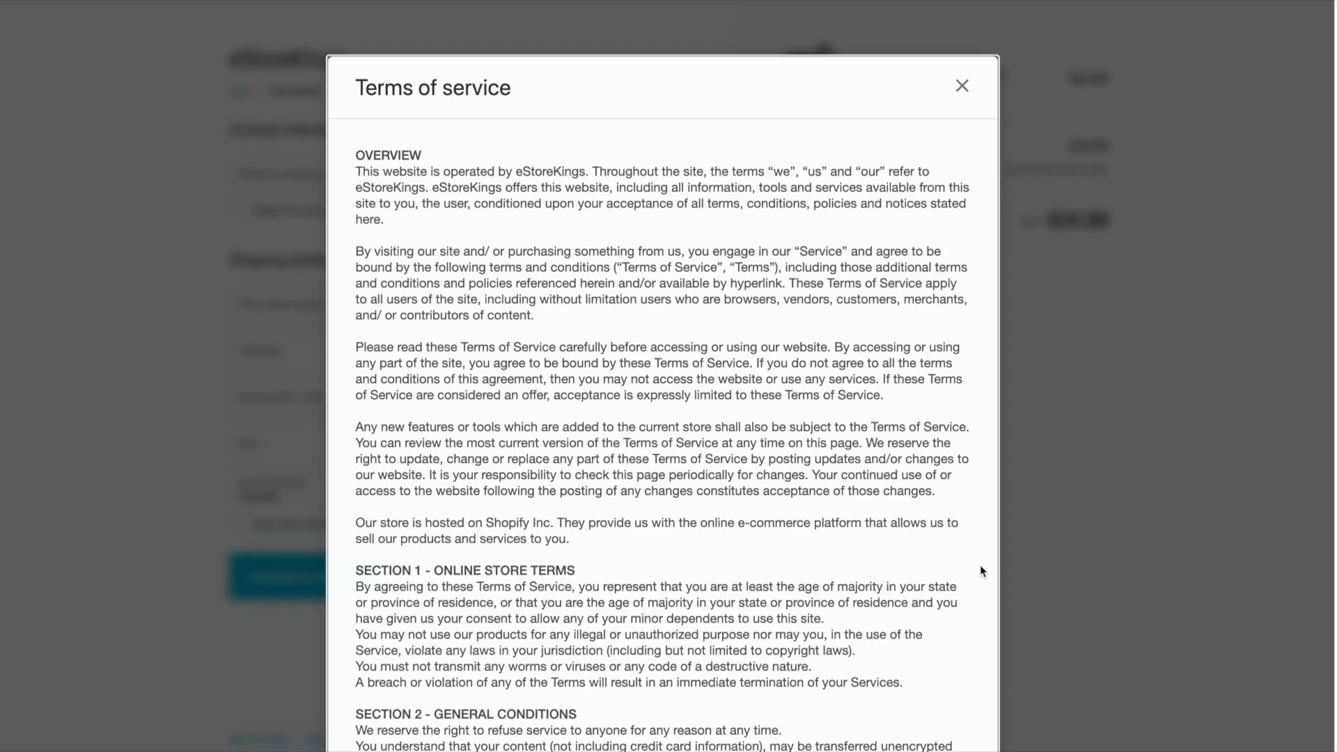